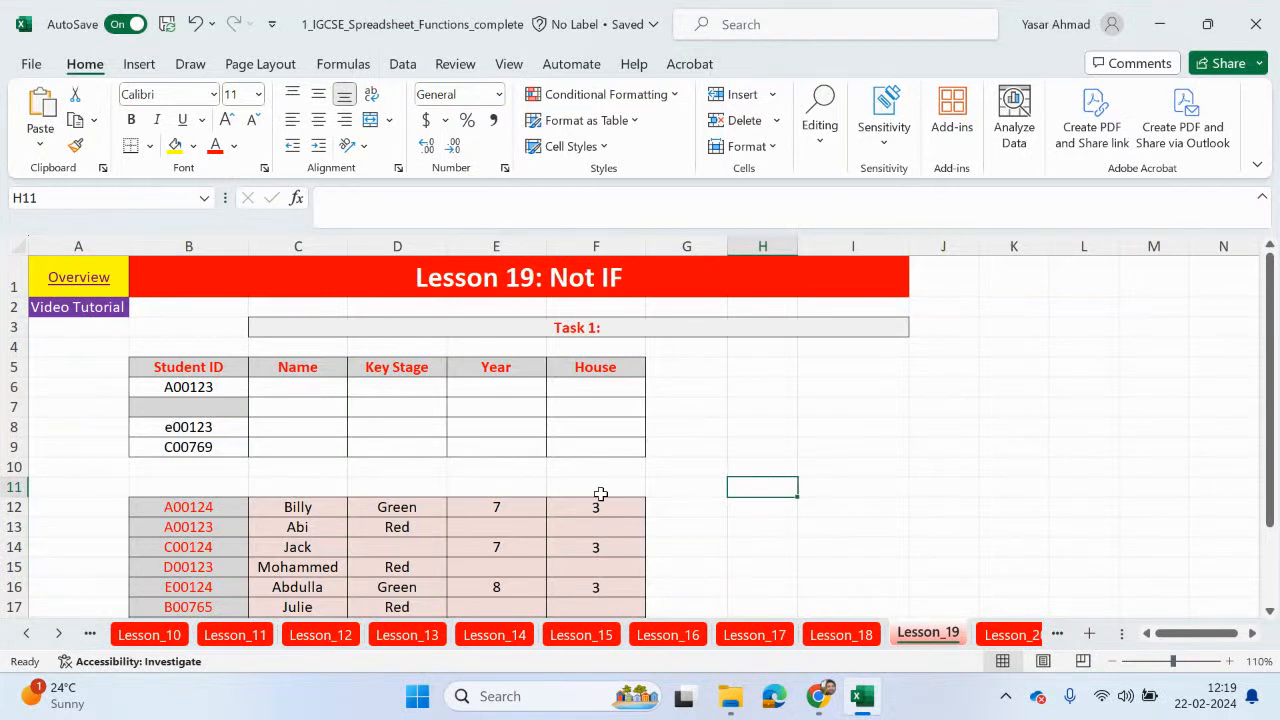
Return to the Overview sheet and scroll its lesson links down to Lesson 19: Not IF.
{"action": "left_click", "coordinate": [132, 632]}
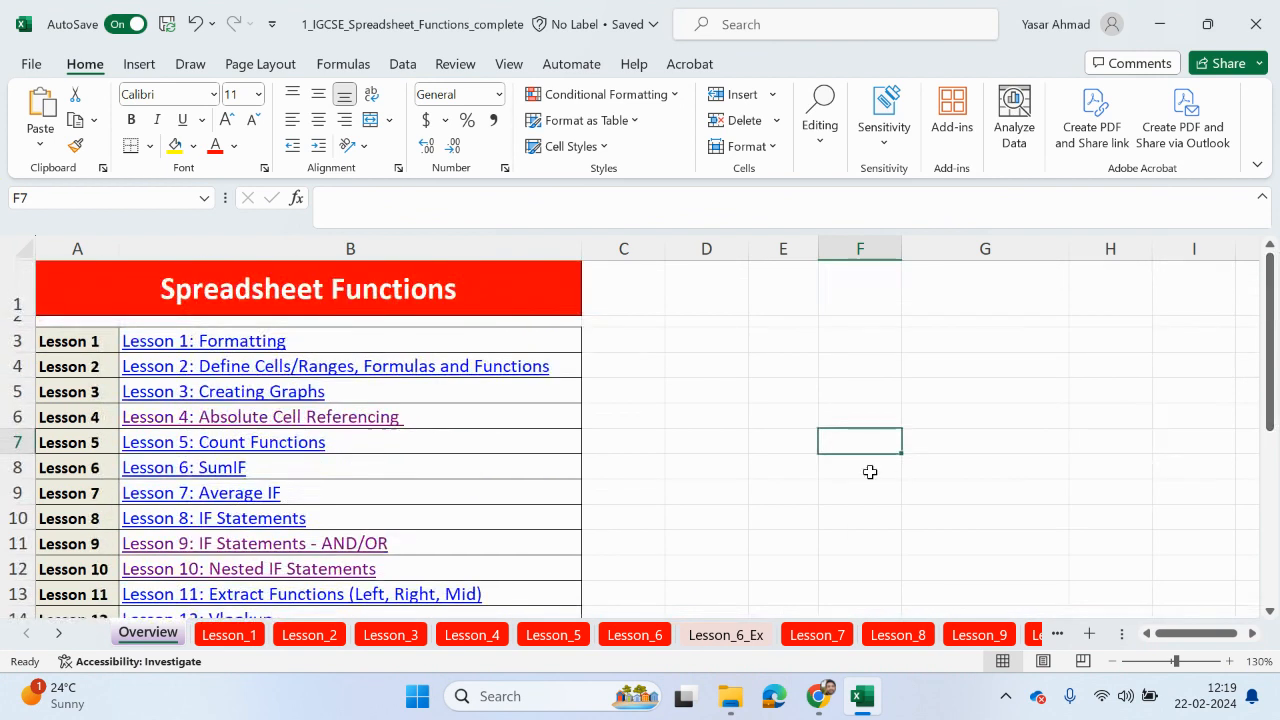
{"action": "scroll", "scroll_direction": "down", "scroll_amount": 3}
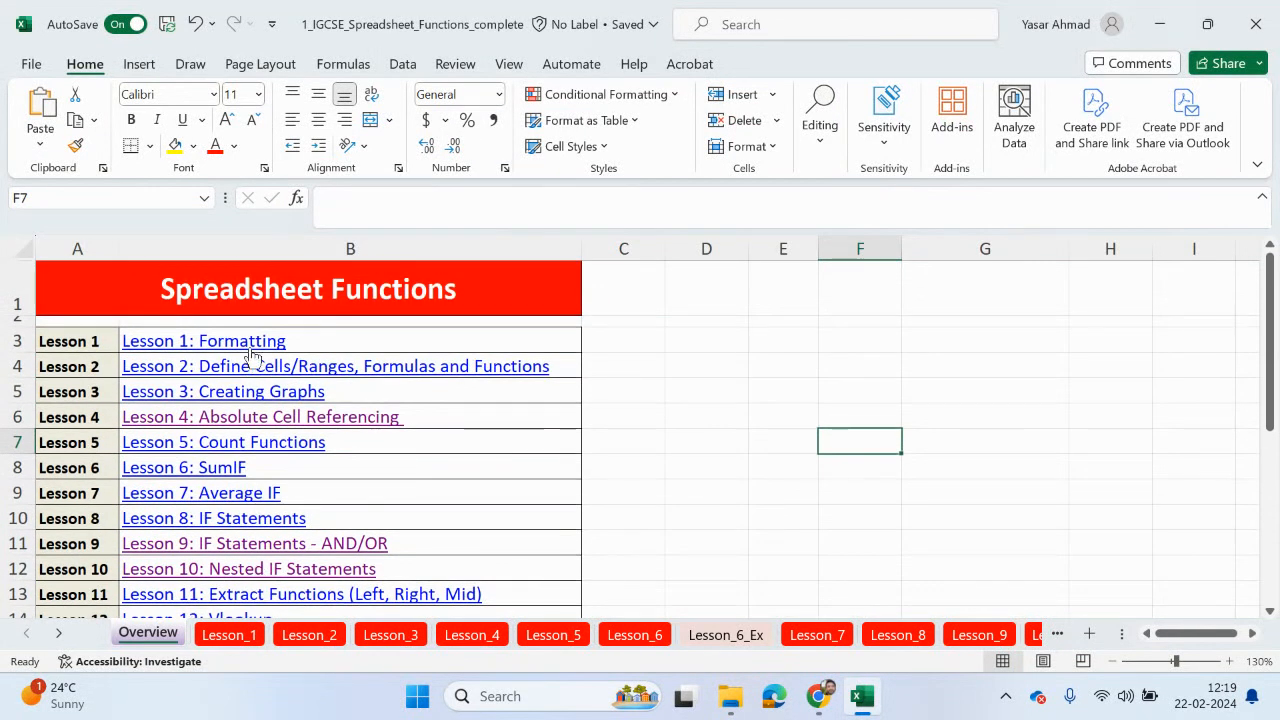
{"action": "scroll", "scroll_direction": "down", "scroll_amount": 3}
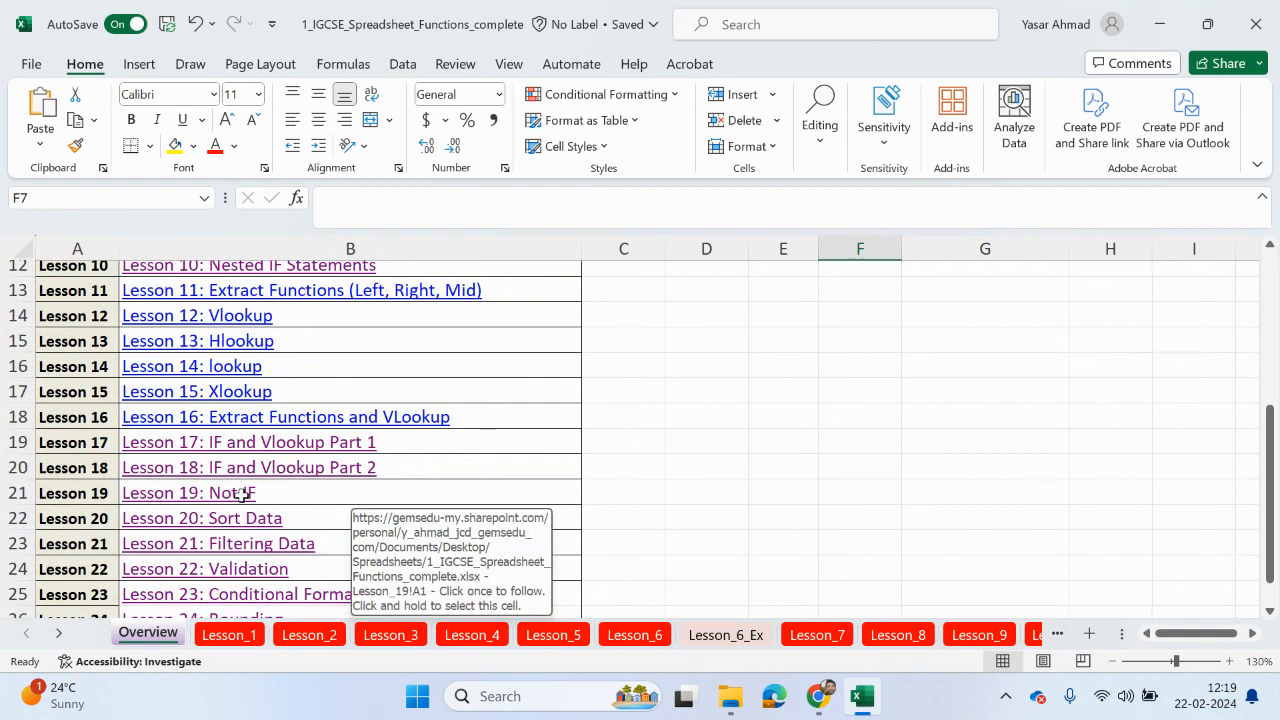
Go to the Lesson 19: Not IF sheet and look at the blank Student ID cell B7.
{"action": "left_click", "coordinate": [188, 492]}
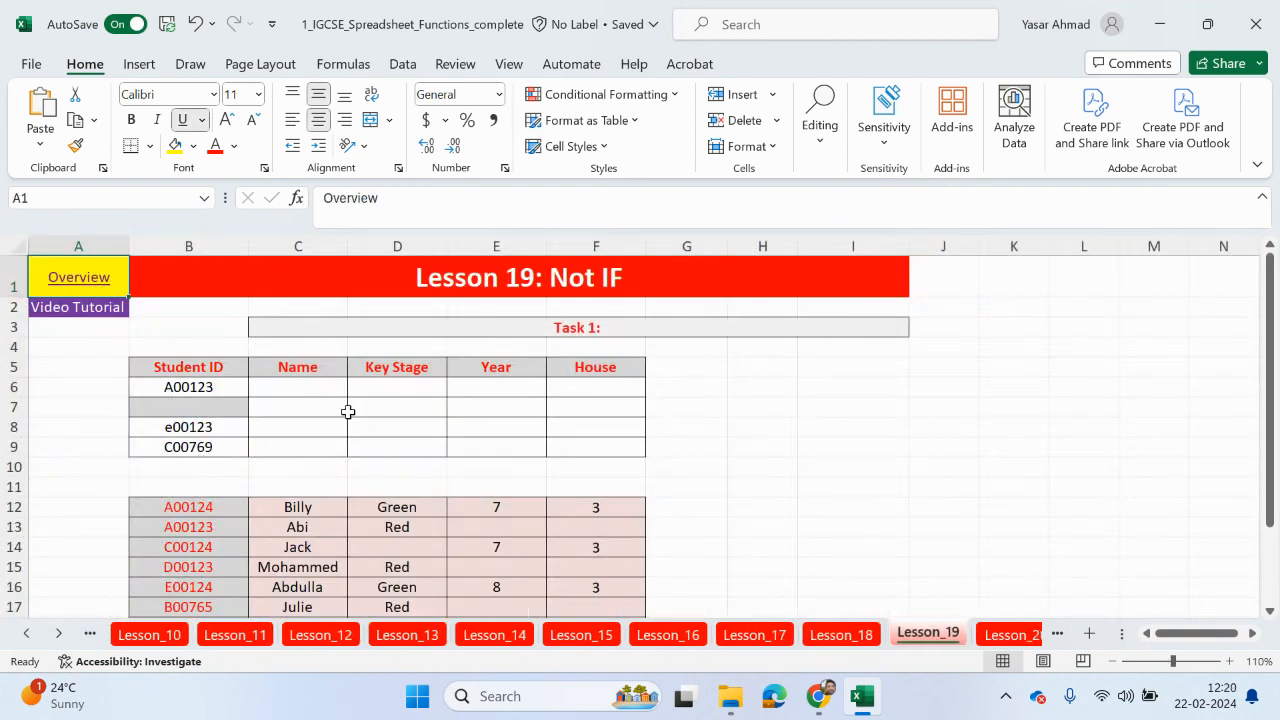
{"action": "scroll", "scroll_direction": "down", "scroll_amount": 3}
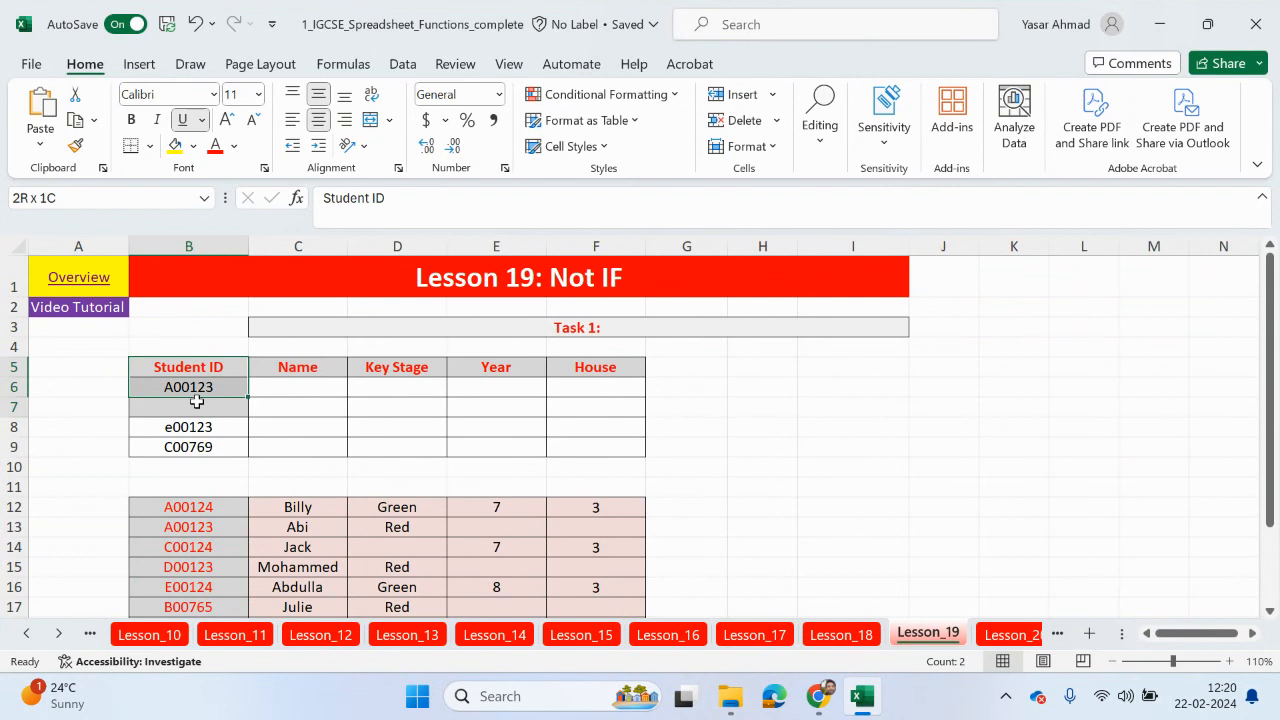
{"action": "left_click", "coordinate": [188, 408]}
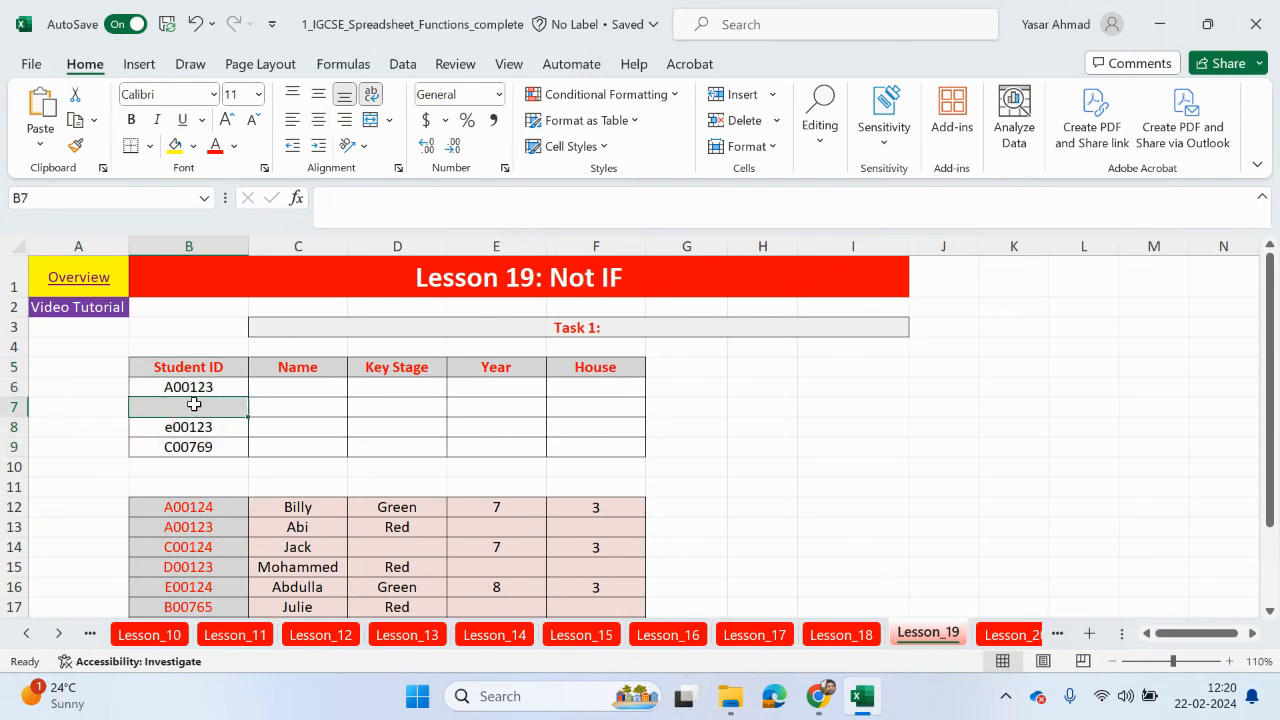
Enter =VLOOKUP(B6,$B$12:$C$22,2,FALSE) in C6 so it returns the name Abi.
{"action": "left_click", "coordinate": [296, 388]}
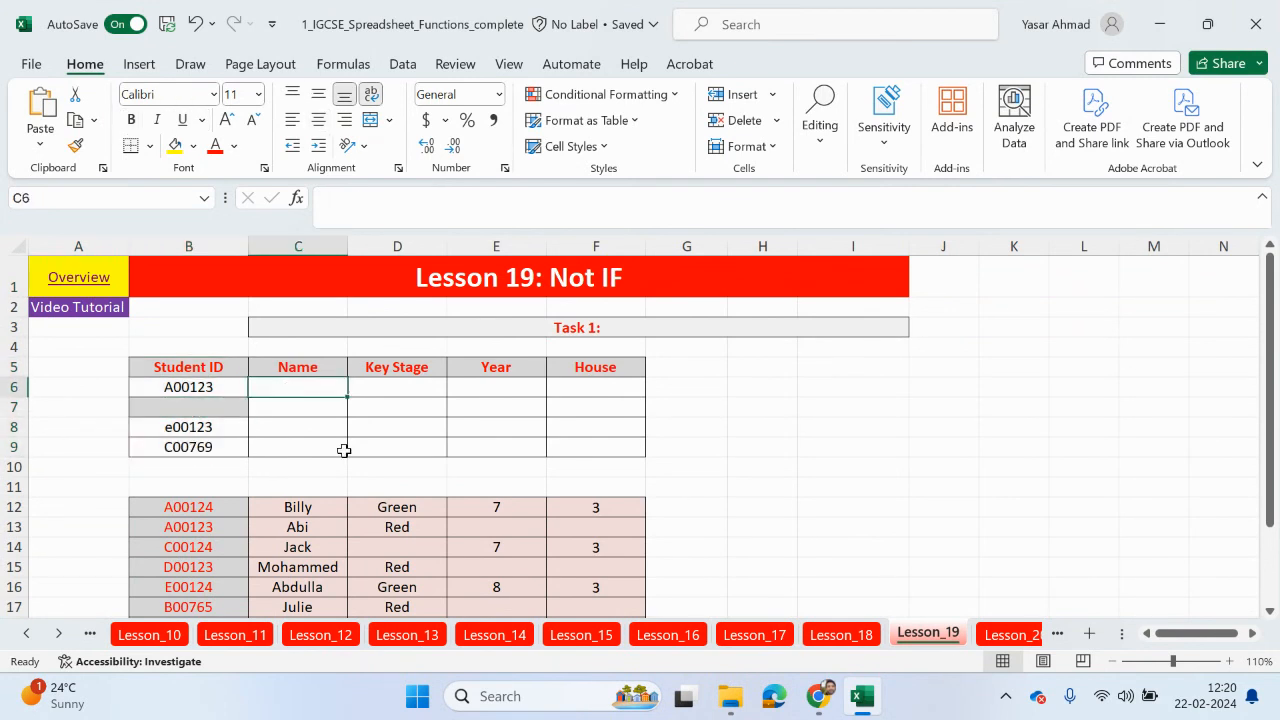
{"action": "type", "text": "=vlo"}
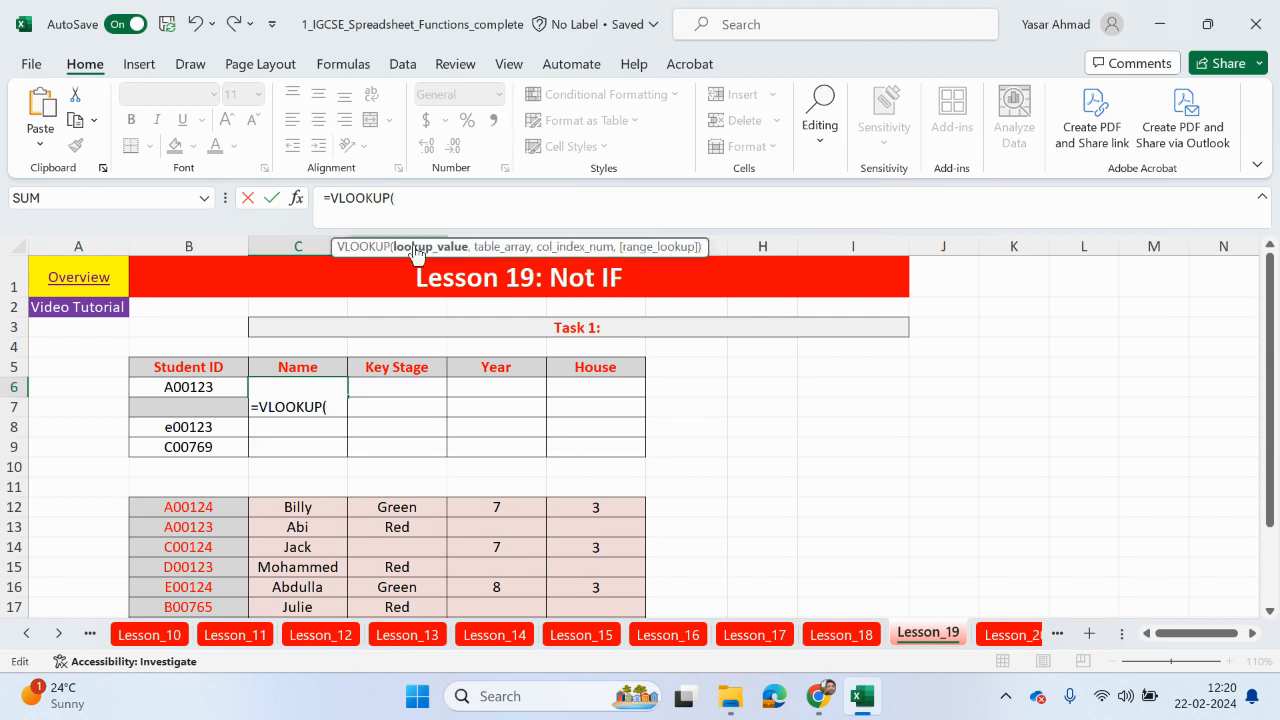
{"action": "left_click", "coordinate": [188, 388]}
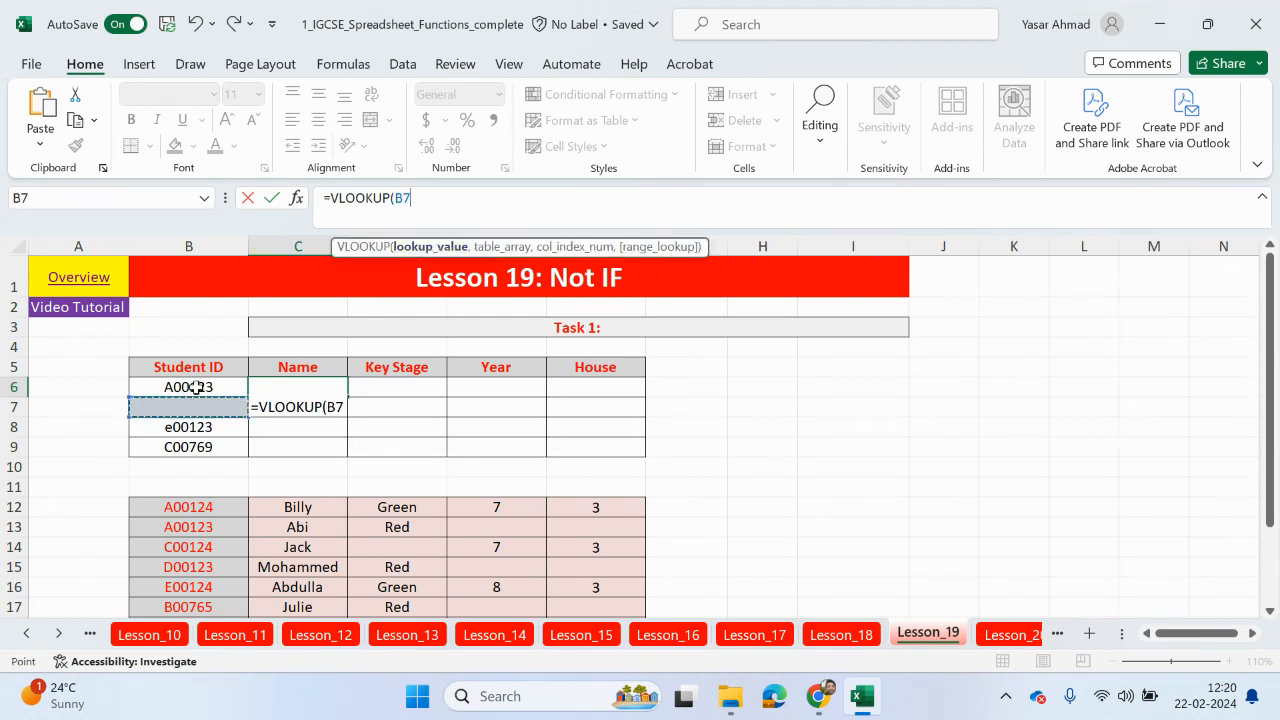
{"action": "left_click", "coordinate": [188, 388]}
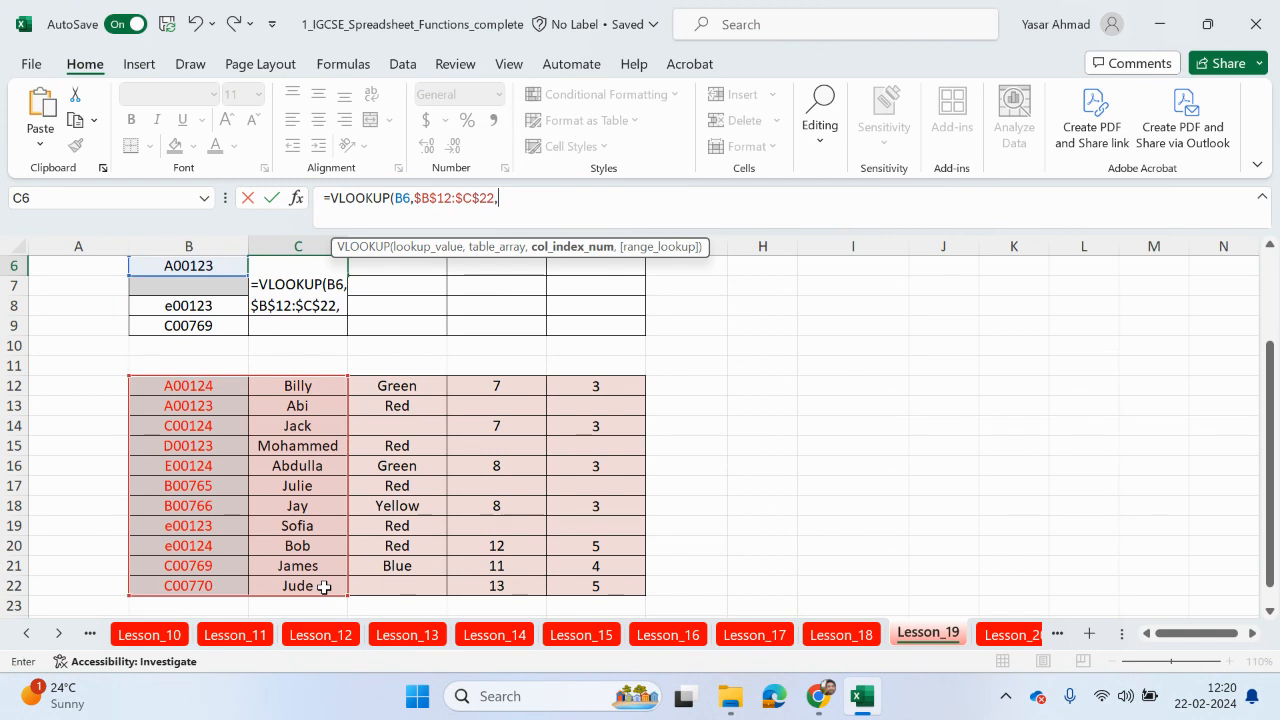
{"action": "type", "text": "2,"}
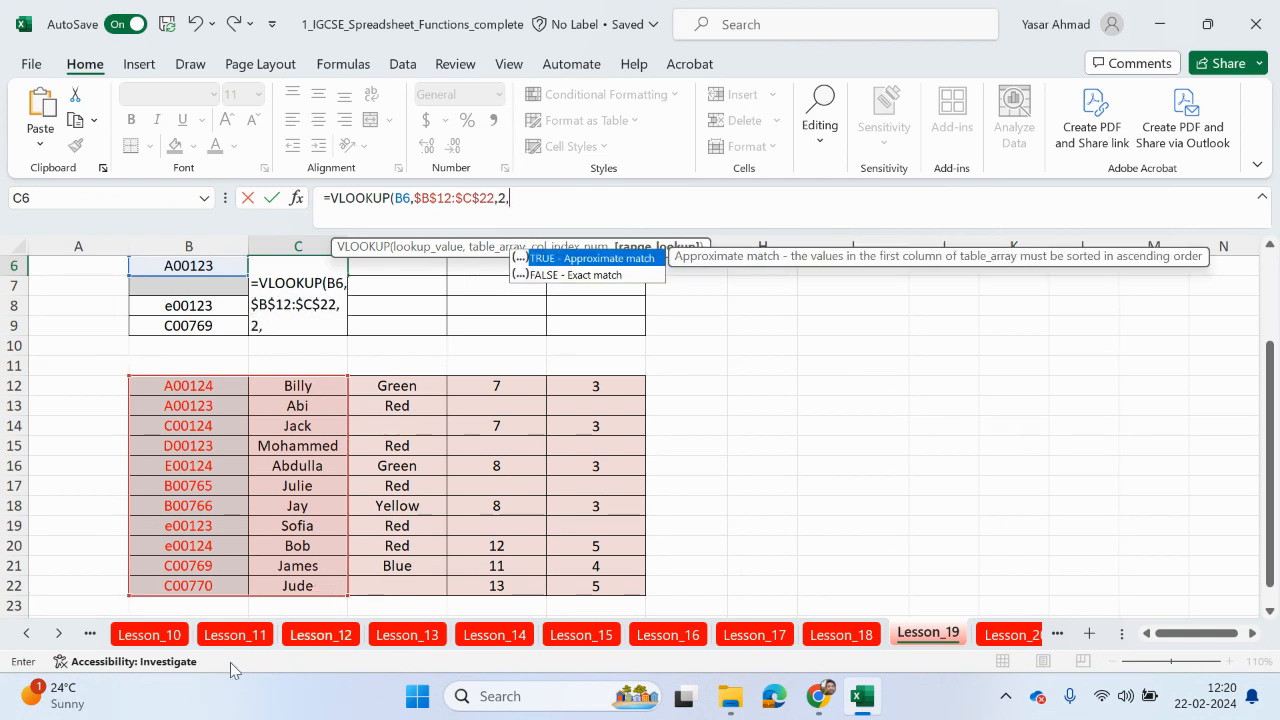
{"action": "type", "text": "FALSE"}
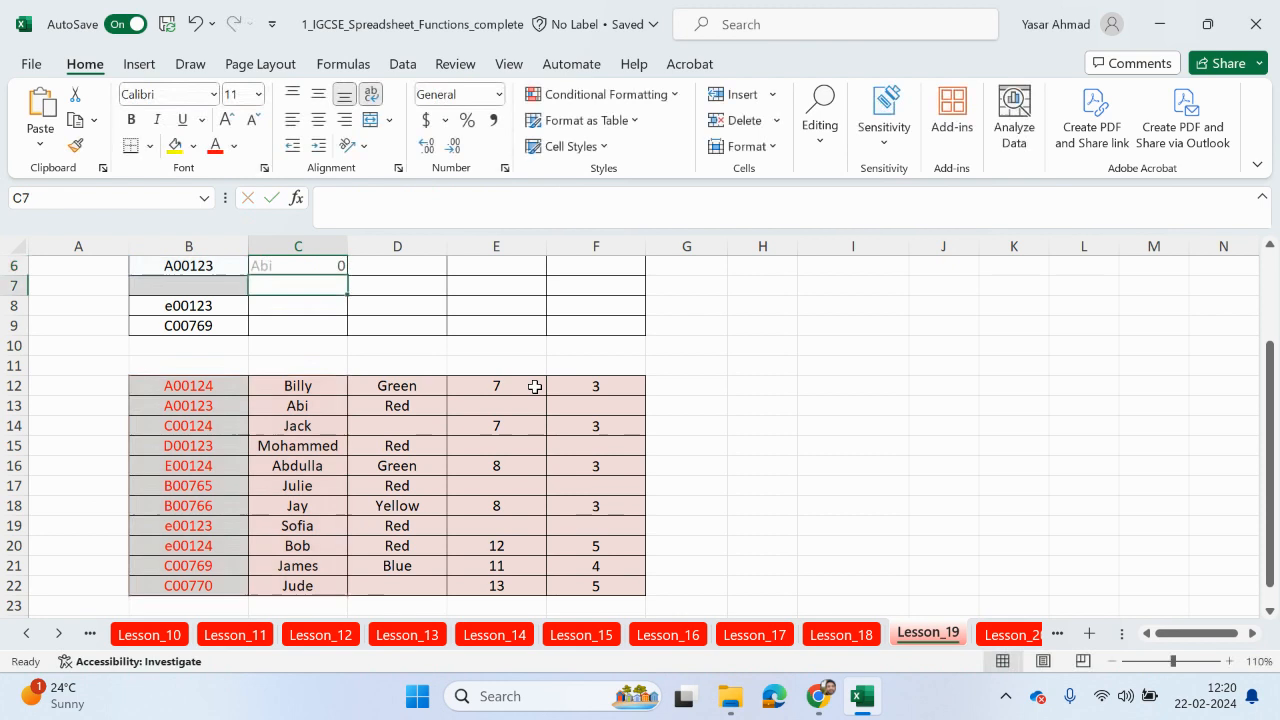
{"action": "scroll", "scroll_direction": "up", "scroll_amount": 3}
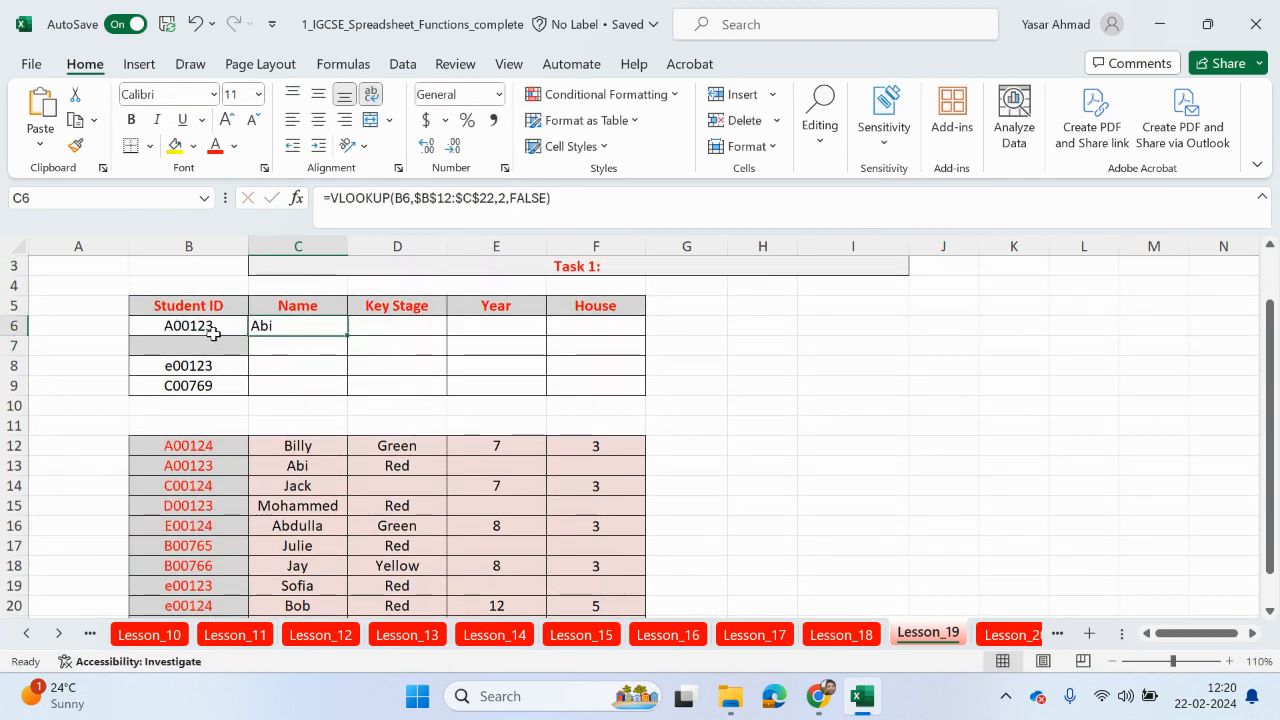
Select the name lookup cell C6 to clear its VLOOKUP formula.
{"action": "left_click", "coordinate": [296, 464]}
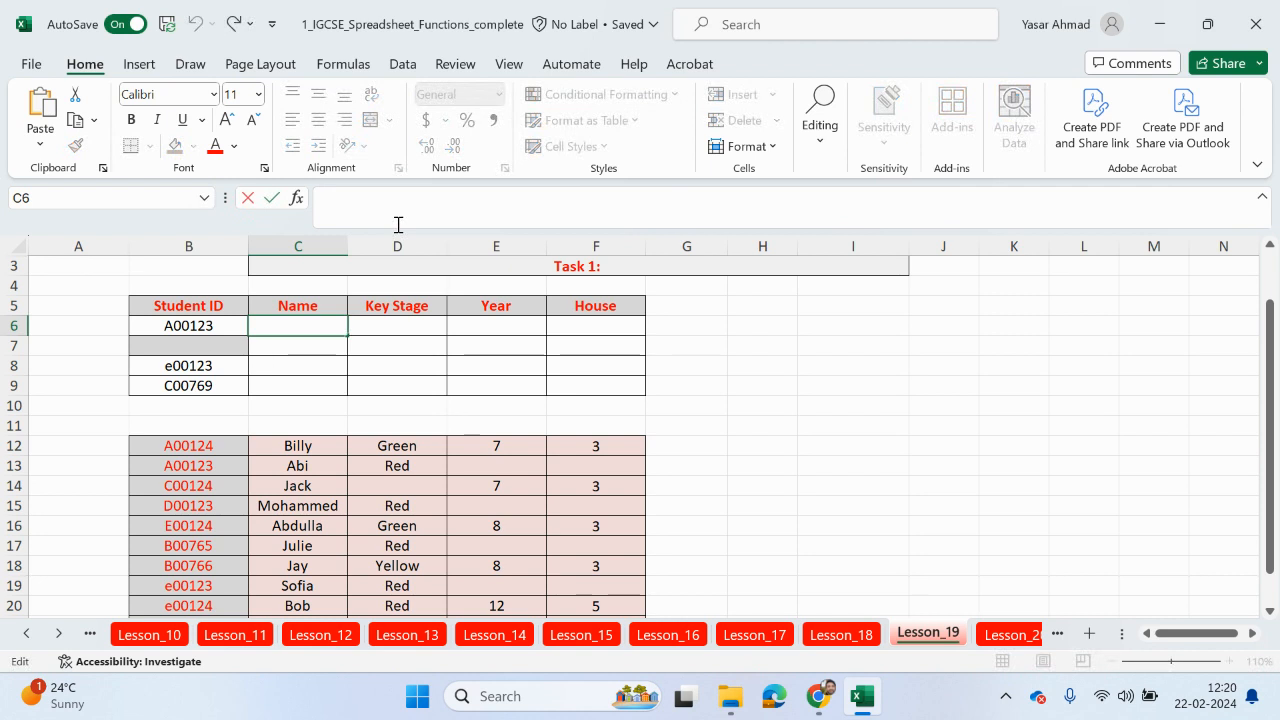
Start C6's formula as =IF(B6<>"", testing that the Student ID is not empty.
{"action": "type", "text": "=if"}
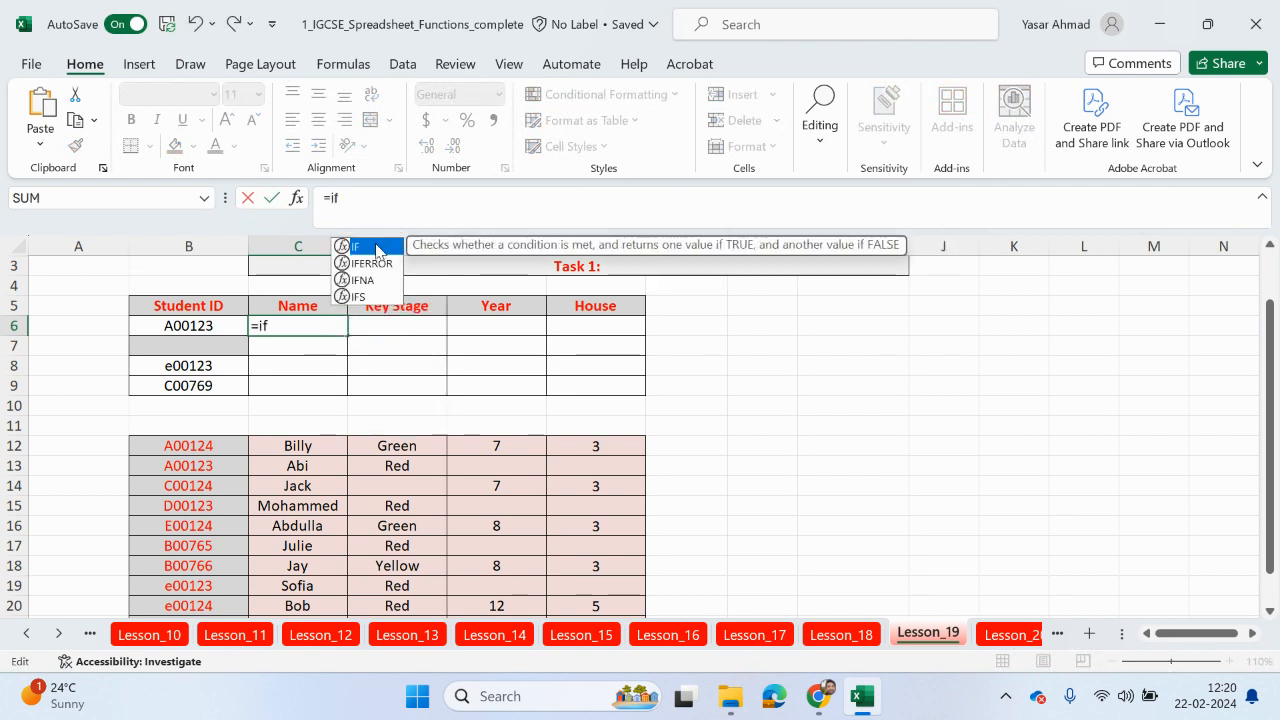
{"action": "left_click", "coordinate": [188, 324]}
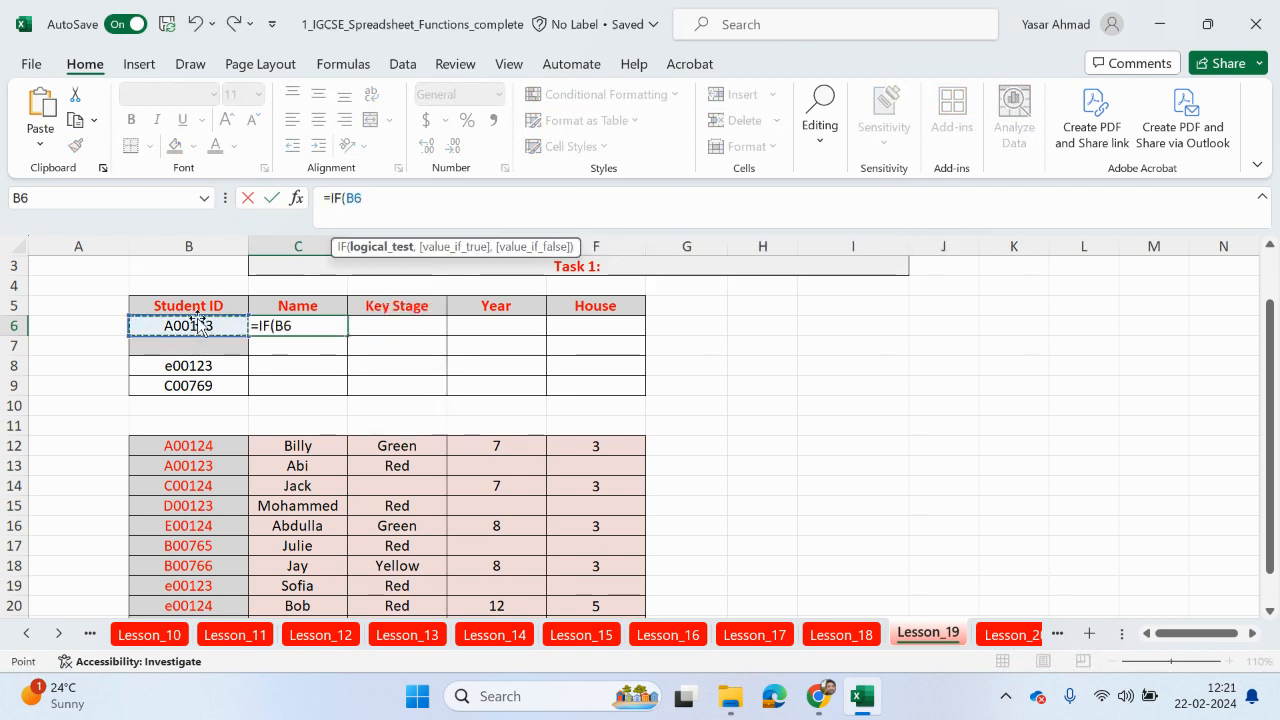
{"action": "type", "text": "<>"}
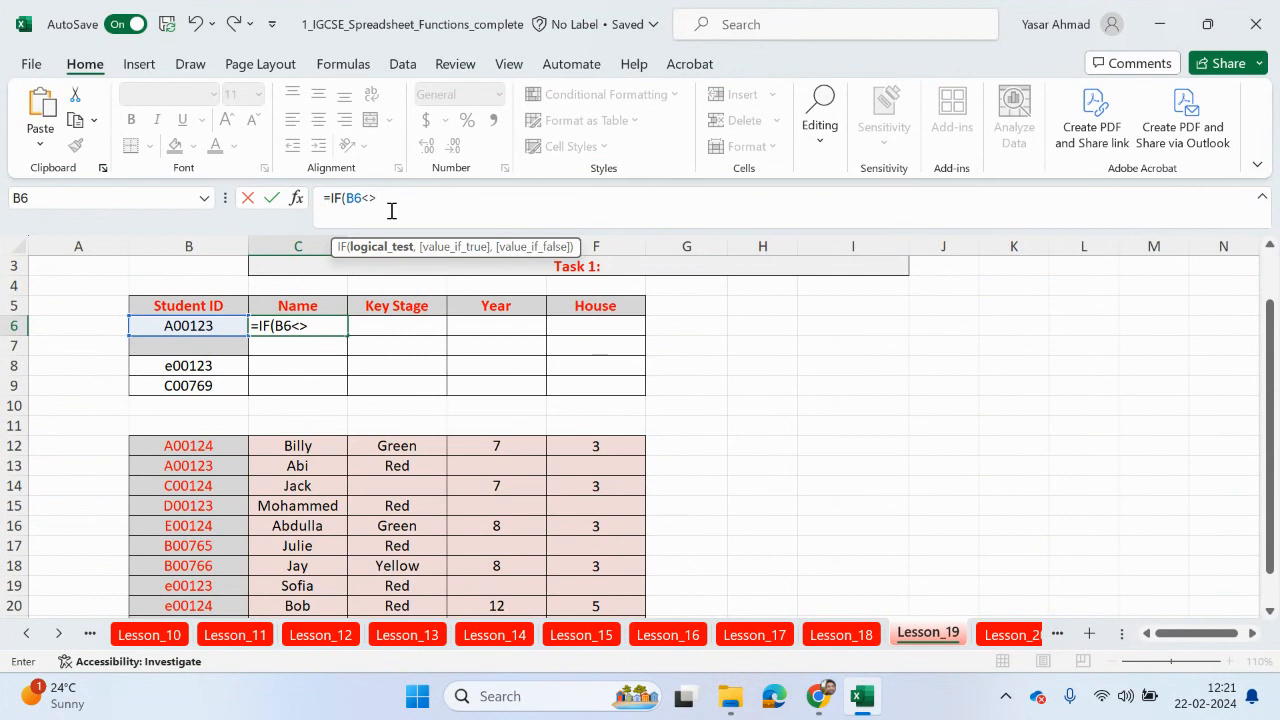
{"action": "type", "text": "\"\""}
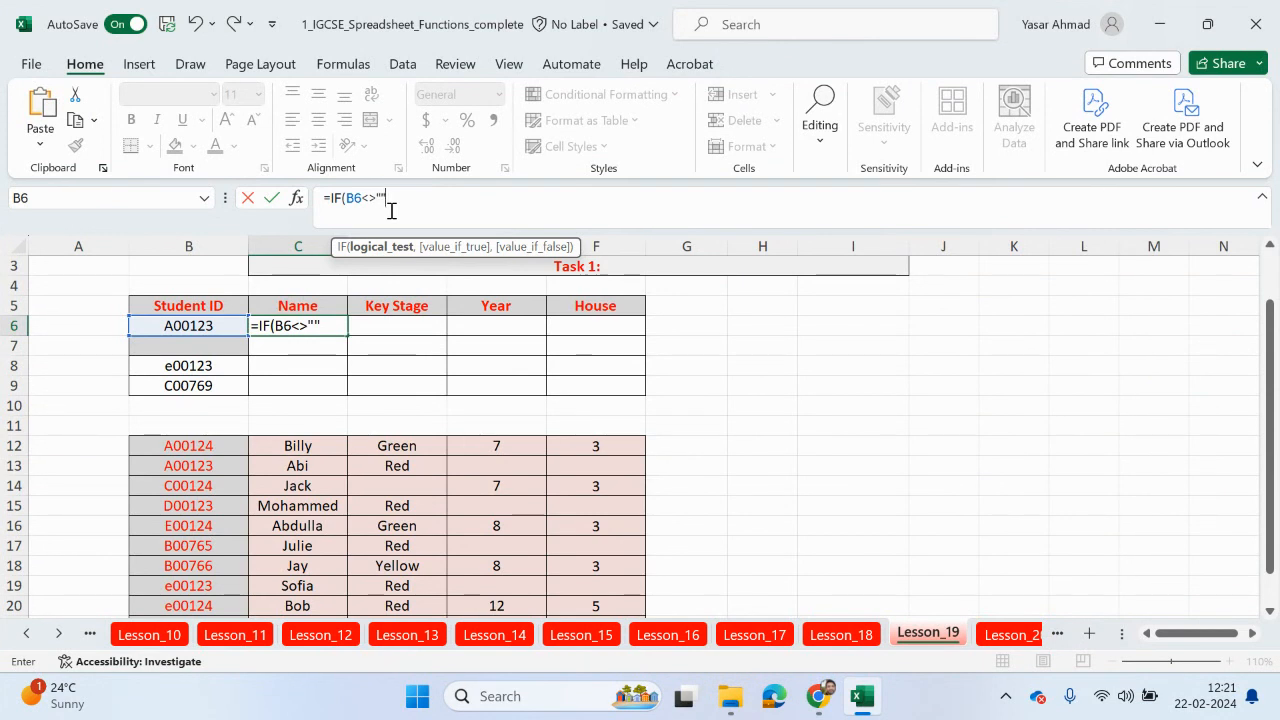
{"action": "type", "text": ","}
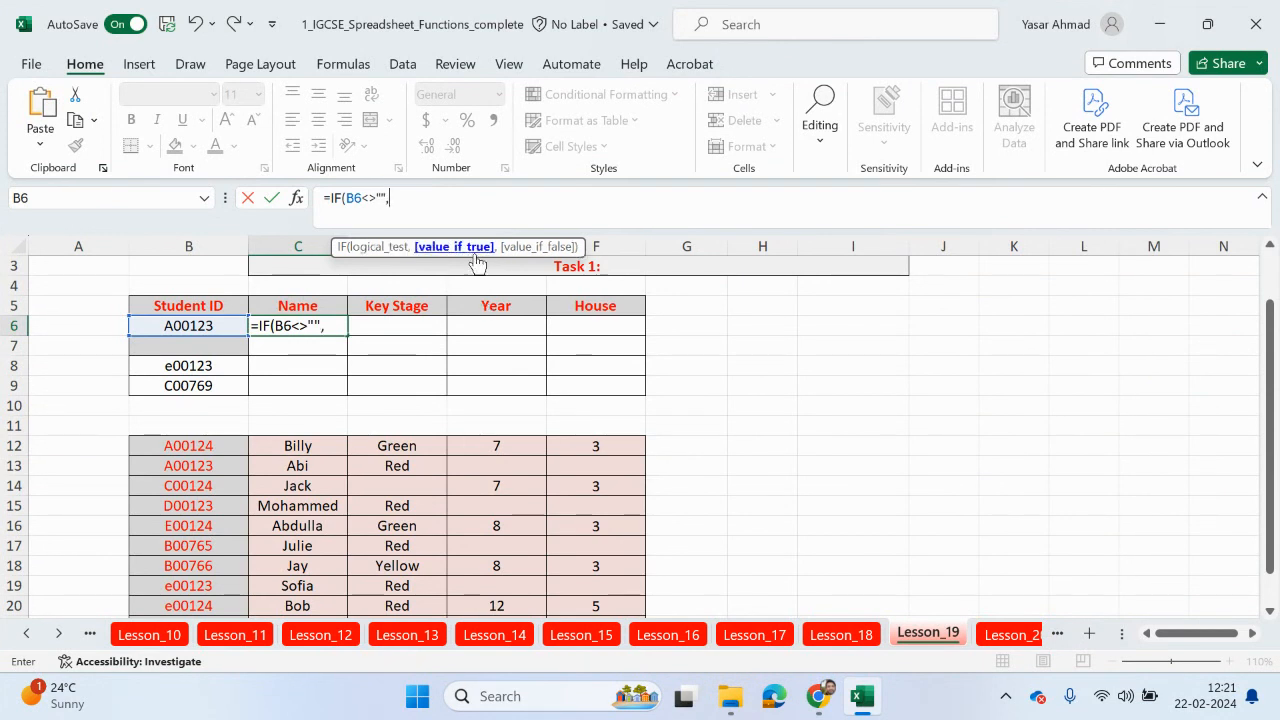
Complete it with VLOOKUP(B6,$B$12:$C$22,2,FALSE) as the result and "" otherwise, showing Abi.
{"action": "type", "text": "vloo"}
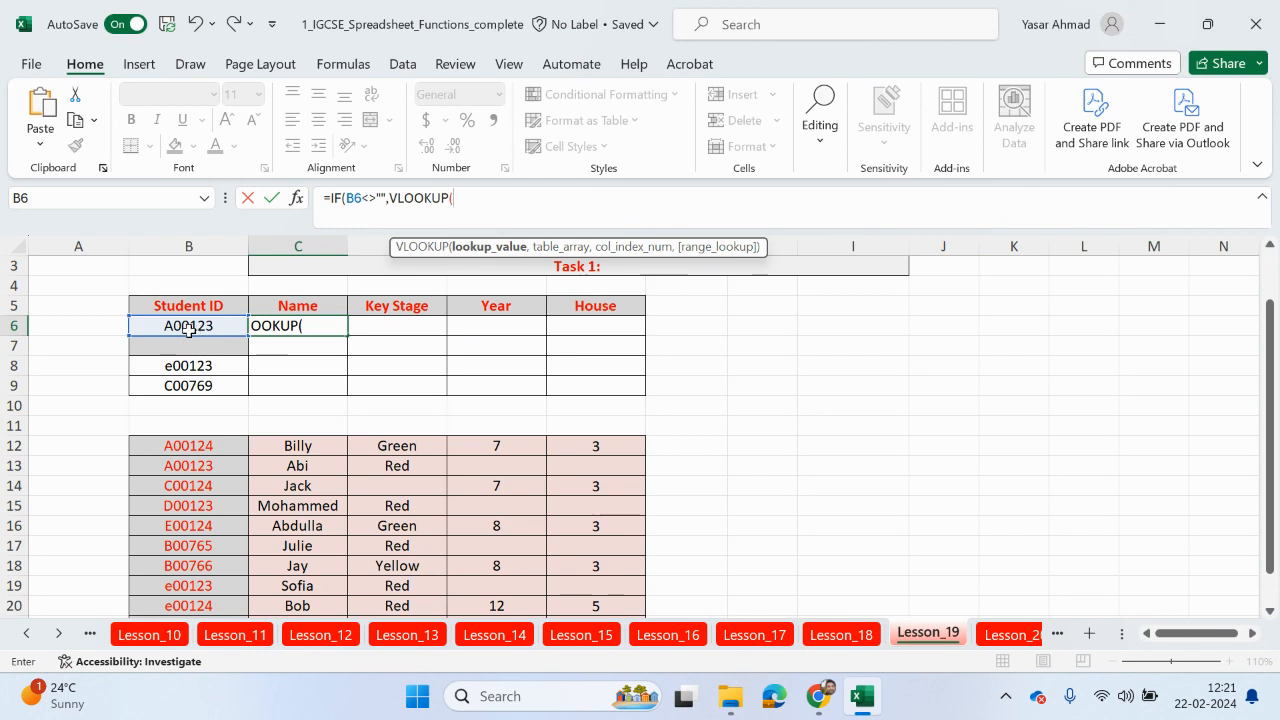
{"action": "left_click", "coordinate": [188, 324]}
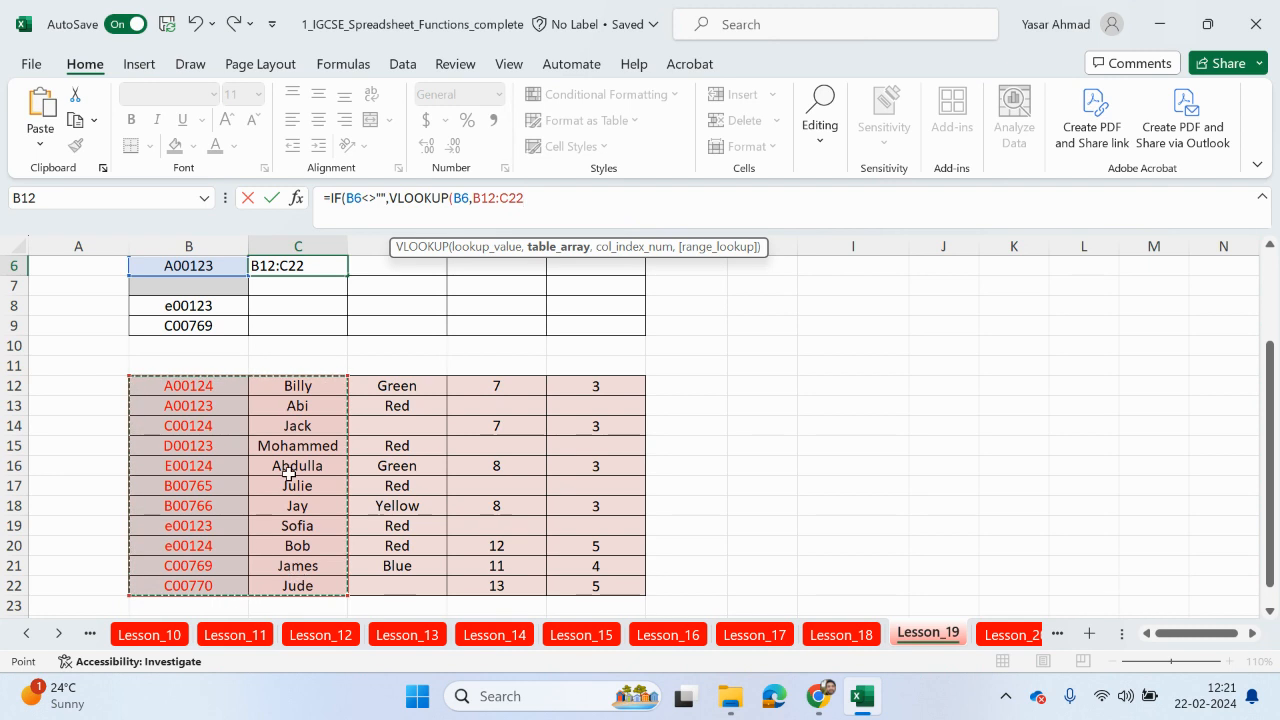
{"action": "key", "text": "f4"}
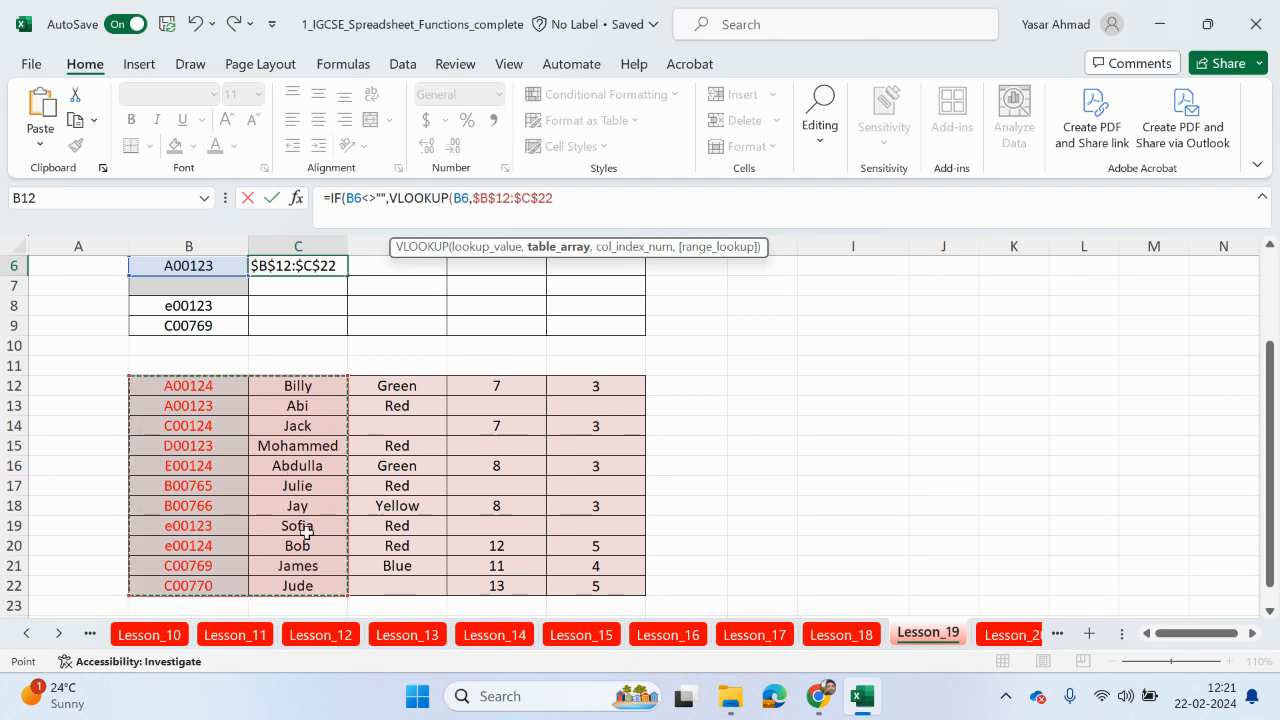
{"action": "type", "text": ","}
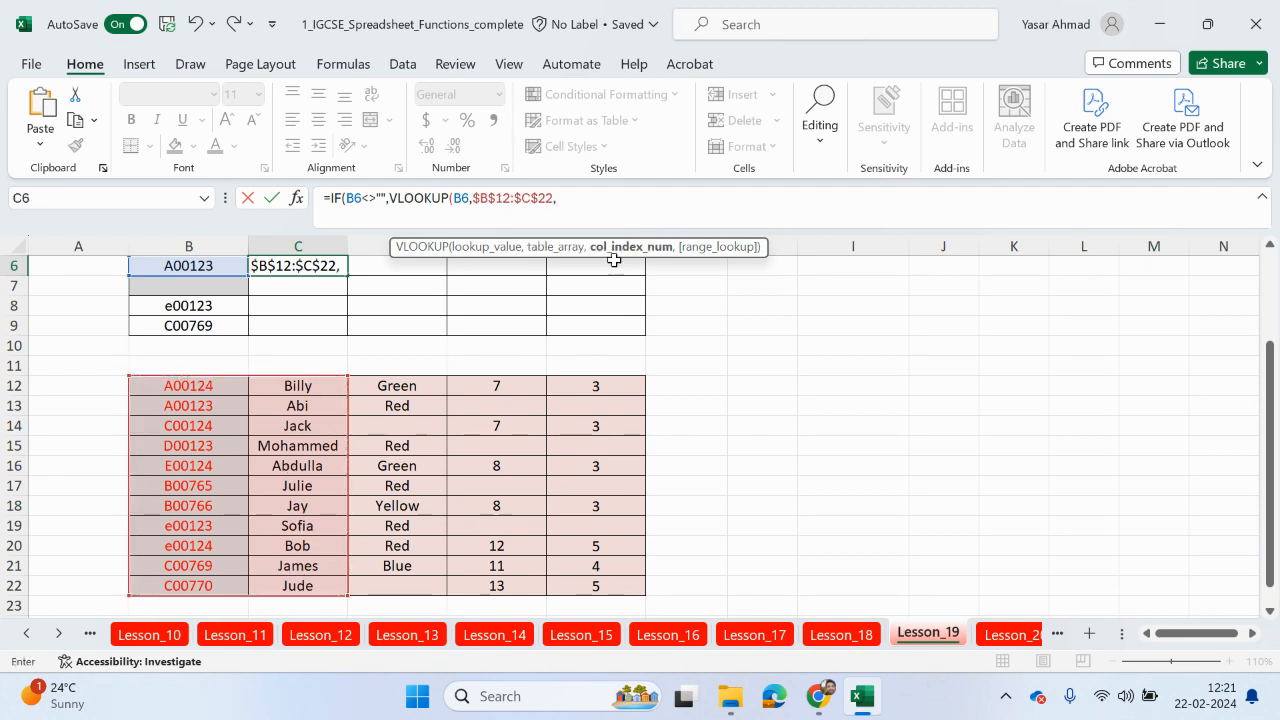
{"action": "type", "text": "2,"}
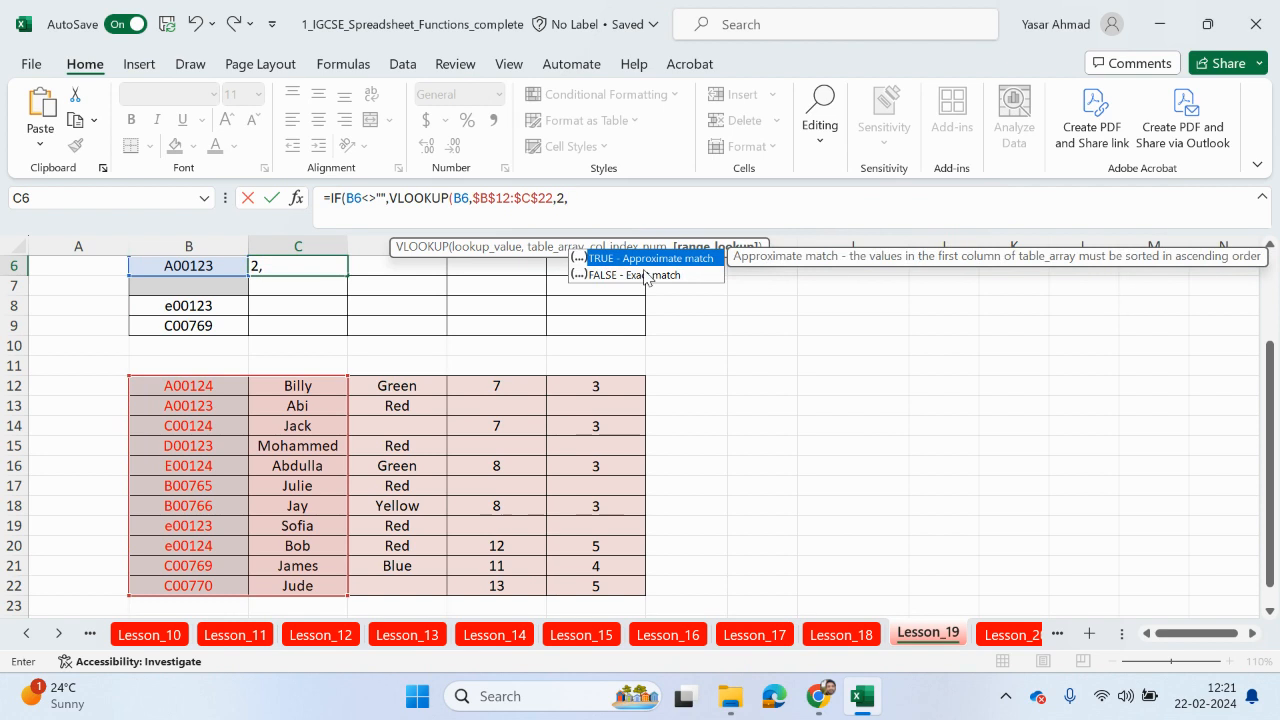
{"action": "type", "text": "FALSE"}
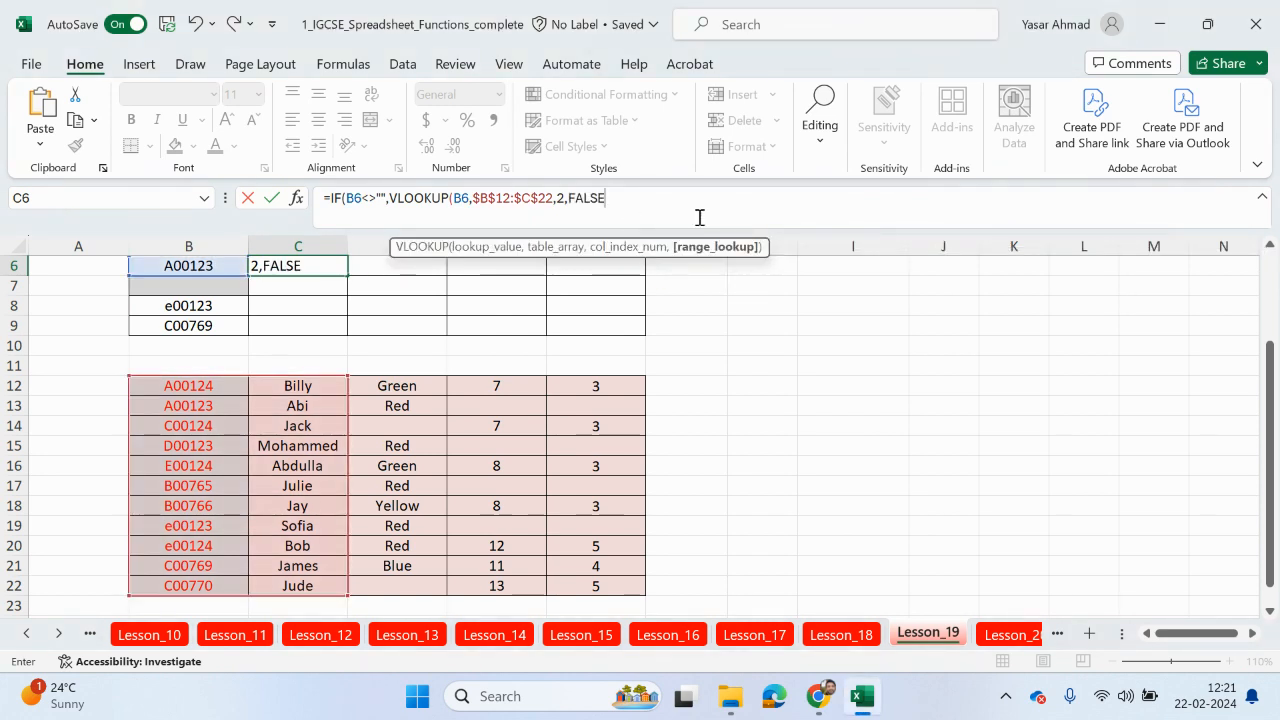
{"action": "type", "text": ")"}
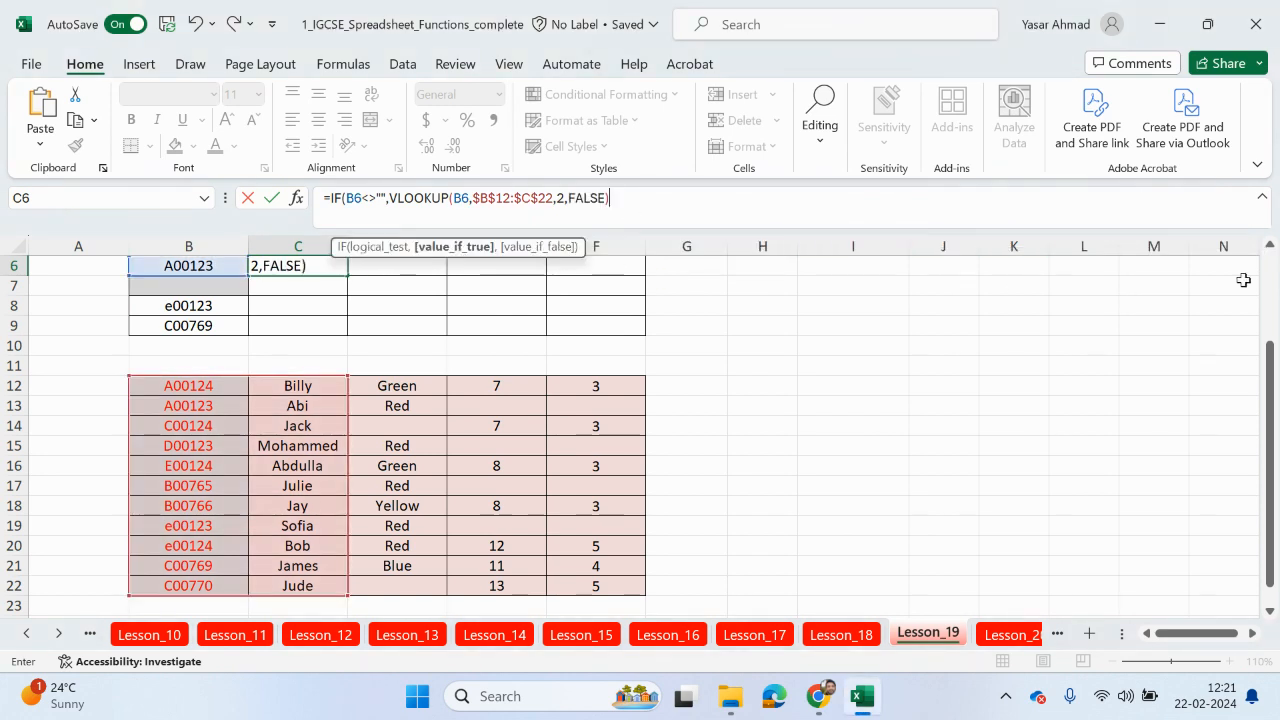
{"action": "scroll", "scroll_direction": "up", "scroll_amount": 3}
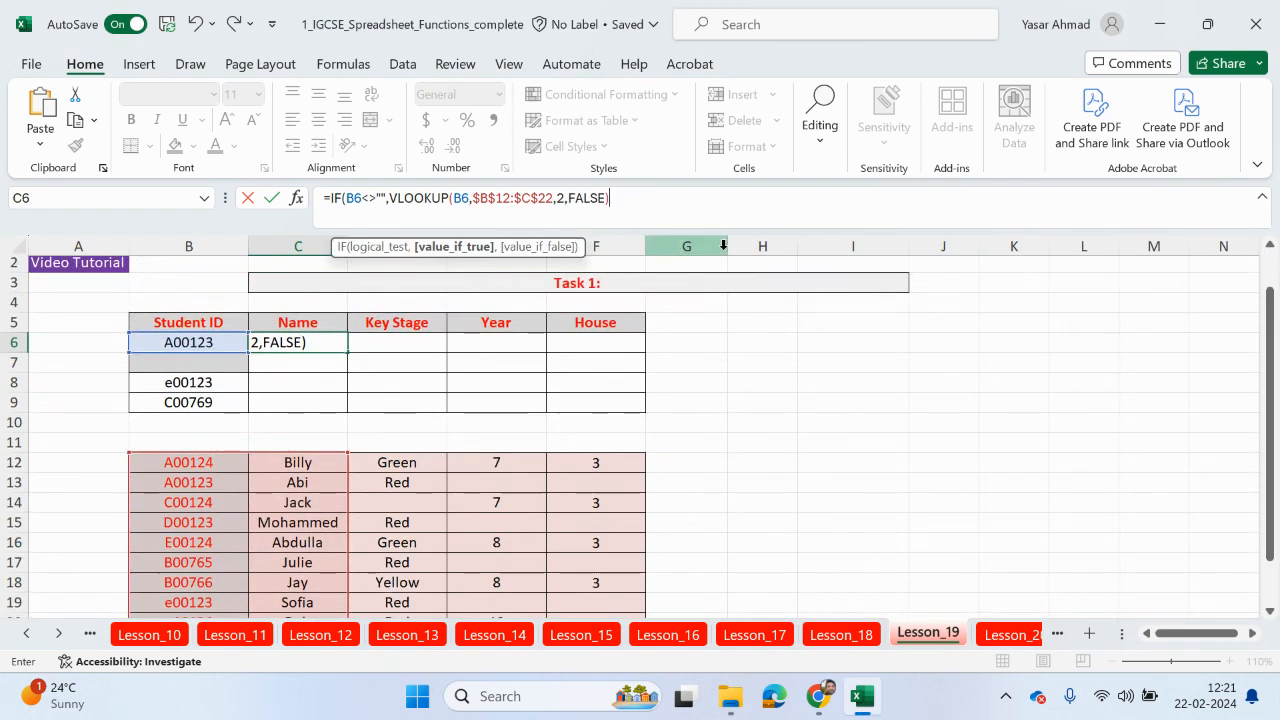
{"action": "type", "text": "),"}
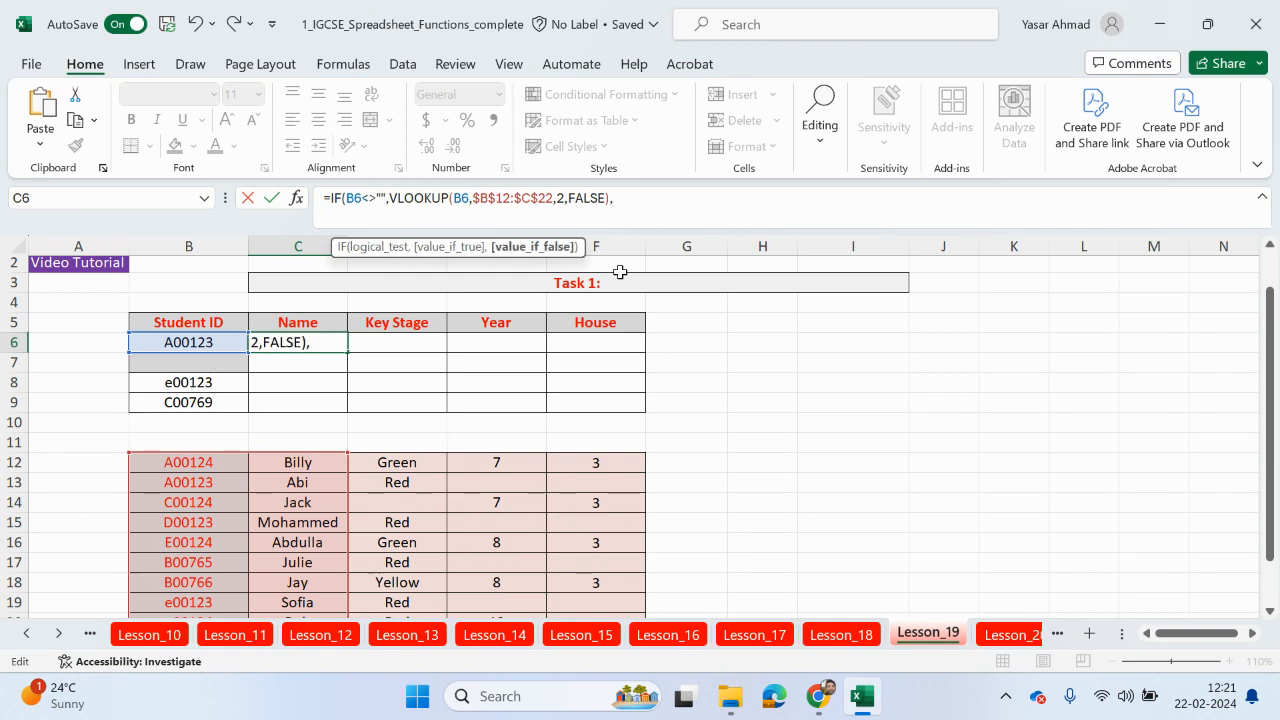
{"action": "mouse_move", "coordinate": [612, 272]}
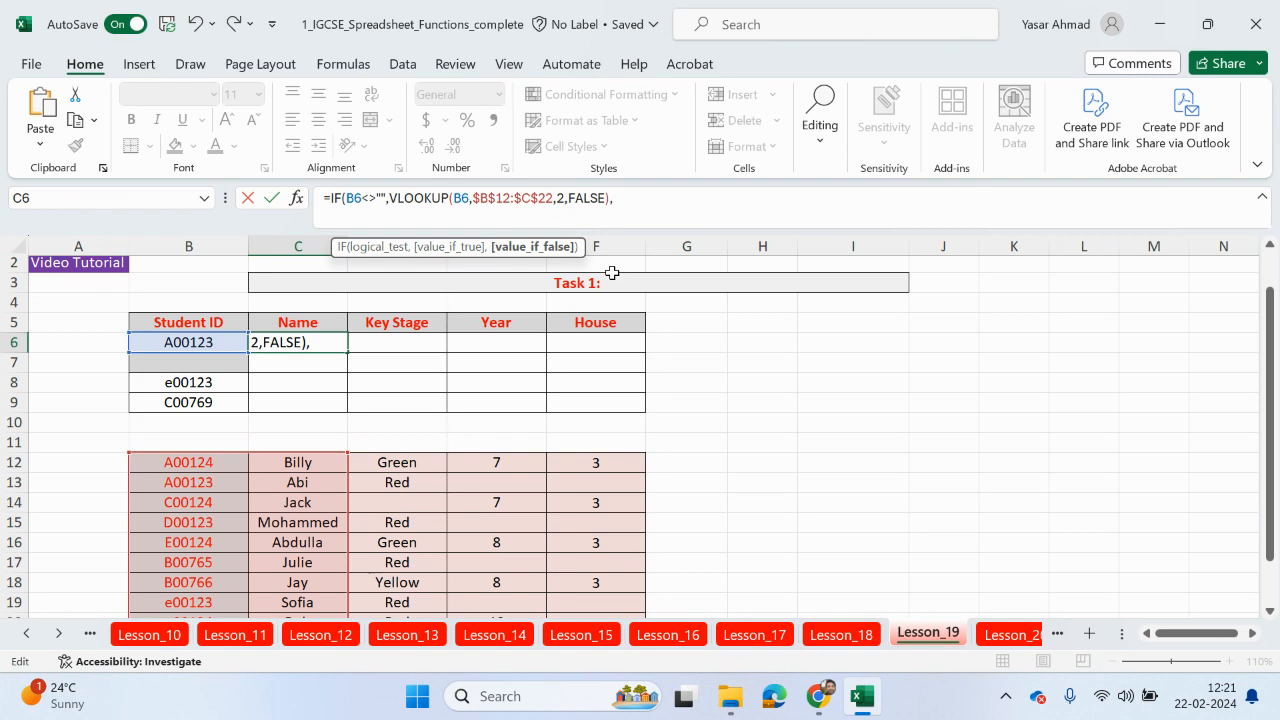
{"action": "type", "text": "\"\")"}
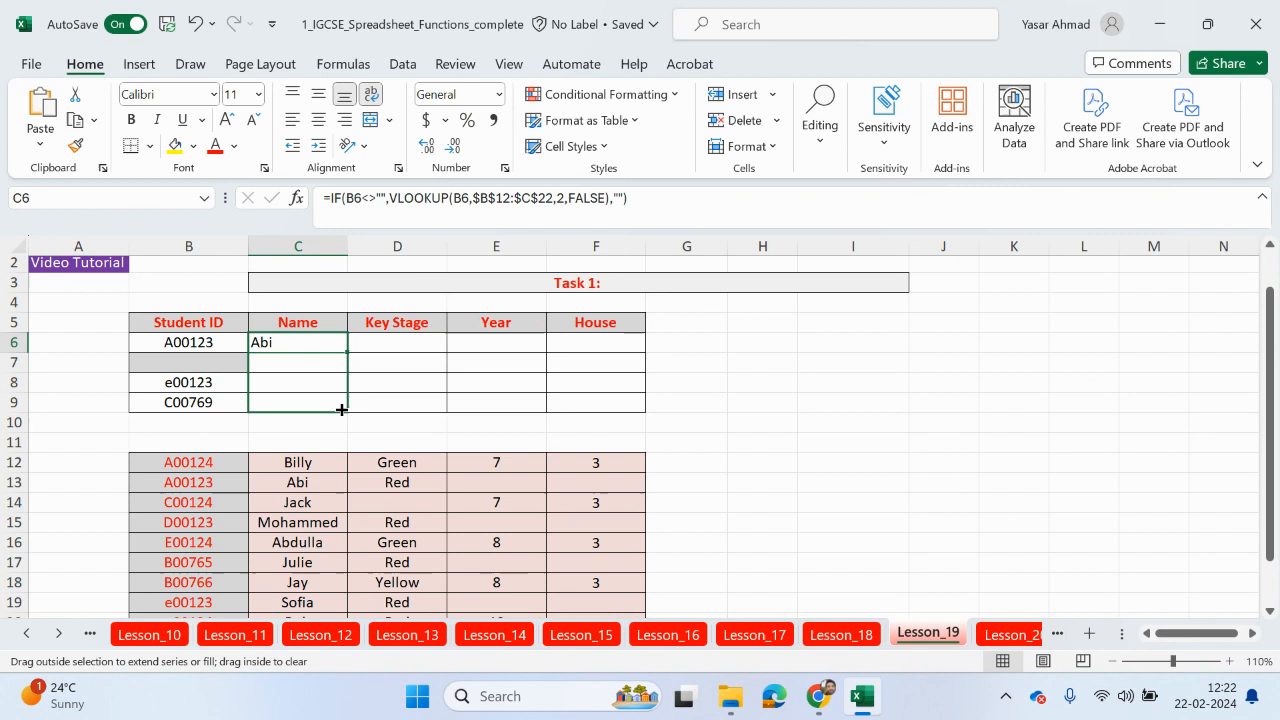
Fill the Name formula down C6:C9 (Abi, blank, Sofia, James) and check empty lookup-table values.
{"action": "left_click_drag", "start_coordinate": [340, 350], "coordinate": [340, 410]}
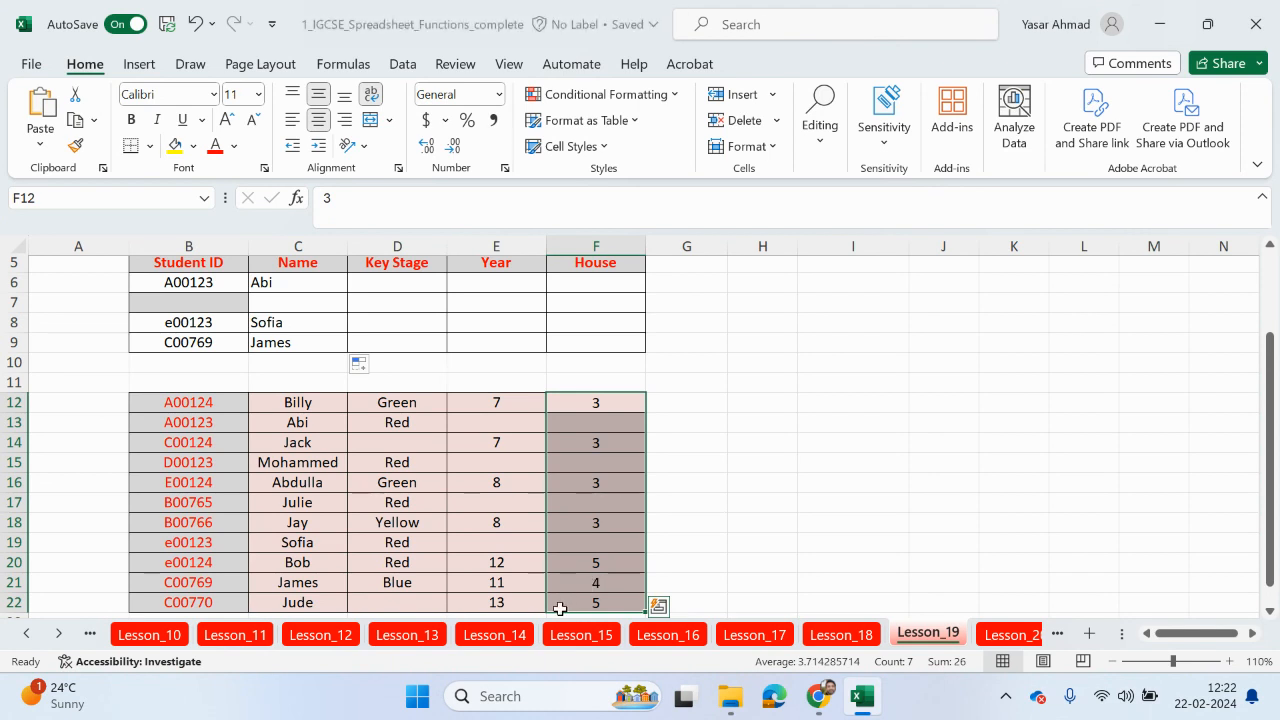
{"action": "left_click", "coordinate": [596, 582]}
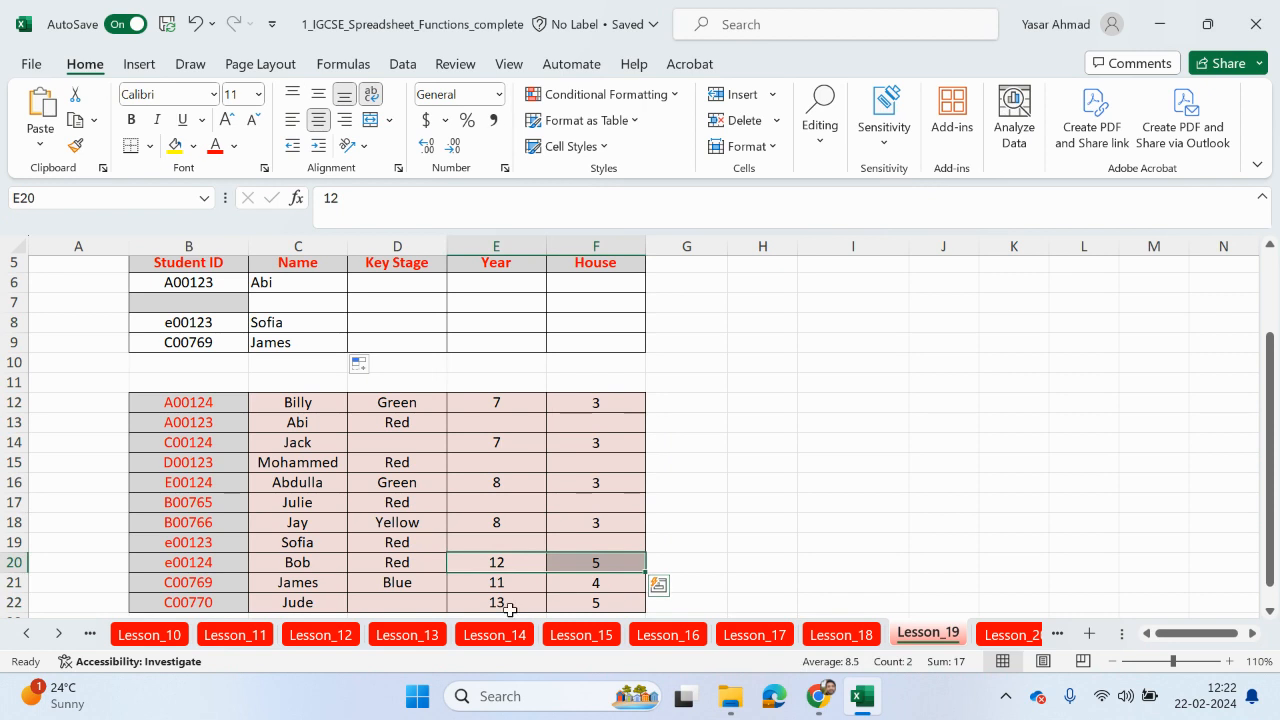
{"action": "left_click", "coordinate": [496, 602]}
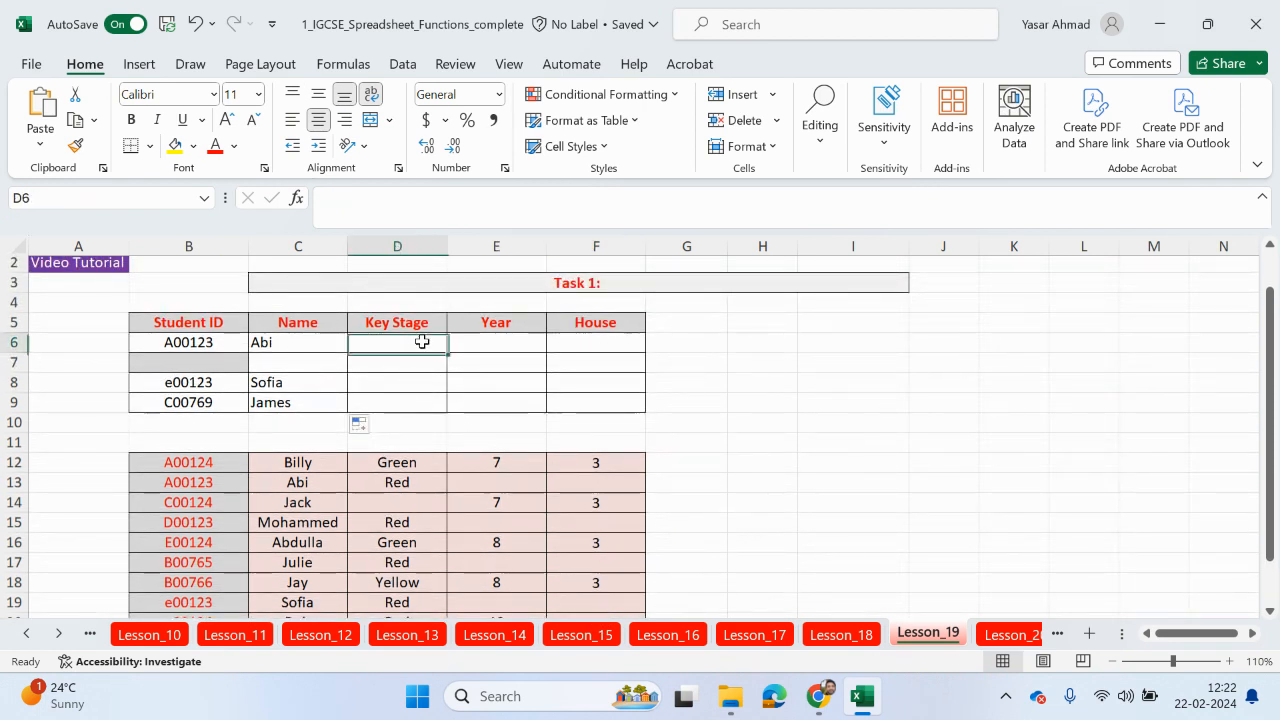
{"action": "left_click", "coordinate": [188, 362]}
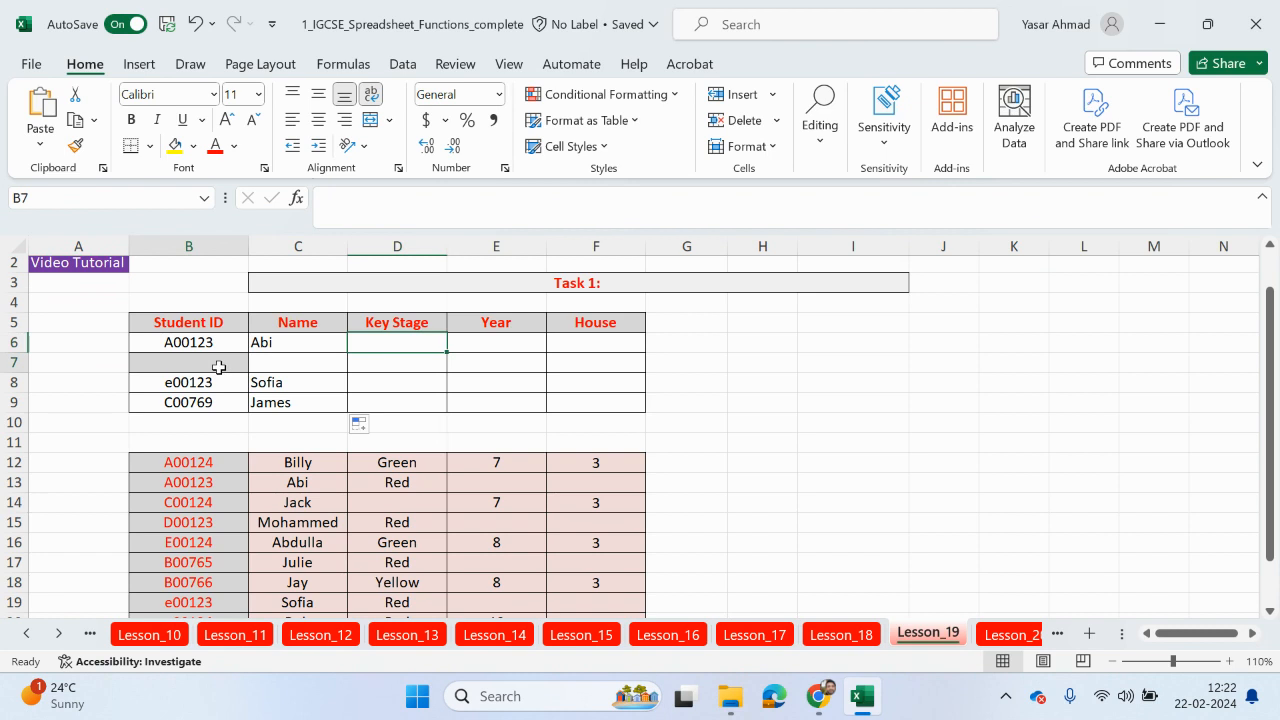
{"action": "left_click", "coordinate": [188, 362]}
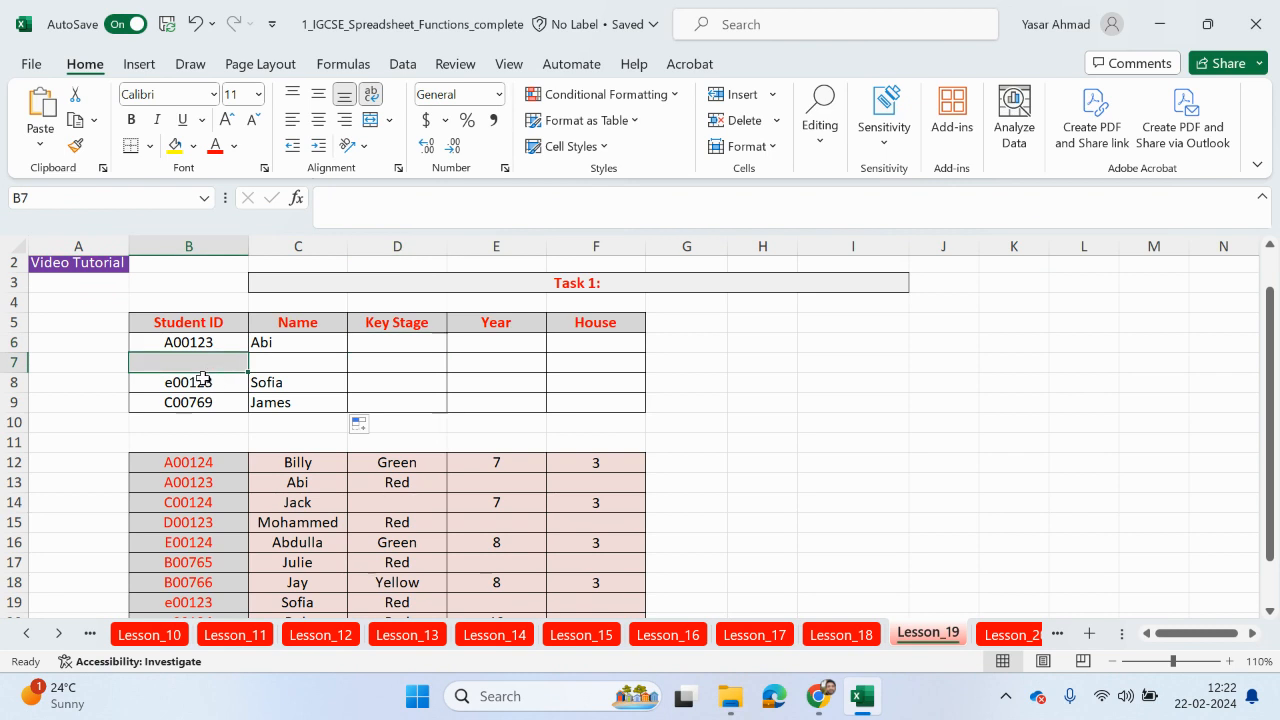
{"action": "mouse_move", "coordinate": [556, 456]}
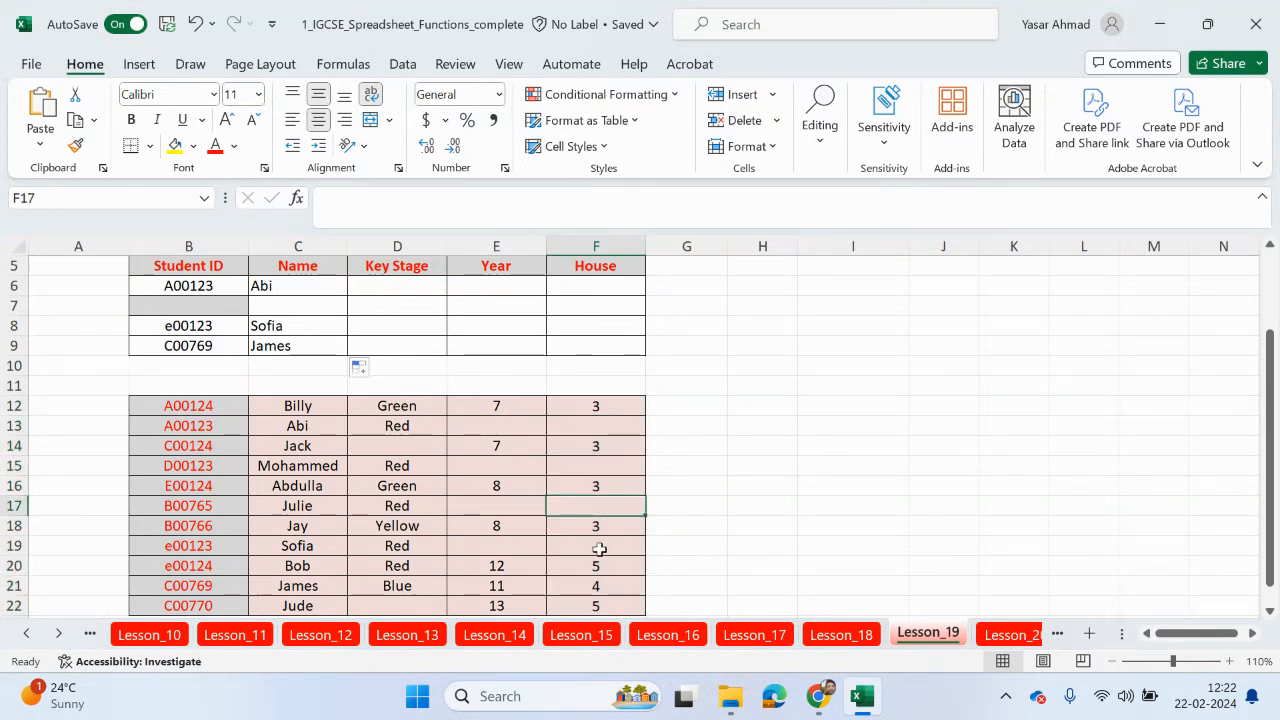
{"action": "left_click", "coordinate": [596, 544]}
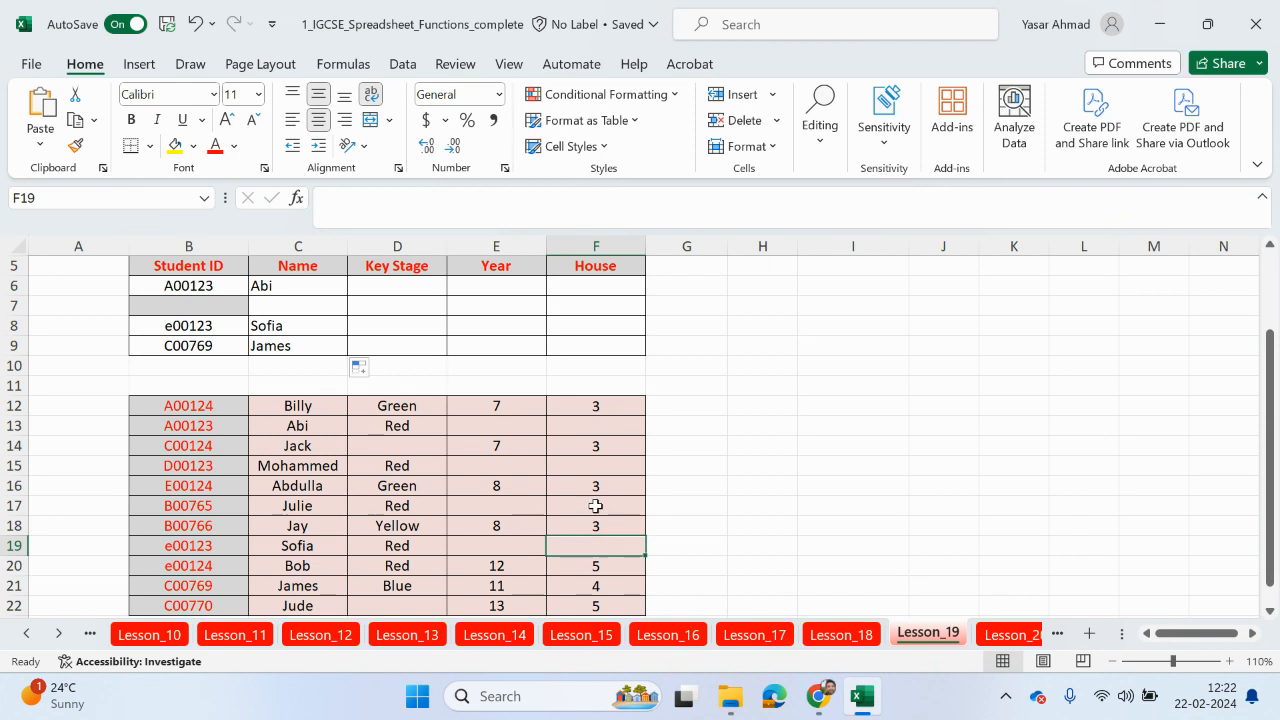
{"action": "mouse_move", "coordinate": [596, 442]}
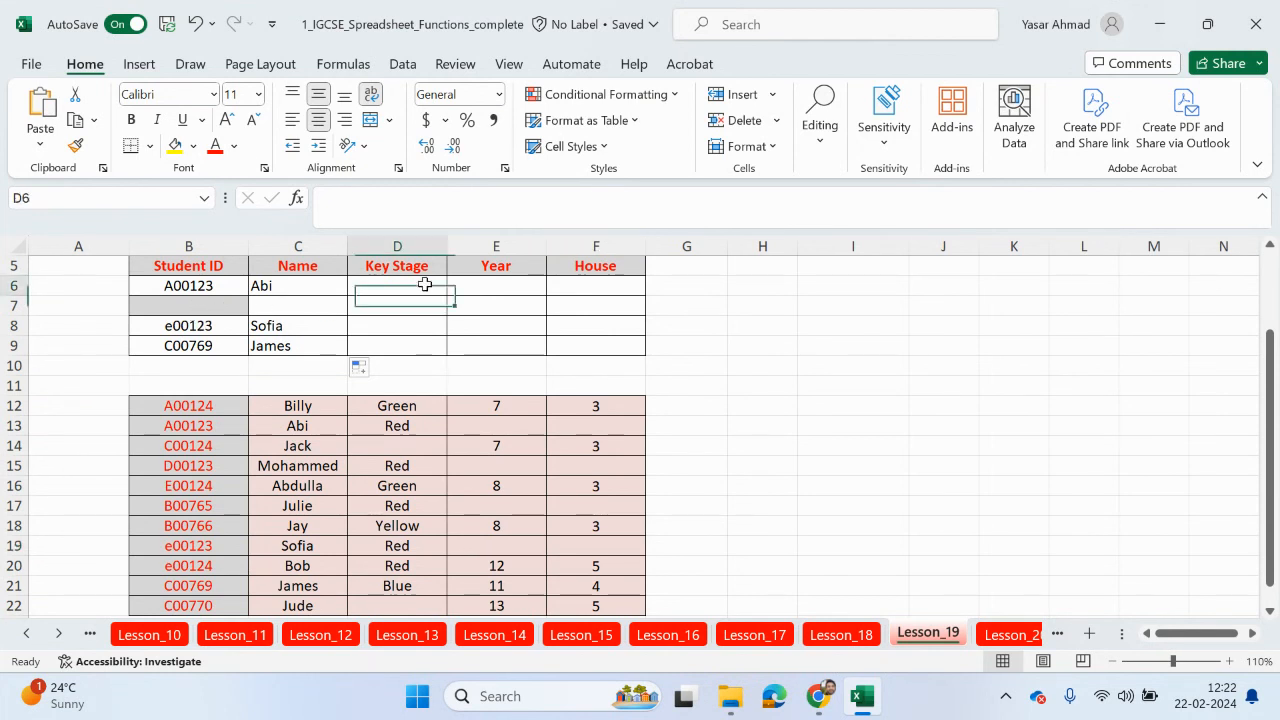
Begin the Key Stage formula in D6 as =IF(B6<>"",IF( with a nested IF.
{"action": "type", "text": "=if"}
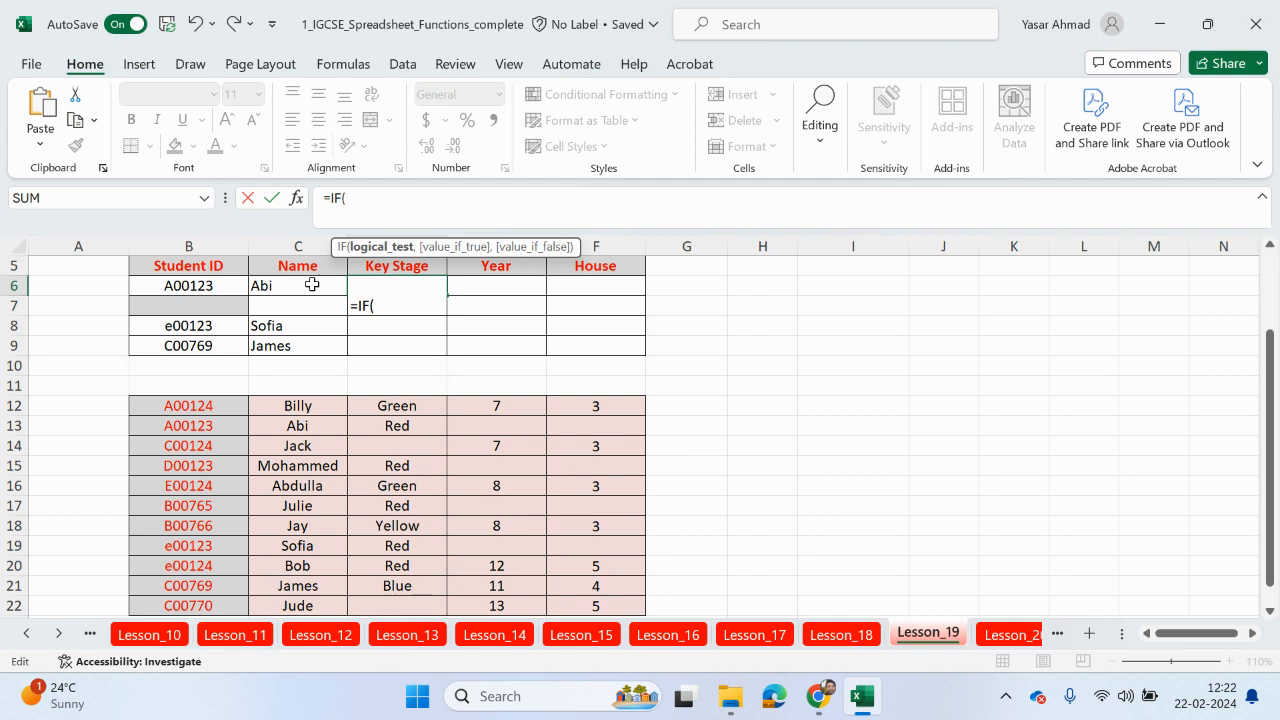
{"action": "left_click", "coordinate": [188, 284]}
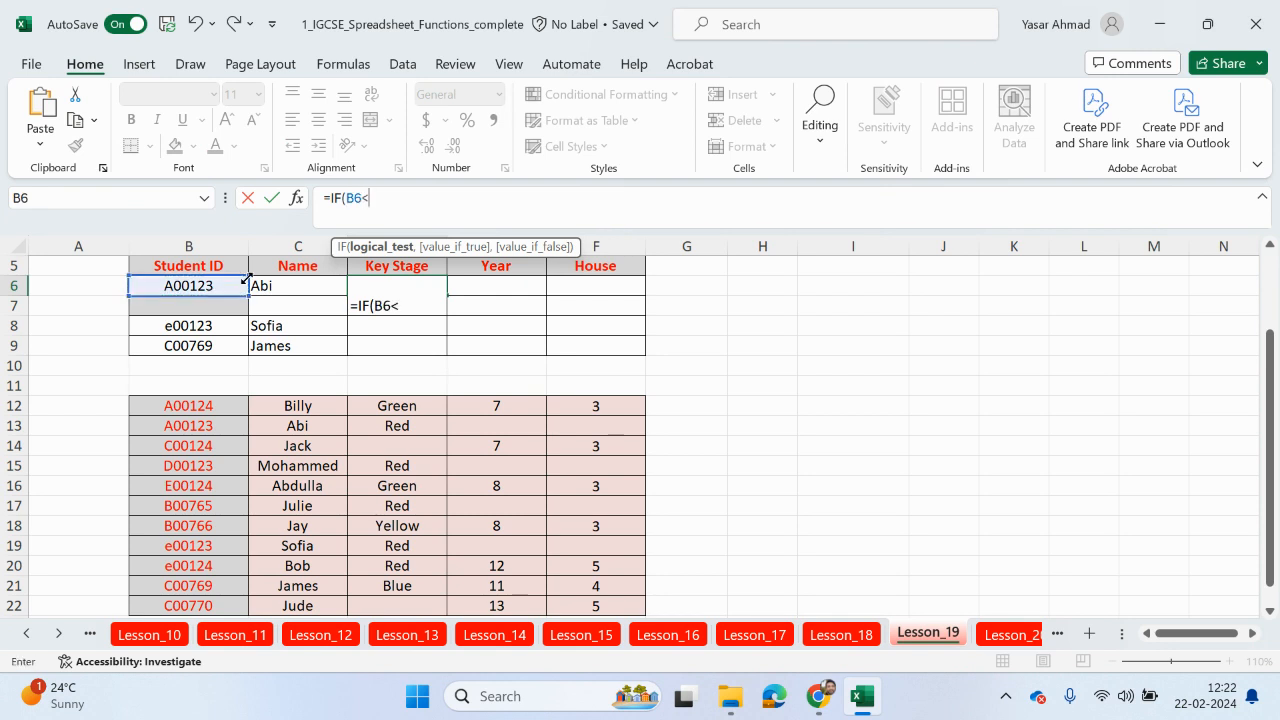
{"action": "type", "text": ">\"\""}
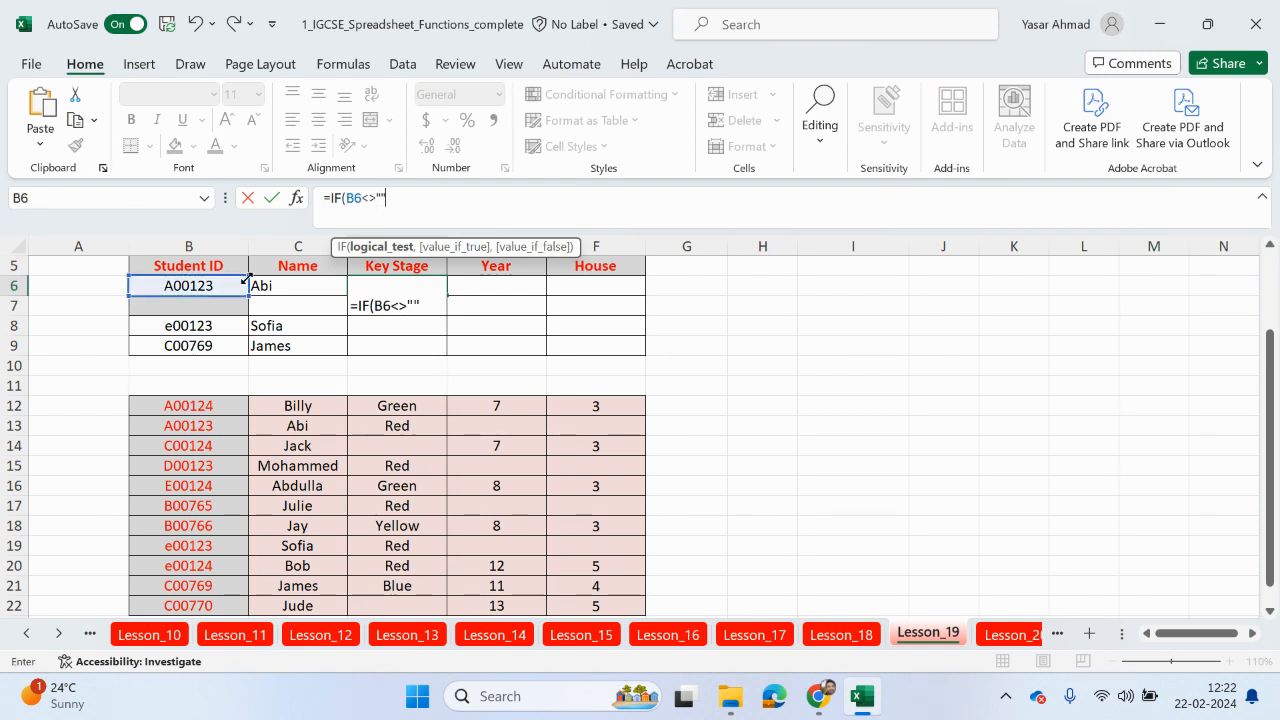
{"action": "type", "text": ","}
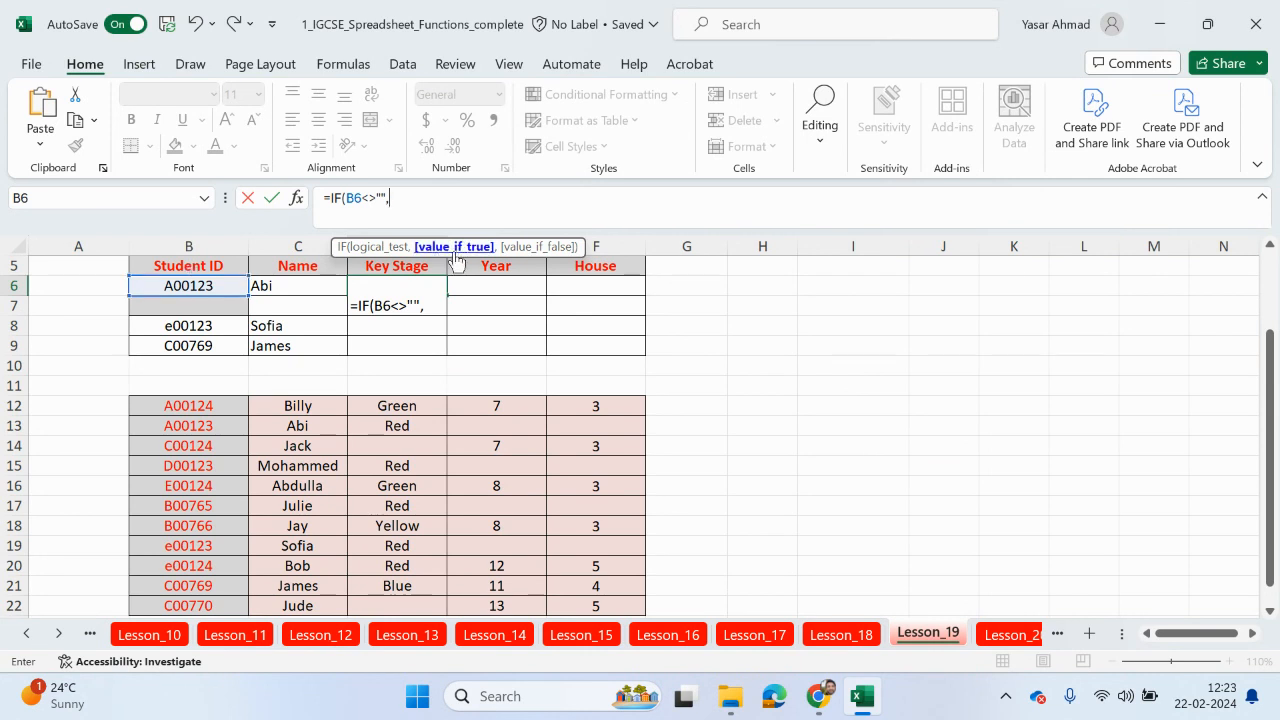
{"action": "type", "text": "if"}
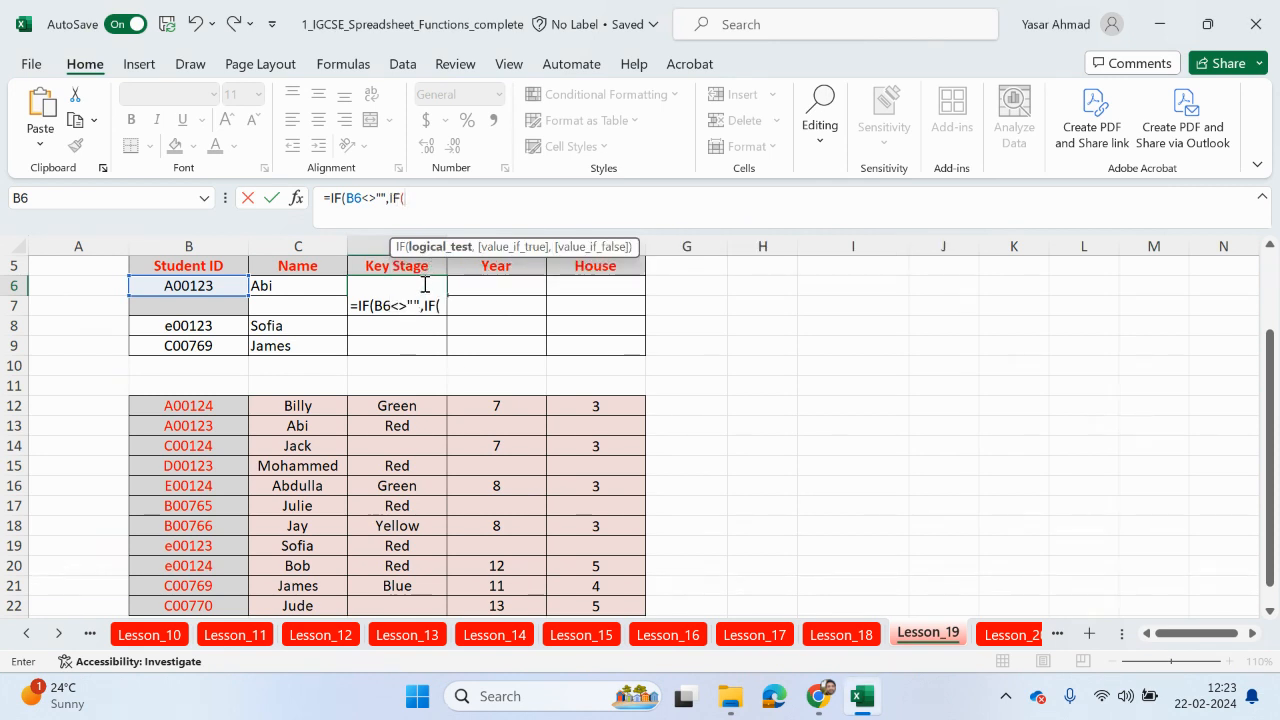
{"action": "mouse_move", "coordinate": [588, 474]}
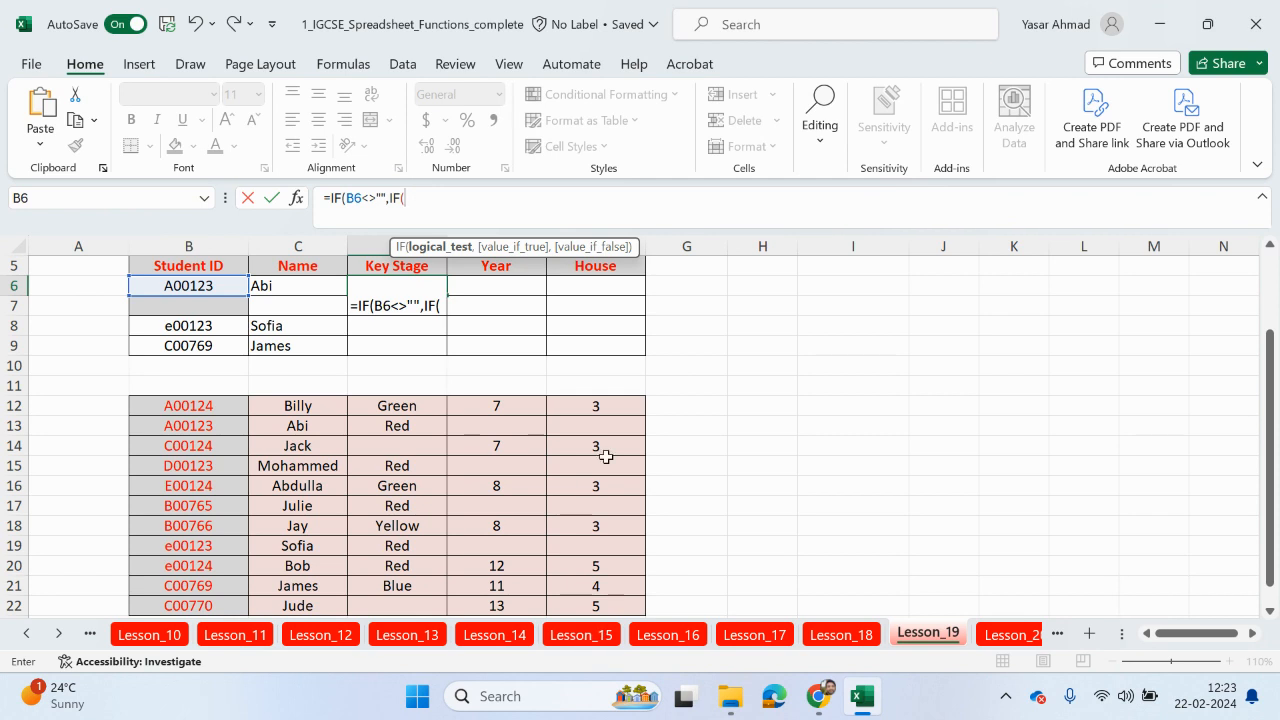
{"action": "mouse_move", "coordinate": [588, 478]}
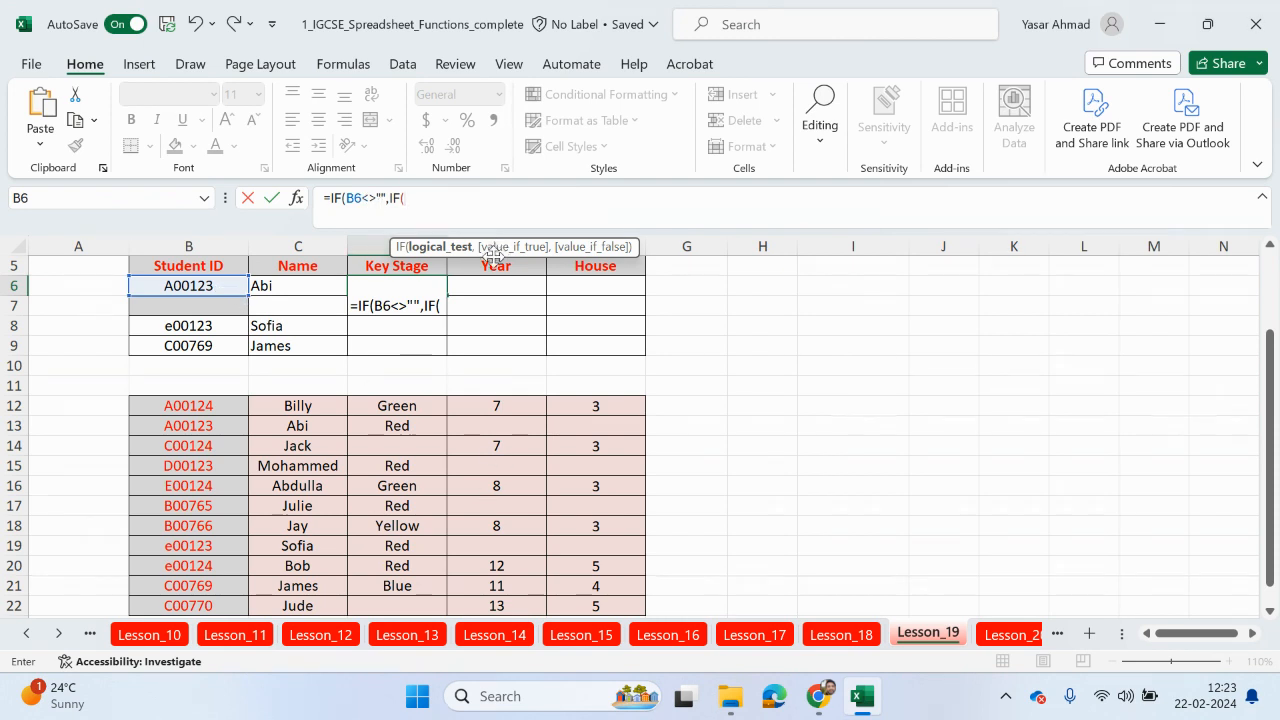
{"action": "mouse_move", "coordinate": [490, 258]}
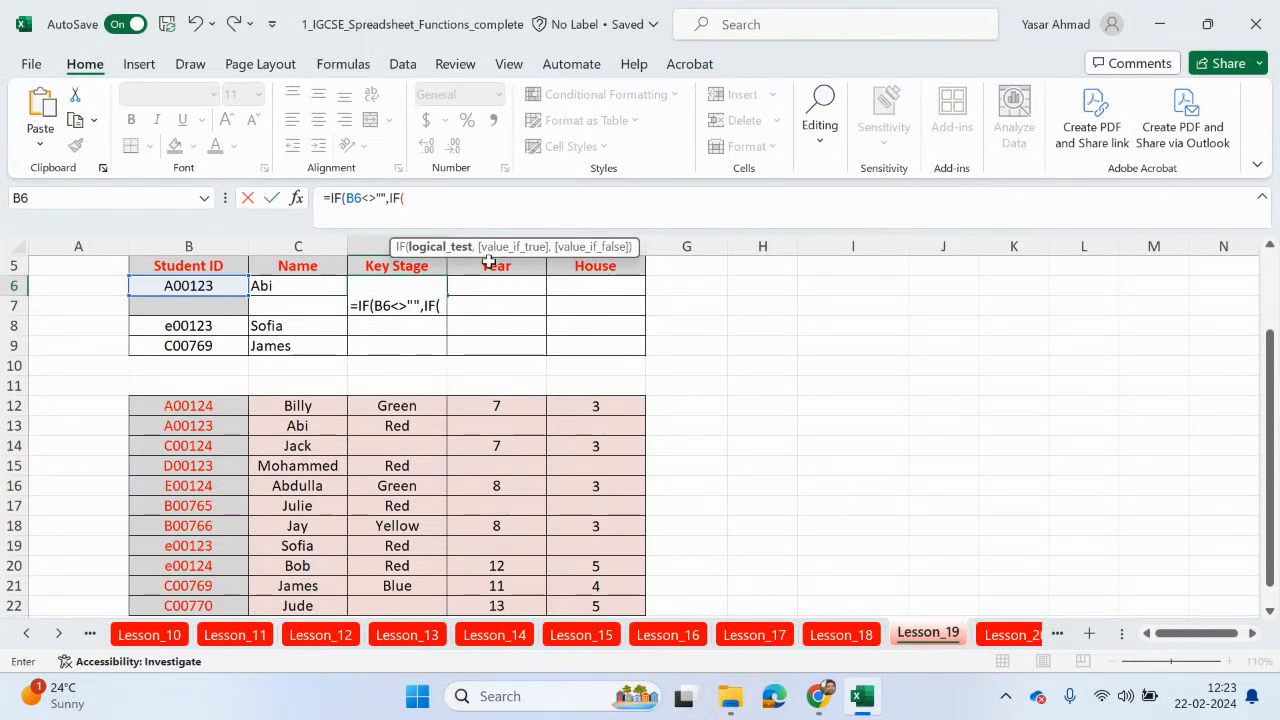
{"action": "left_click", "coordinate": [188, 284]}
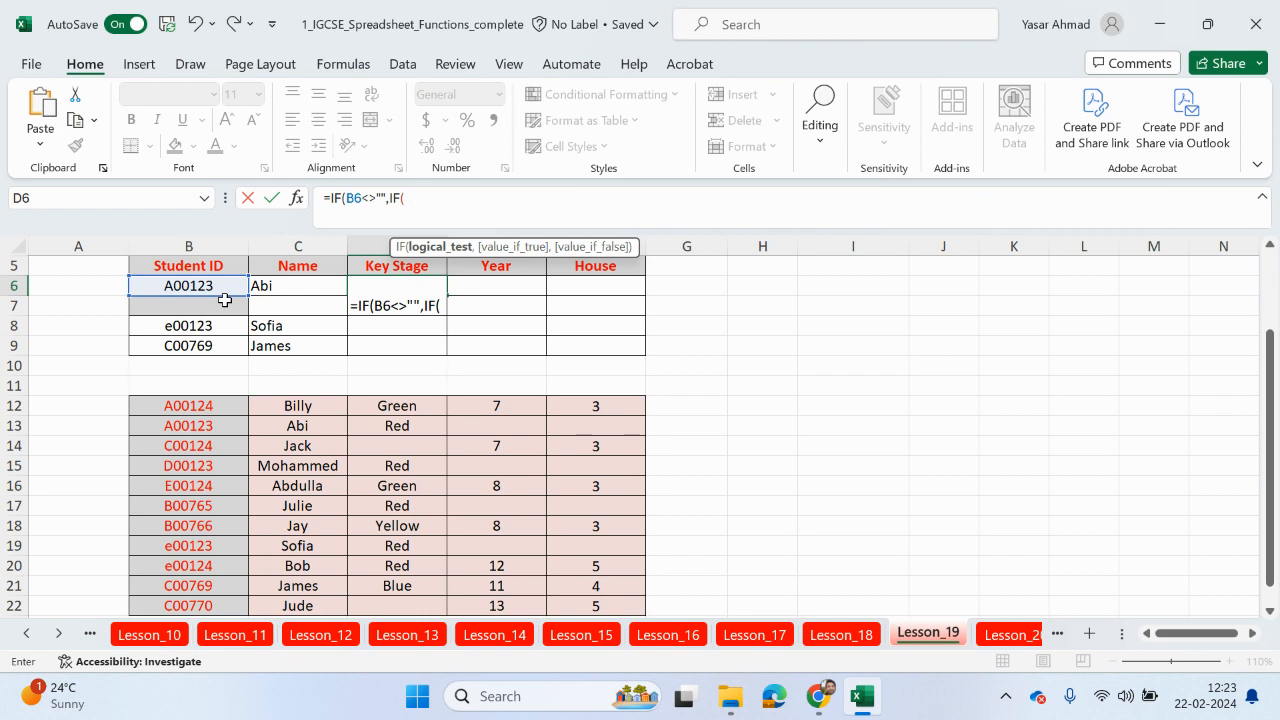
Nest VLOOKUP(B6,$B$12:$F$22,5,FALSE) inside D6's inner IF to fetch column 5.
{"action": "type", "text": "vloo"}
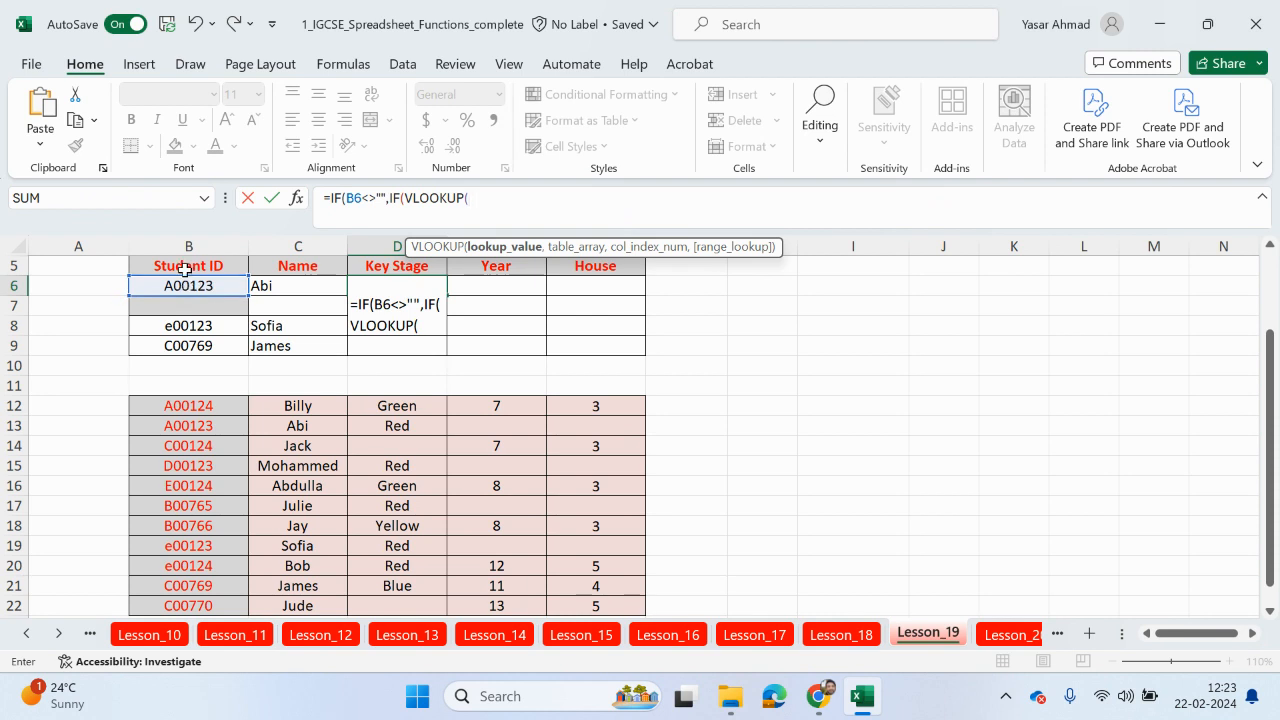
{"action": "left_click", "coordinate": [188, 284]}
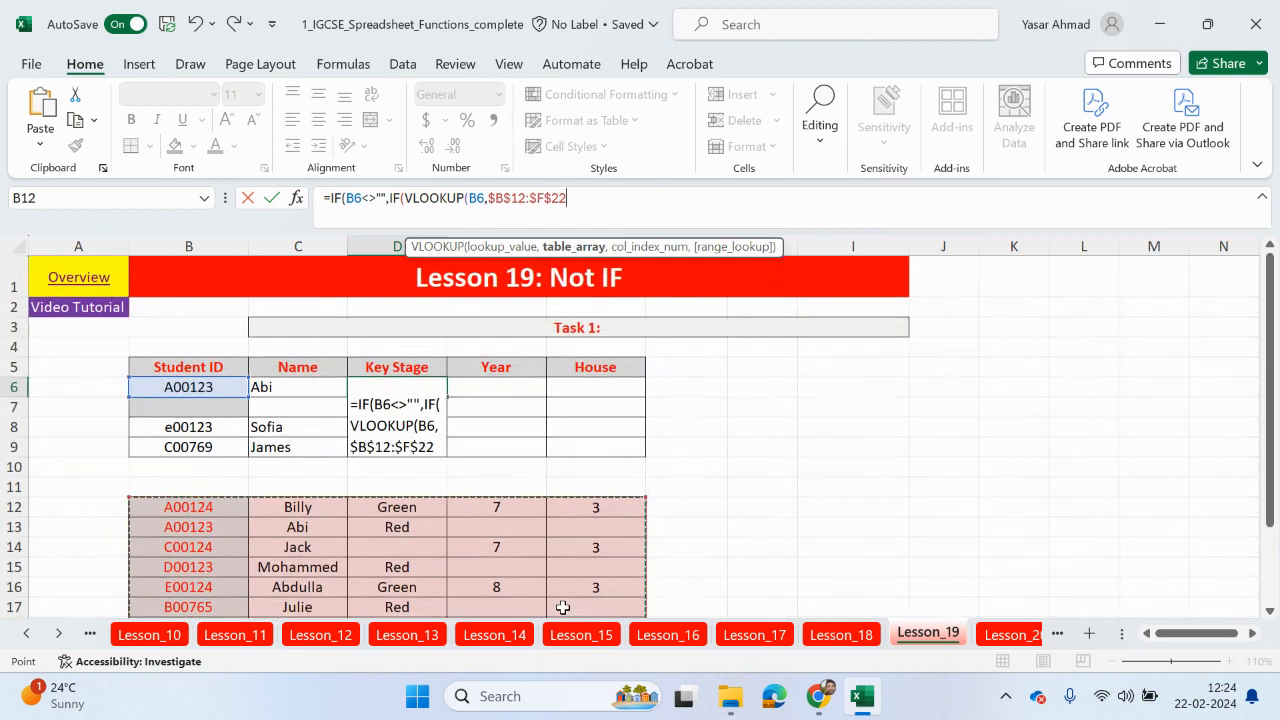
{"action": "type", "text": ","}
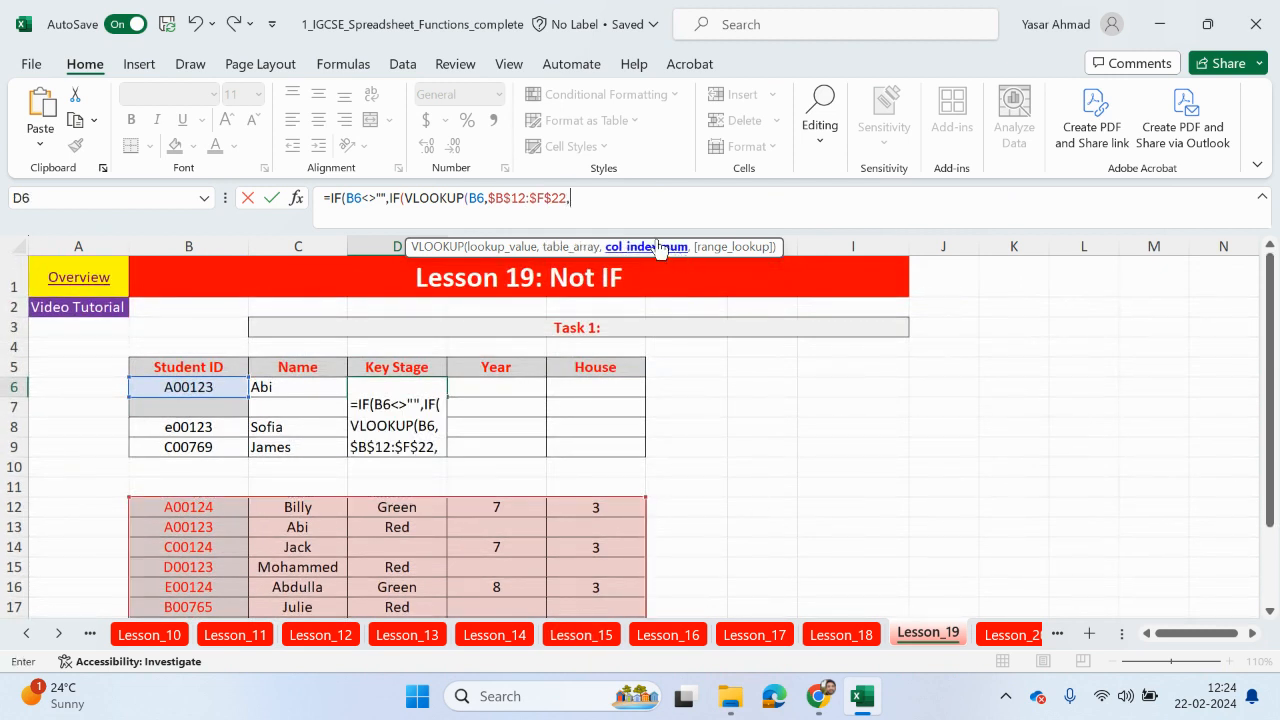
{"action": "type", "text": "5,"}
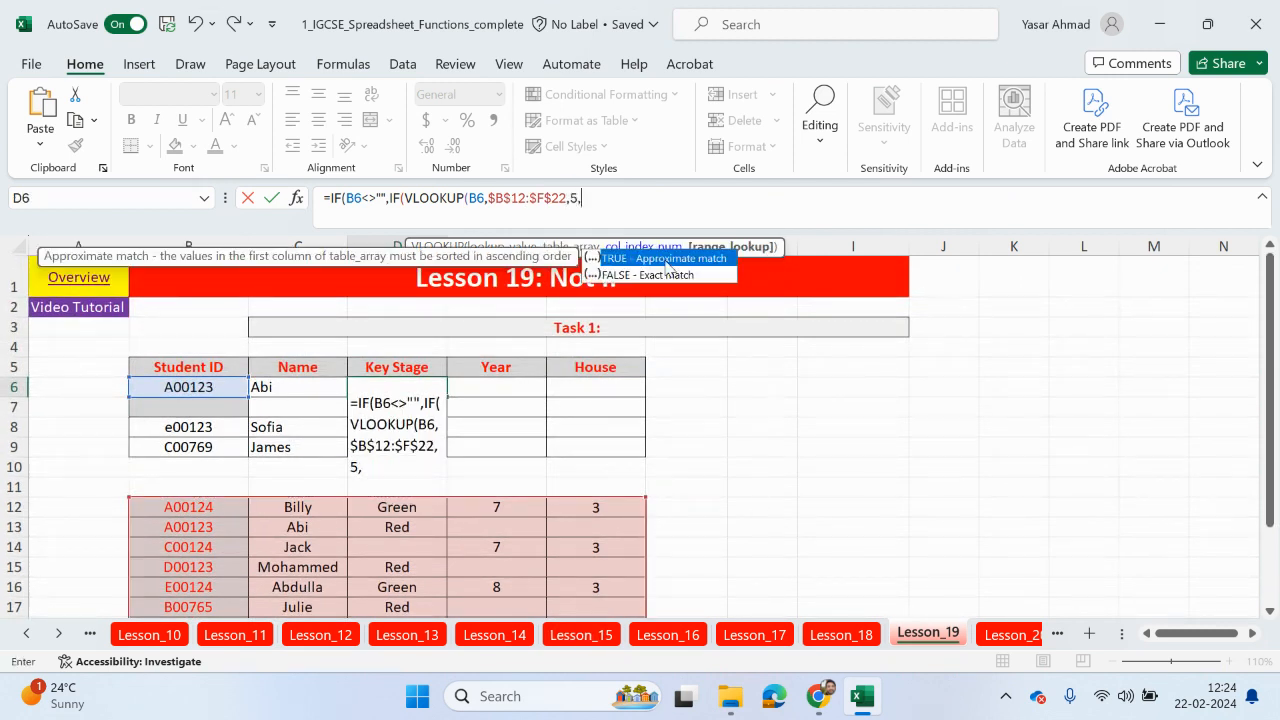
{"action": "type", "text": "FALSE)"}
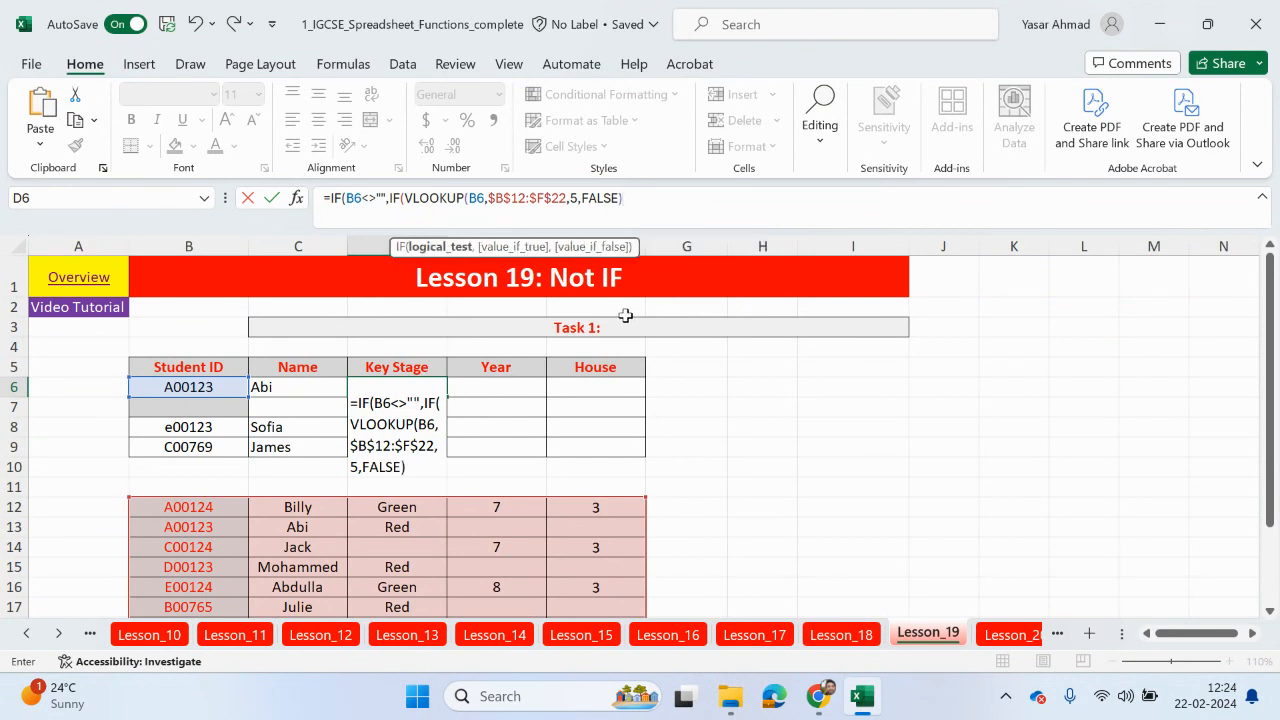
{"action": "mouse_move", "coordinate": [628, 540]}
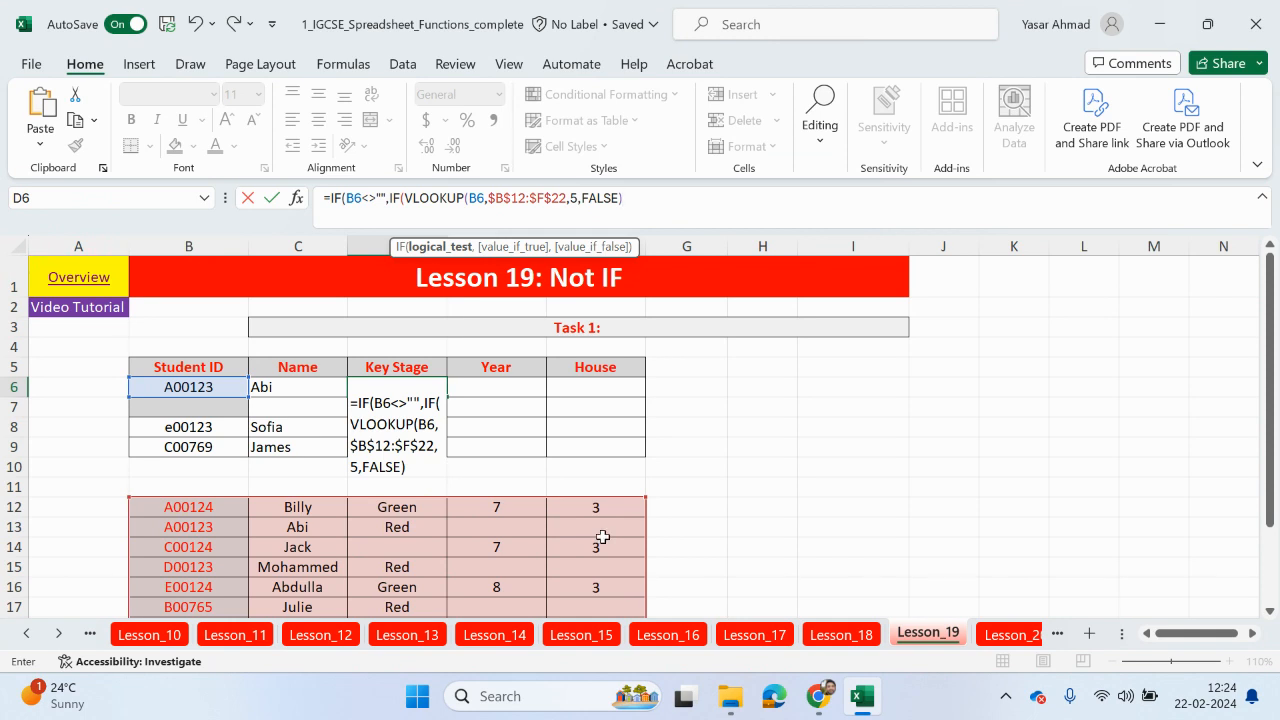
{"action": "mouse_move", "coordinate": [212, 388]}
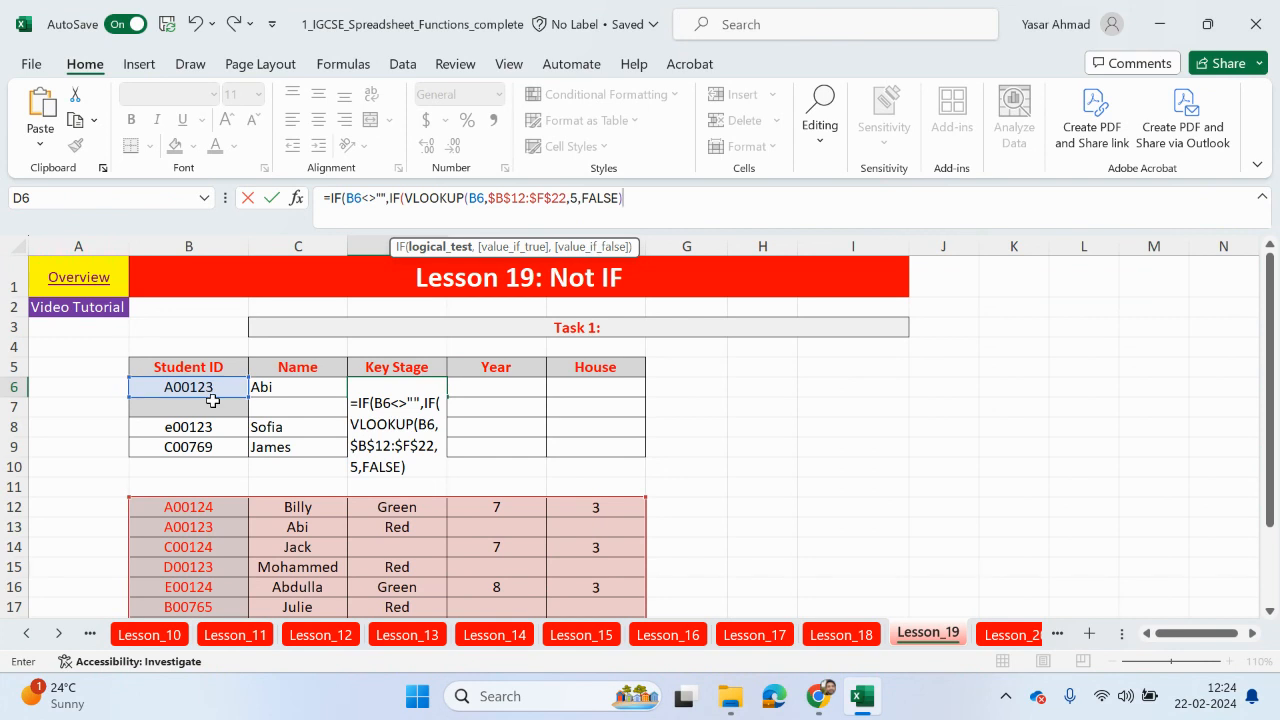
{"action": "mouse_move", "coordinate": [196, 536]}
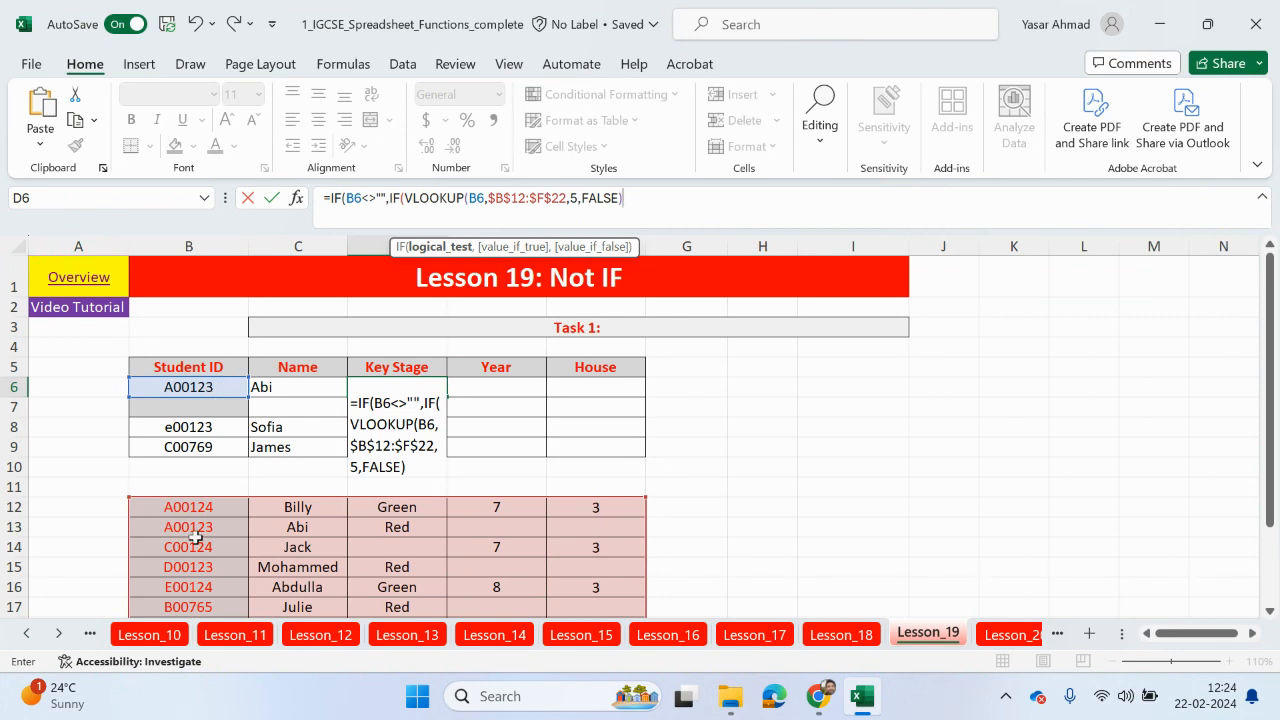
{"action": "mouse_move", "coordinate": [528, 536]}
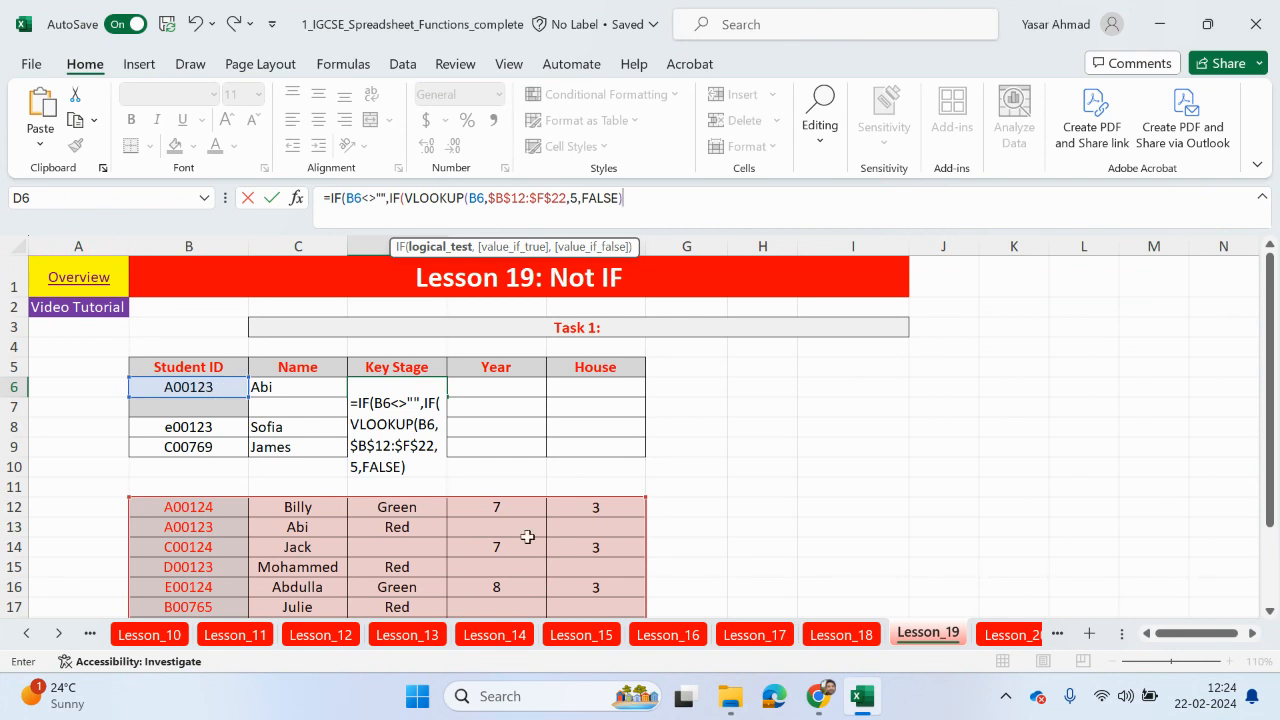
{"action": "mouse_move", "coordinate": [572, 592]}
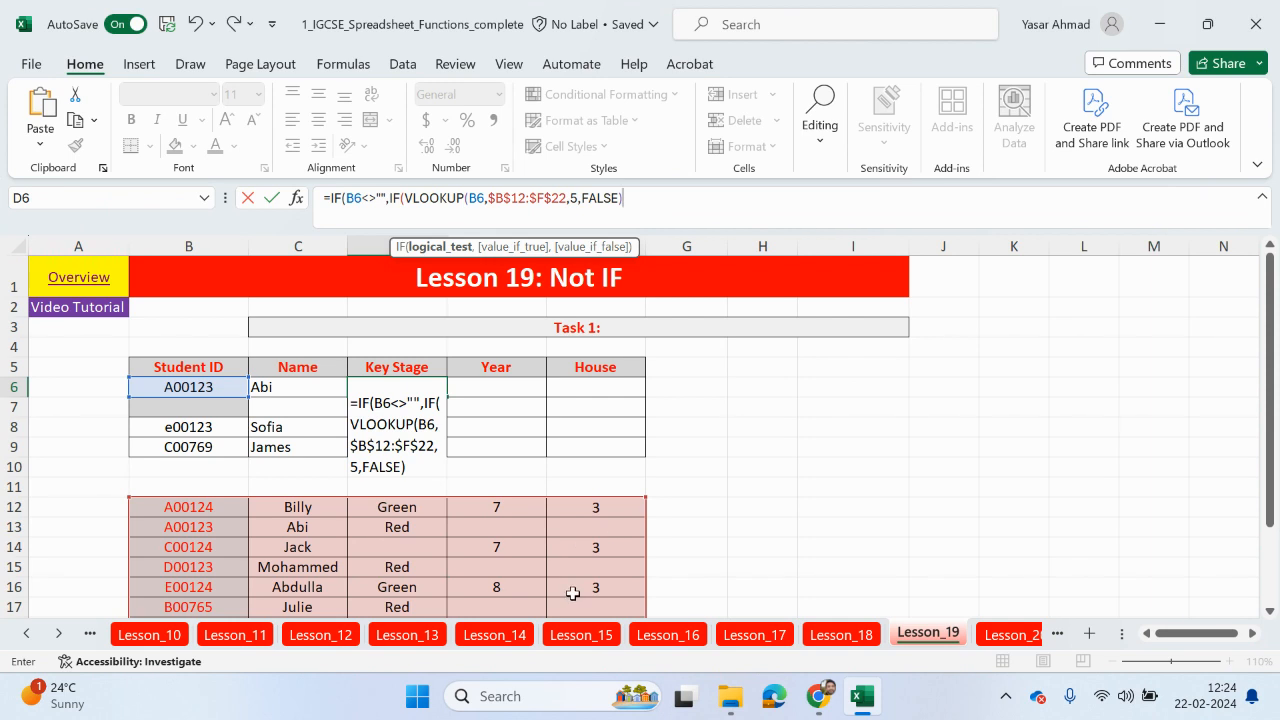
Finish D6 as =IF(B6<>"",IF(VLOOKUP(…)="","",VLOOKUP(B6,$B$12:$F$22,5,FALSE)),"") and commit it.
{"action": "type", "text": "="}
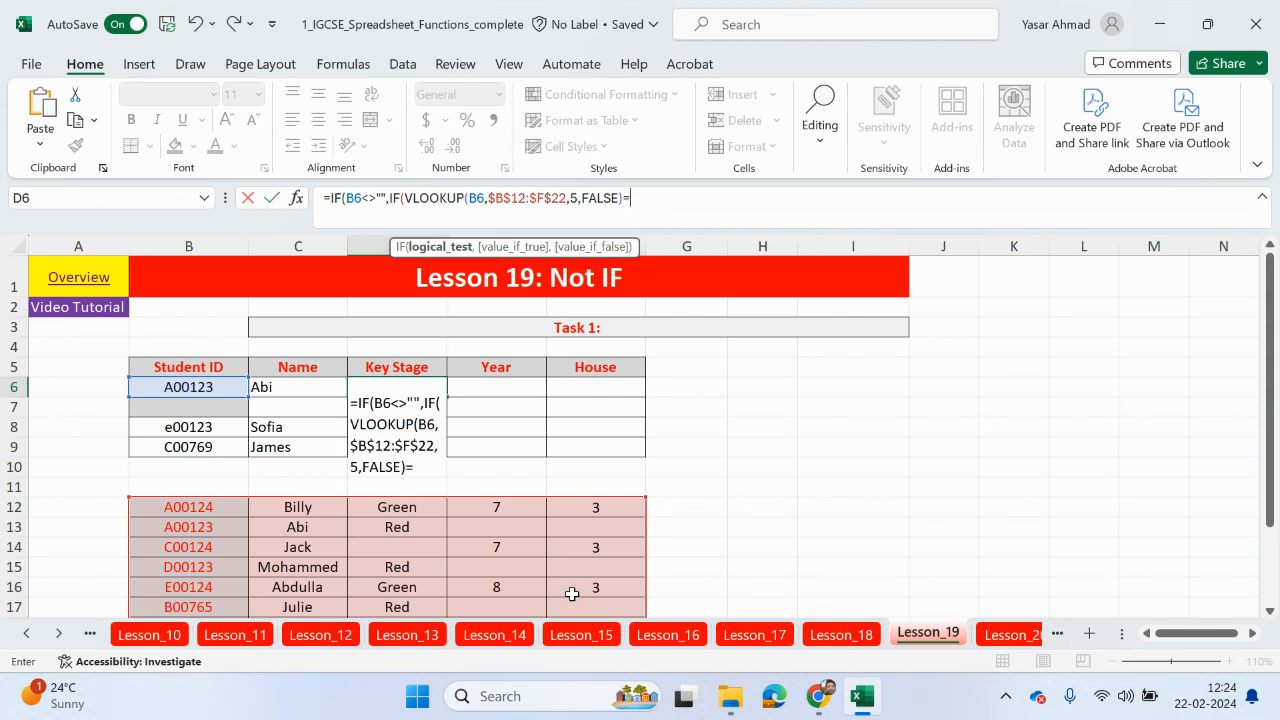
{"action": "type", "text": "\"\""}
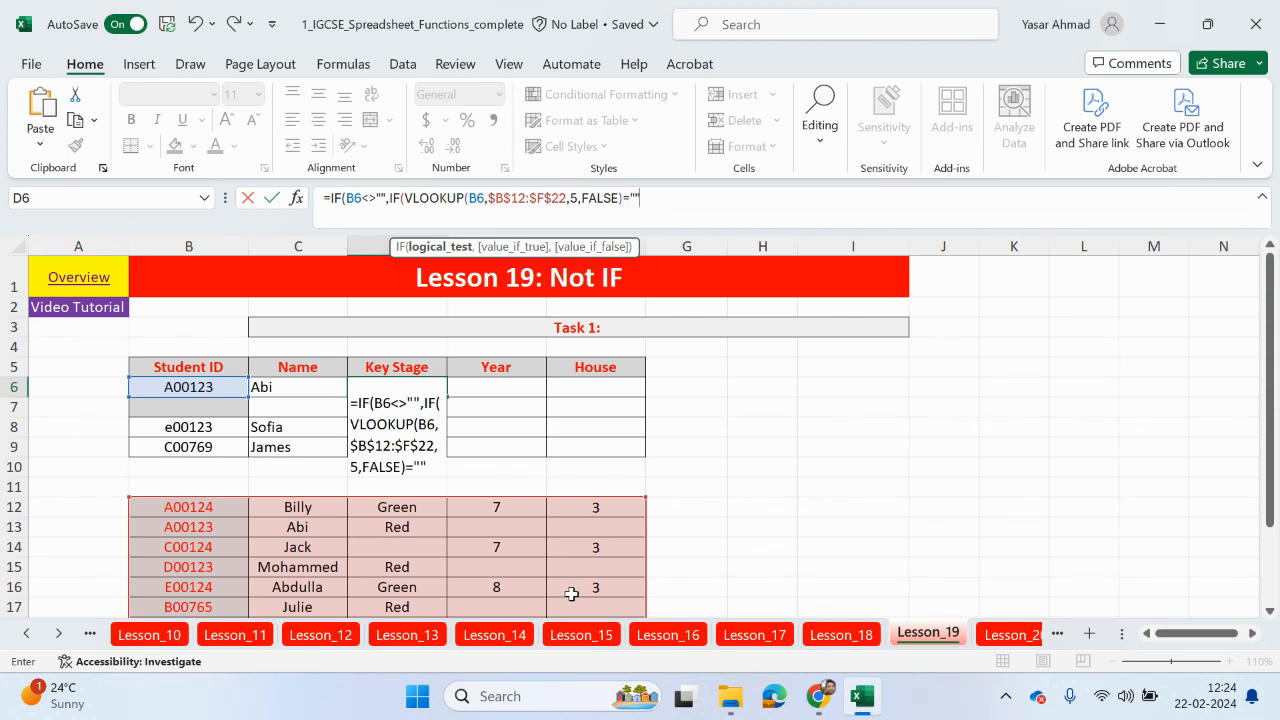
{"action": "type", "text": ","}
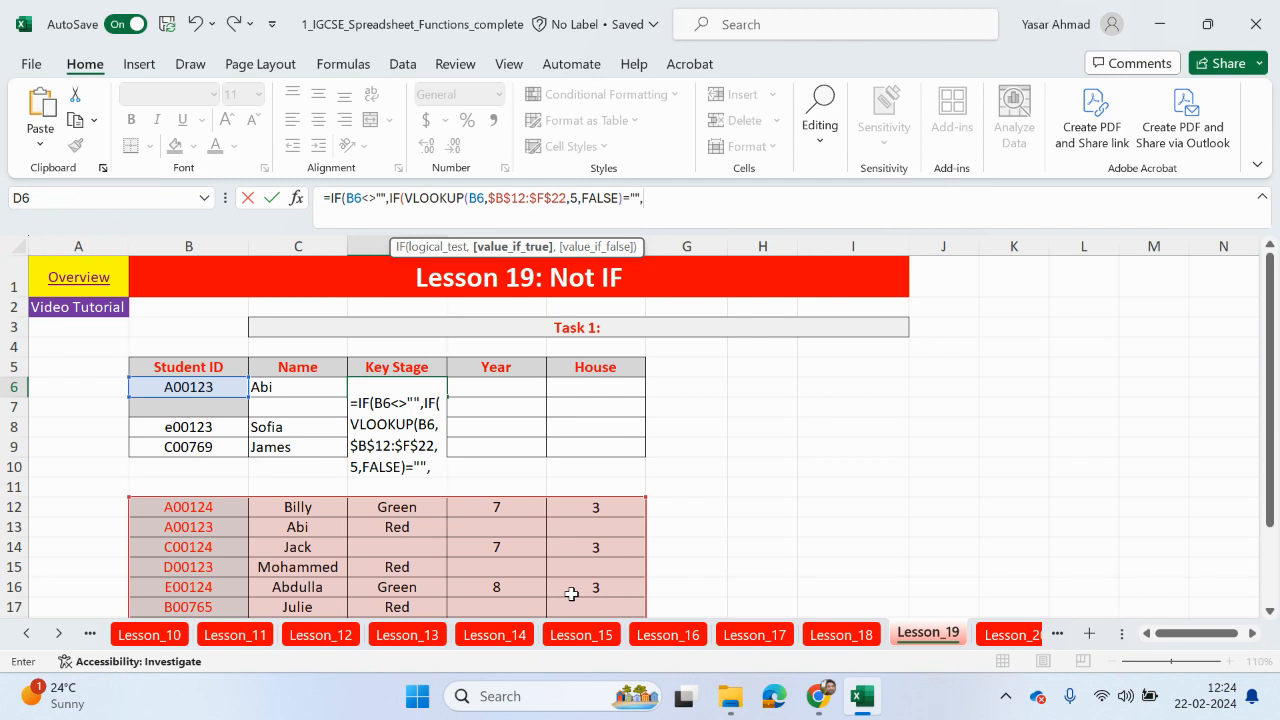
{"action": "type", "text": "\"\","}
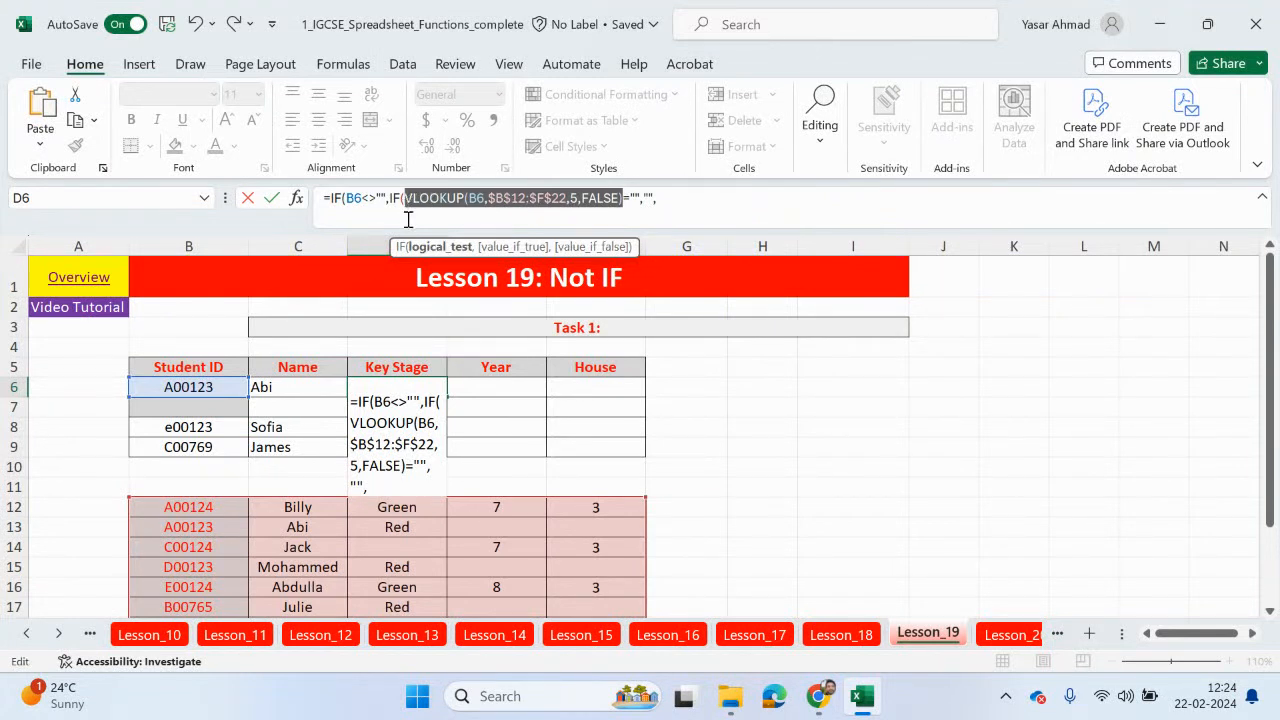
{"action": "type", "text": "VLOOKUP(B6,$B$12:$F$22,5,FALSE)"}
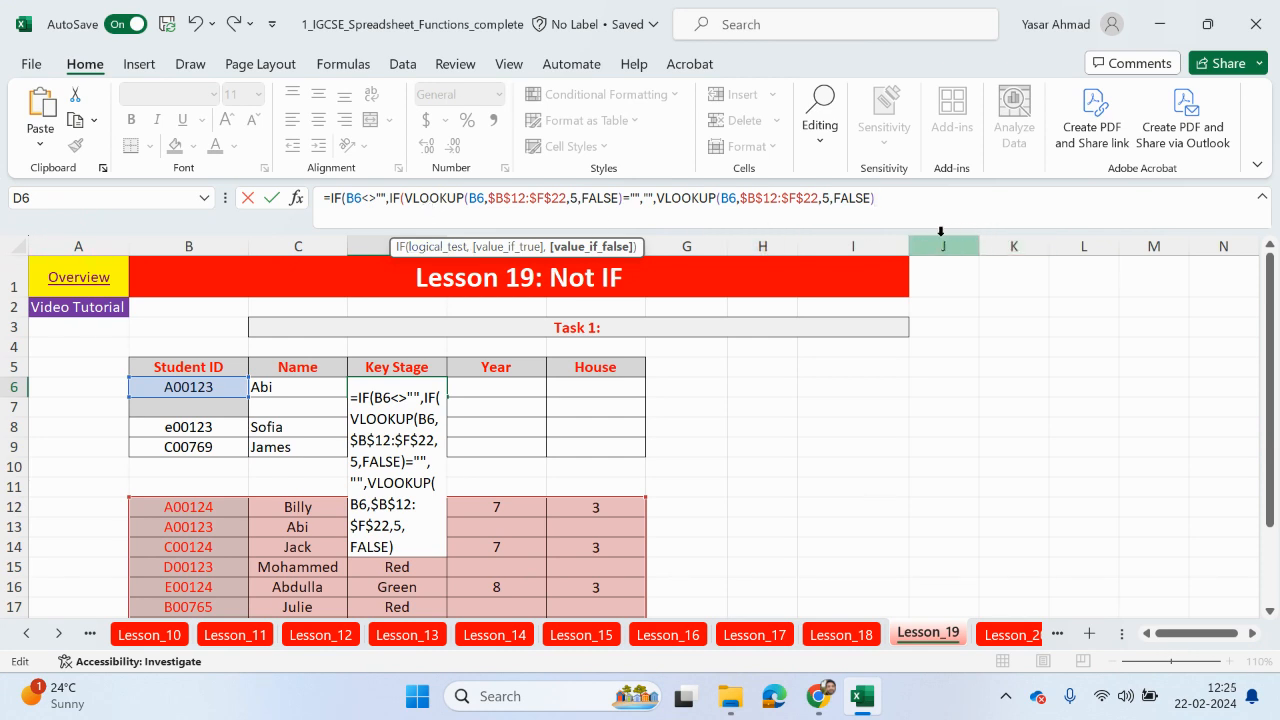
{"action": "type", "text": ")"}
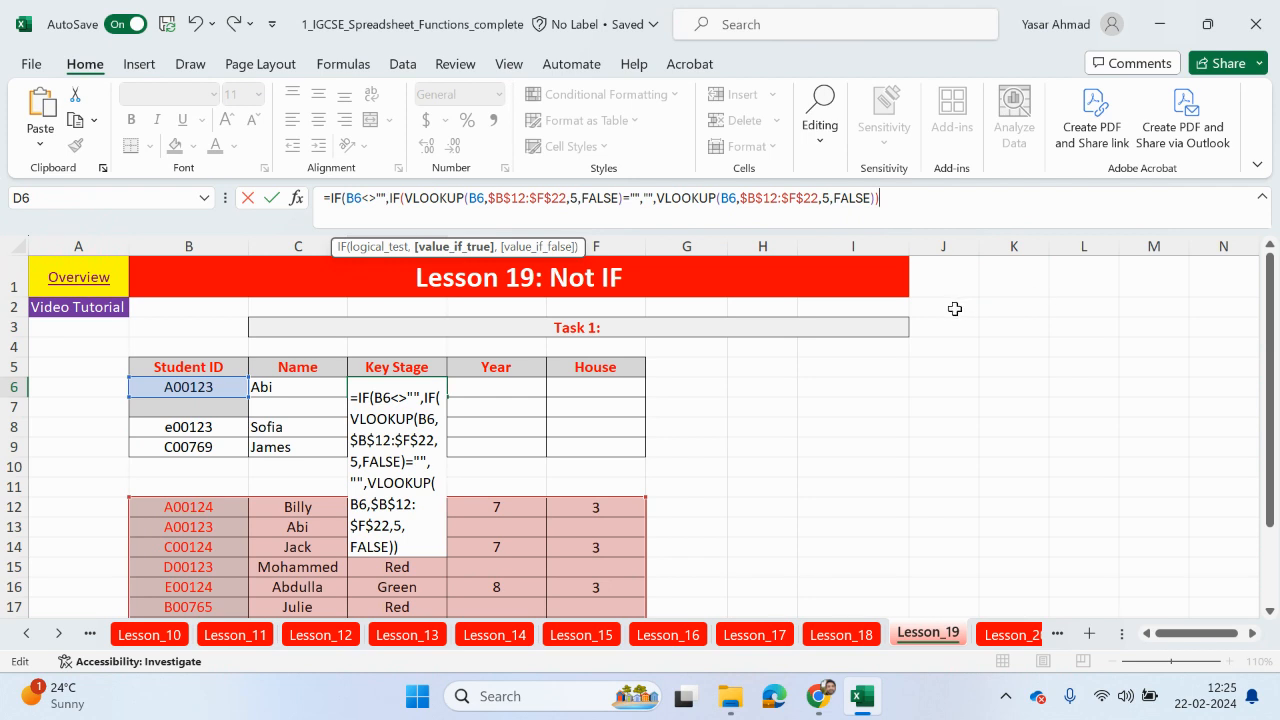
{"action": "type", "text": ",\"\")"}
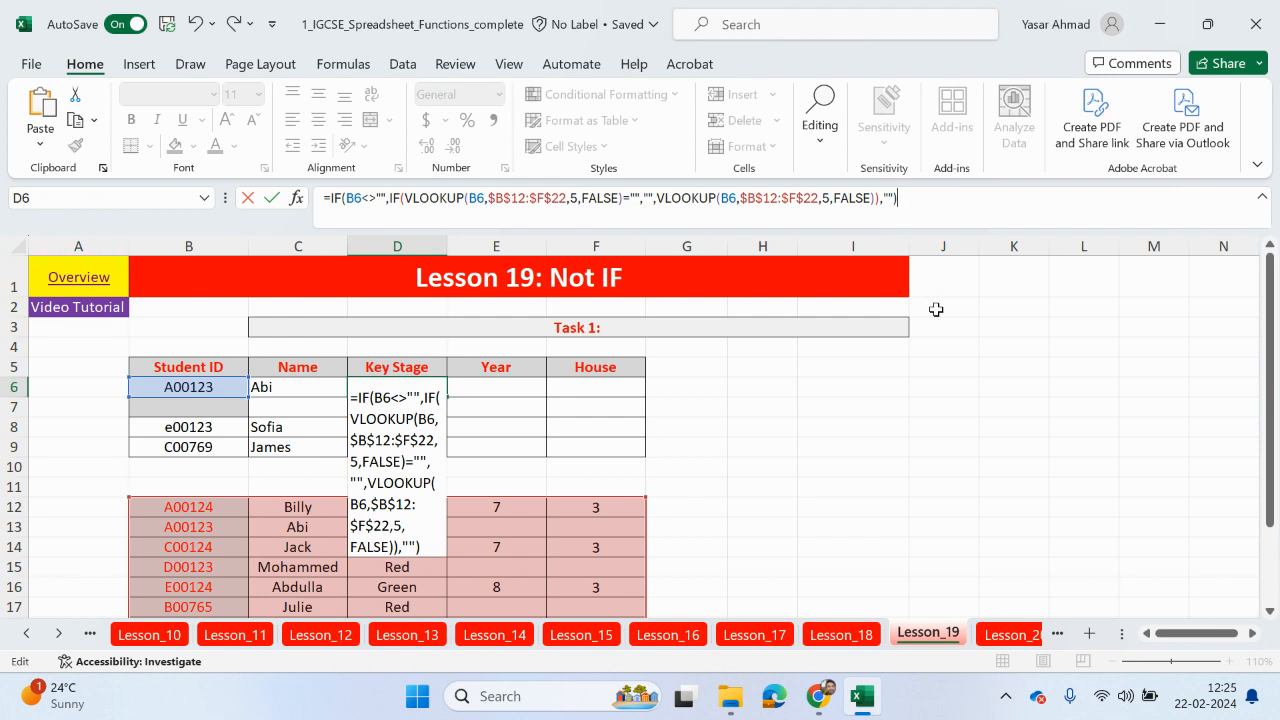
{"action": "key", "text": "enter"}
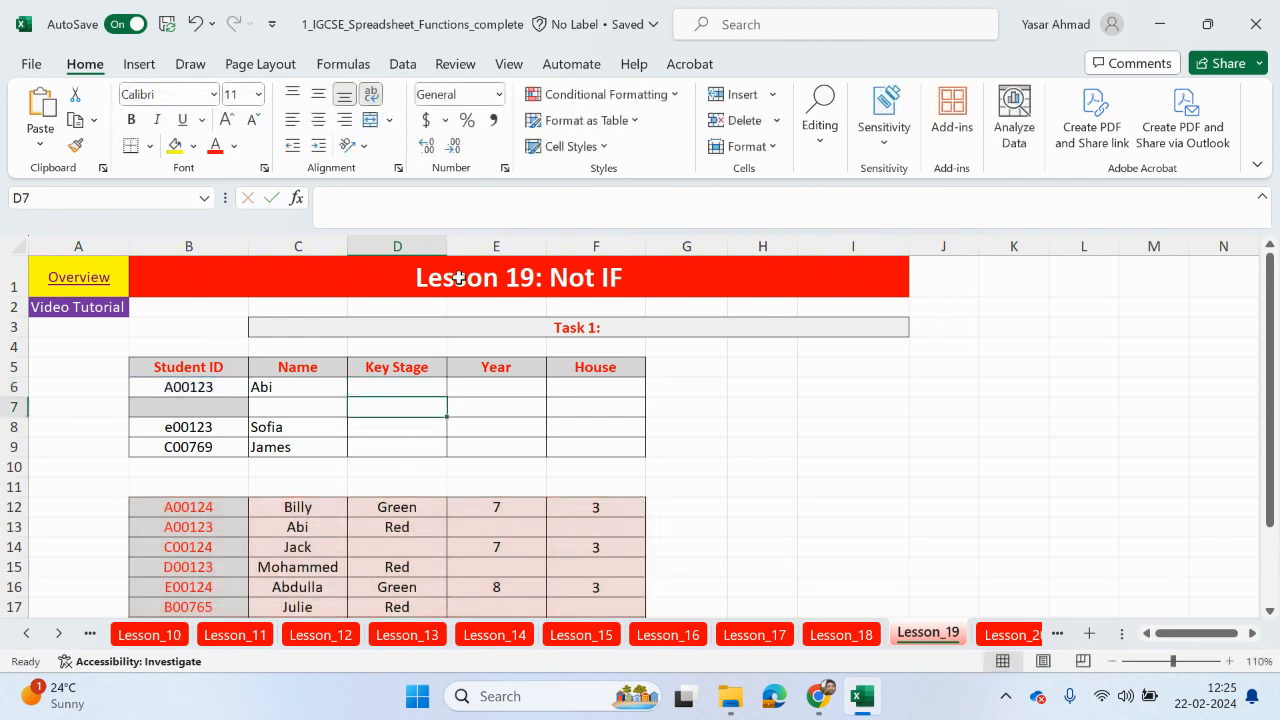
Fill the Key Stage formula down D6:D9, giving blanks and 4 for James, and check the lookup table.
{"action": "left_click", "coordinate": [396, 388]}
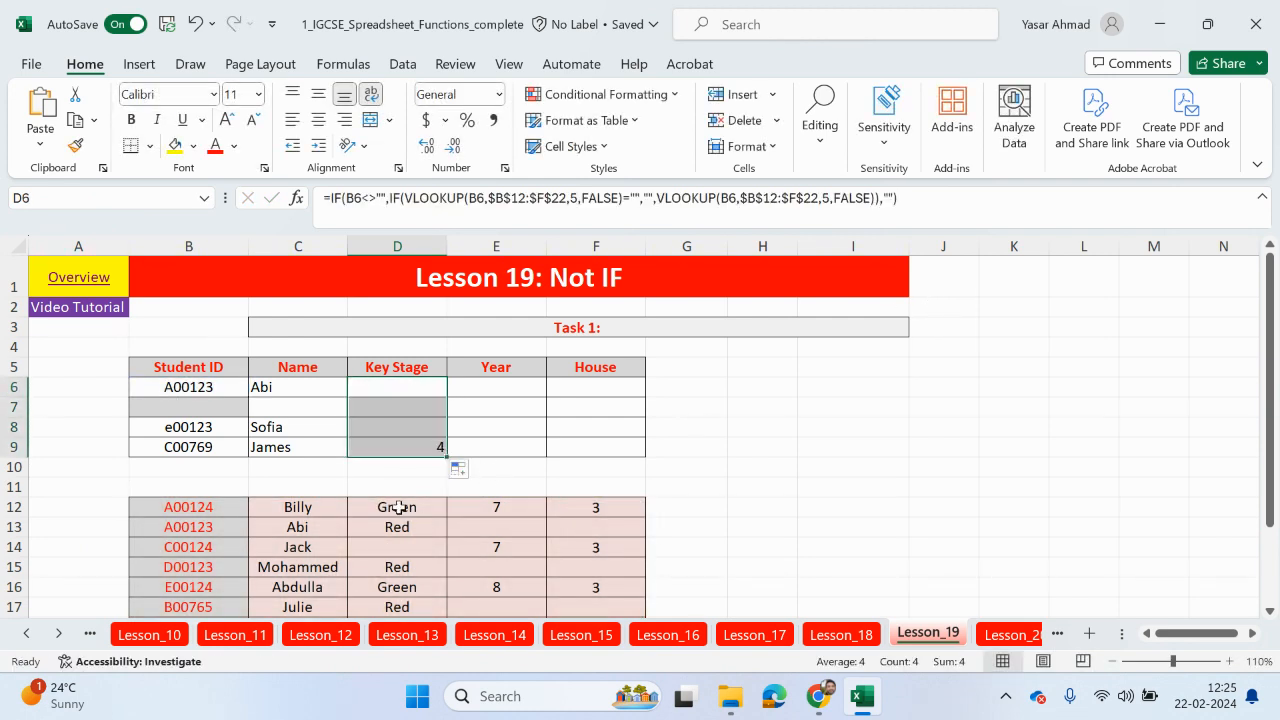
{"action": "scroll", "scroll_direction": "down", "scroll_amount": 3}
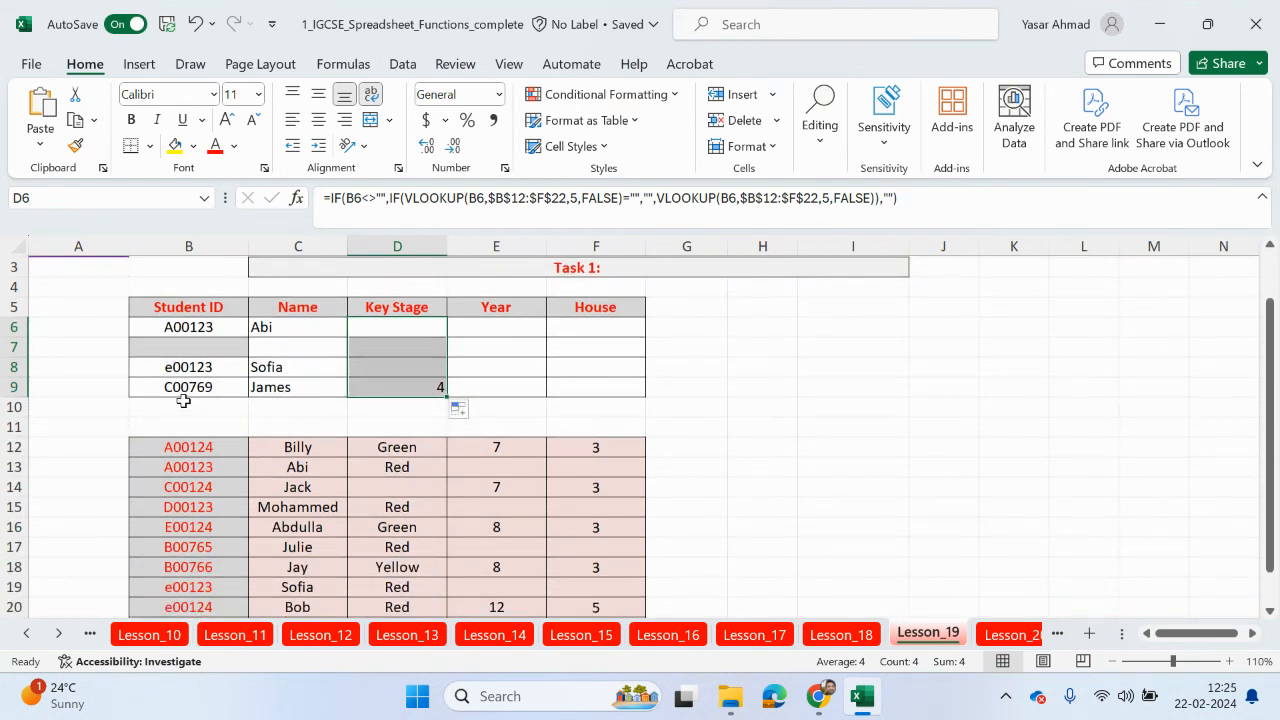
{"action": "mouse_move", "coordinate": [208, 402]}
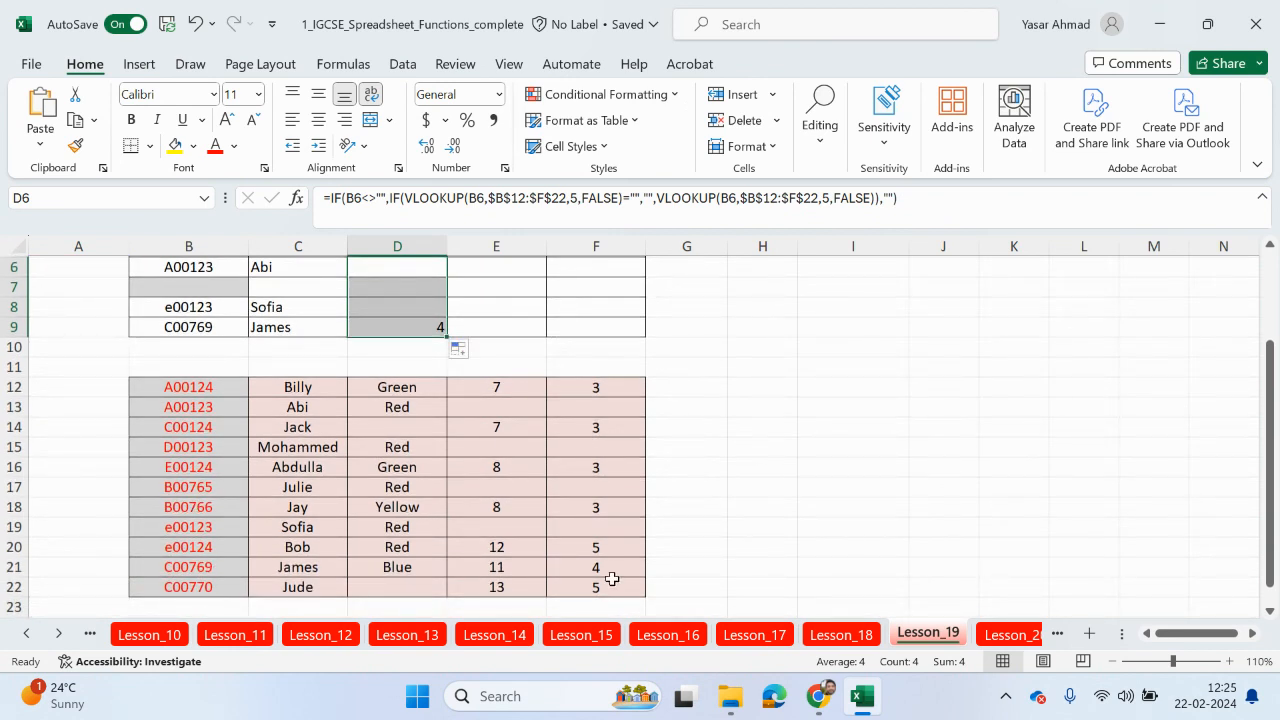
{"action": "scroll", "scroll_direction": "up", "scroll_amount": 3}
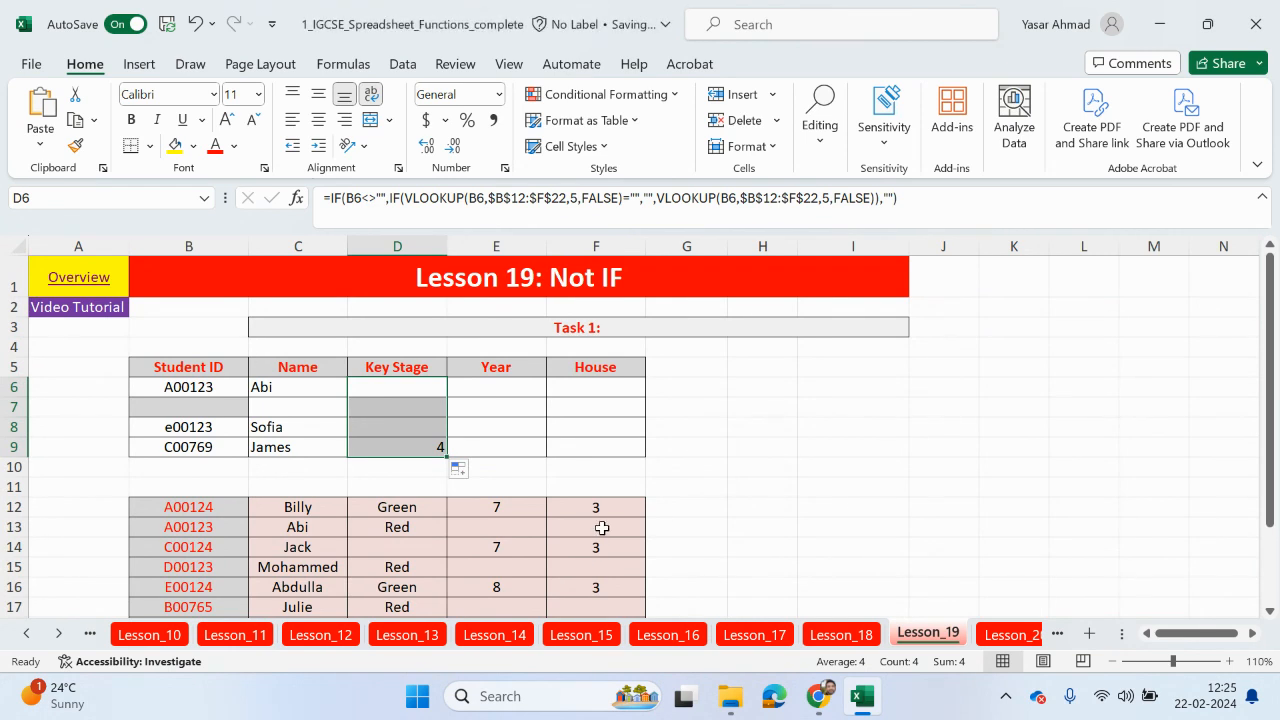
Give Abi's lookup-table row House 5 and Year 12 so D6 now shows 5.
{"action": "type", "text": "5"}
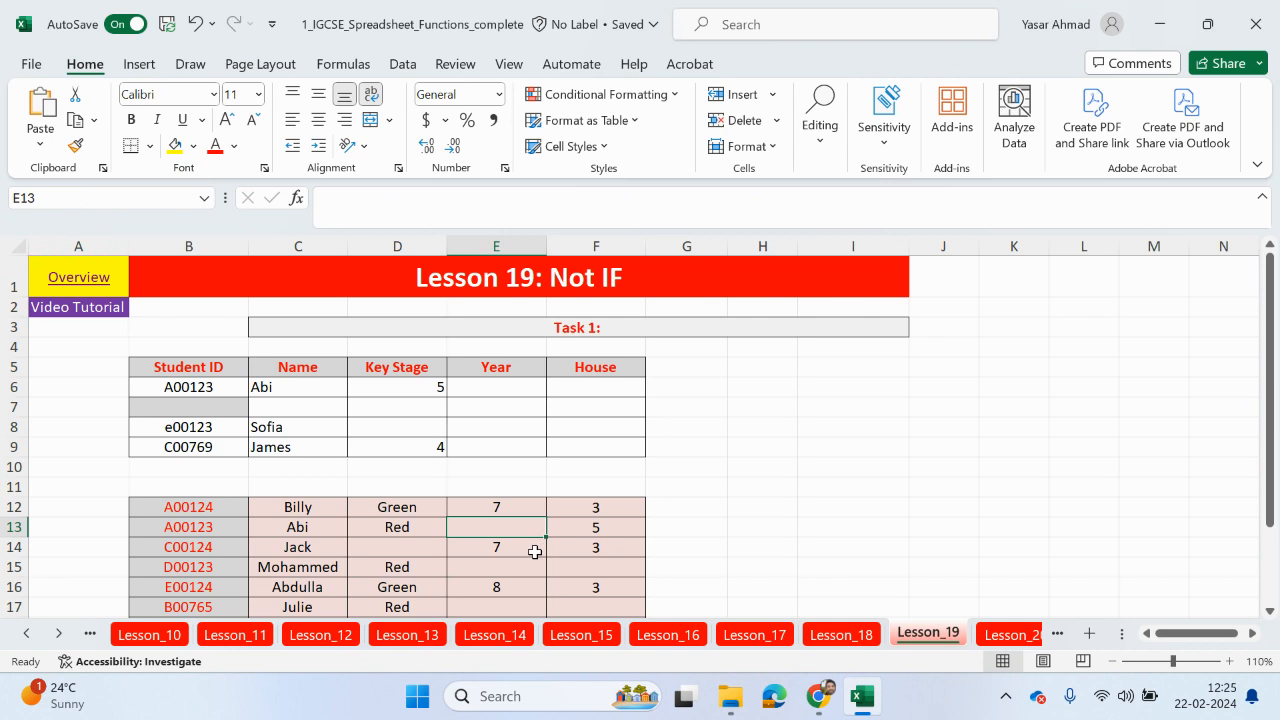
{"action": "type", "text": "12"}
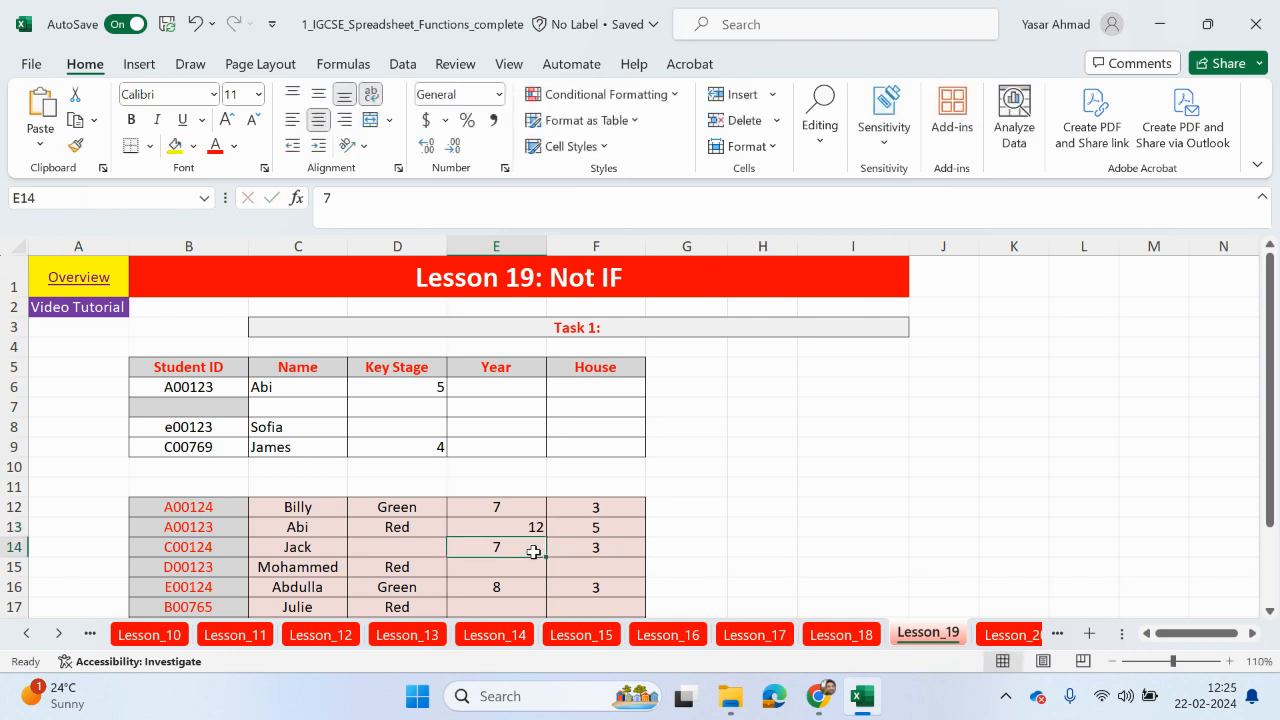
{"action": "mouse_move", "coordinate": [428, 396]}
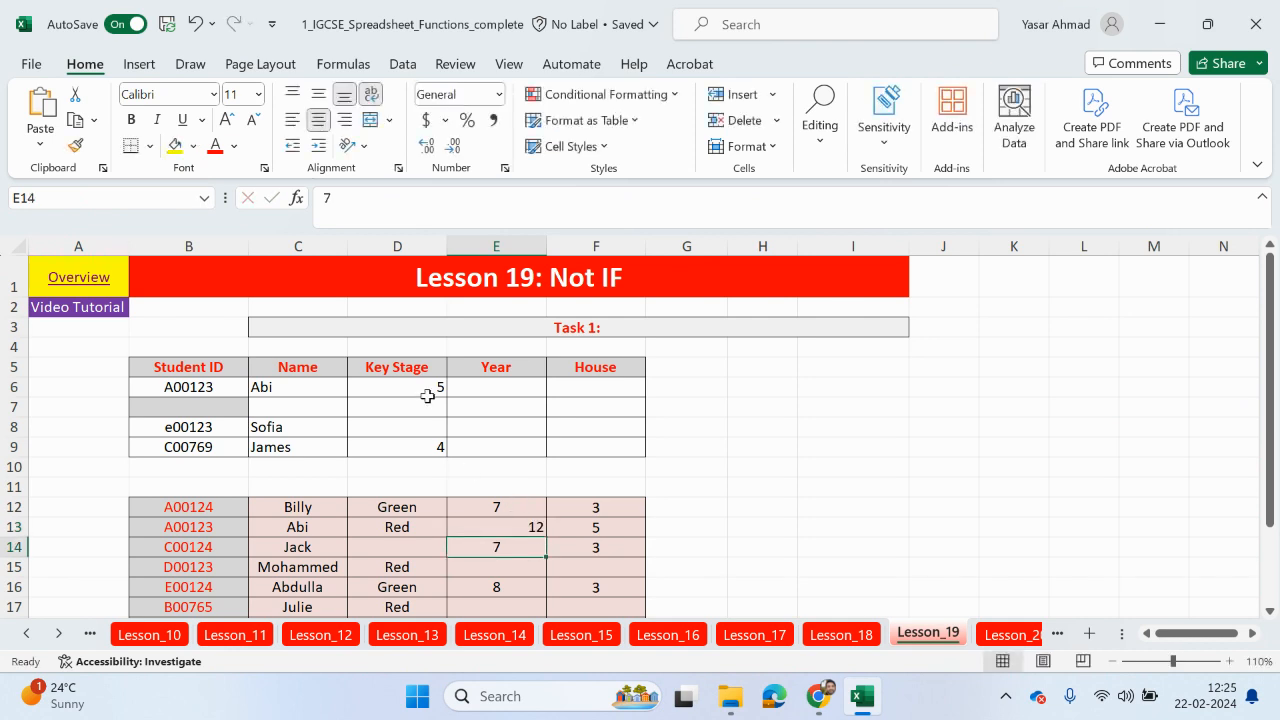
{"action": "left_click", "coordinate": [396, 388]}
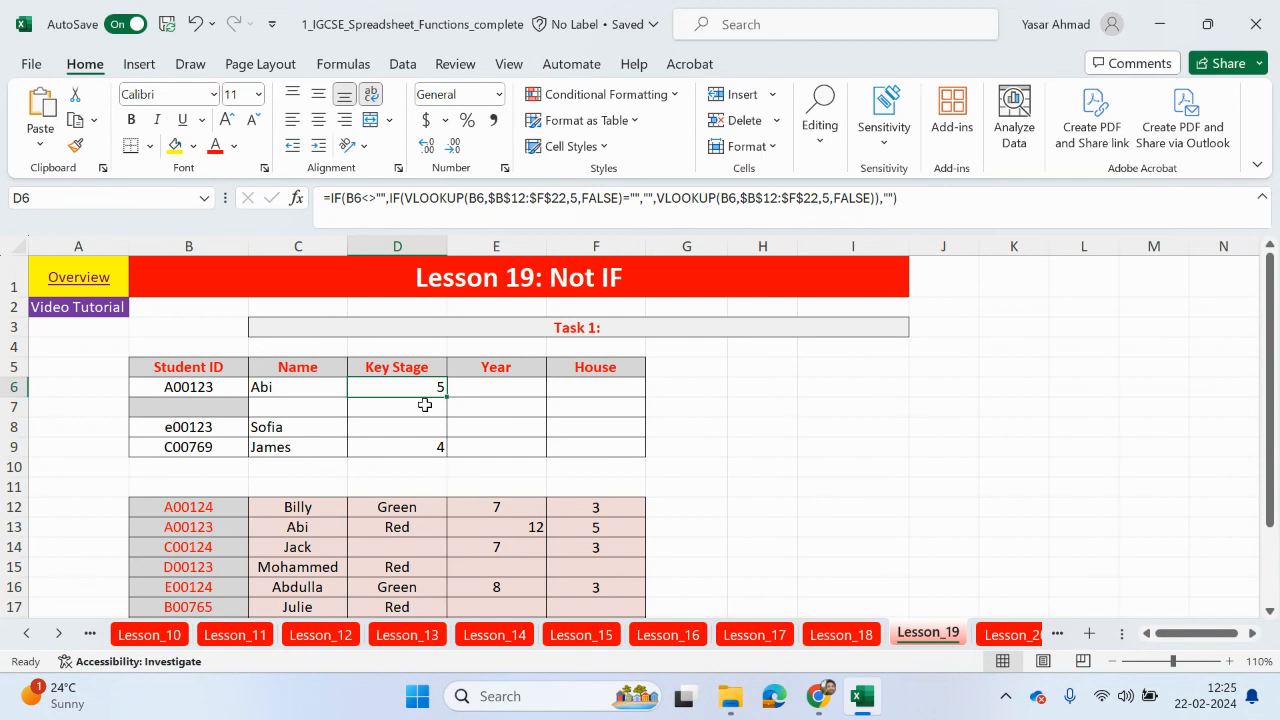
{"action": "mouse_move", "coordinate": [360, 216]}
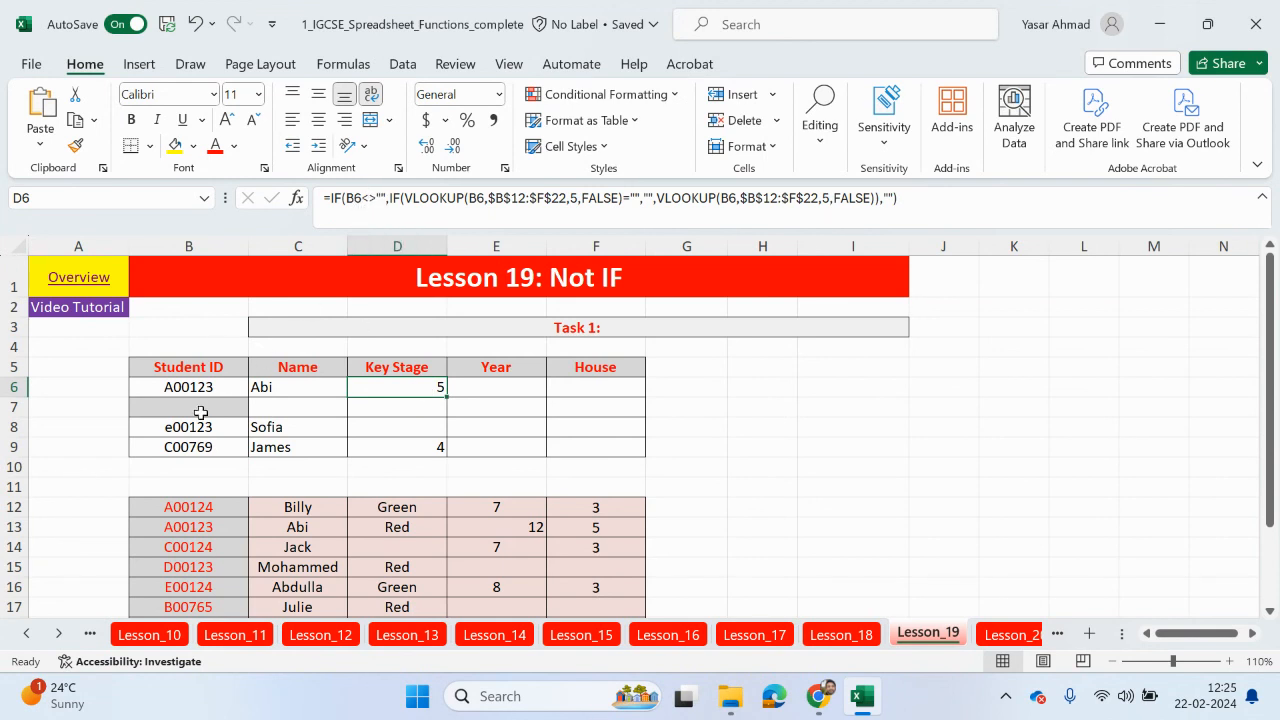
{"action": "mouse_move", "coordinate": [214, 388]}
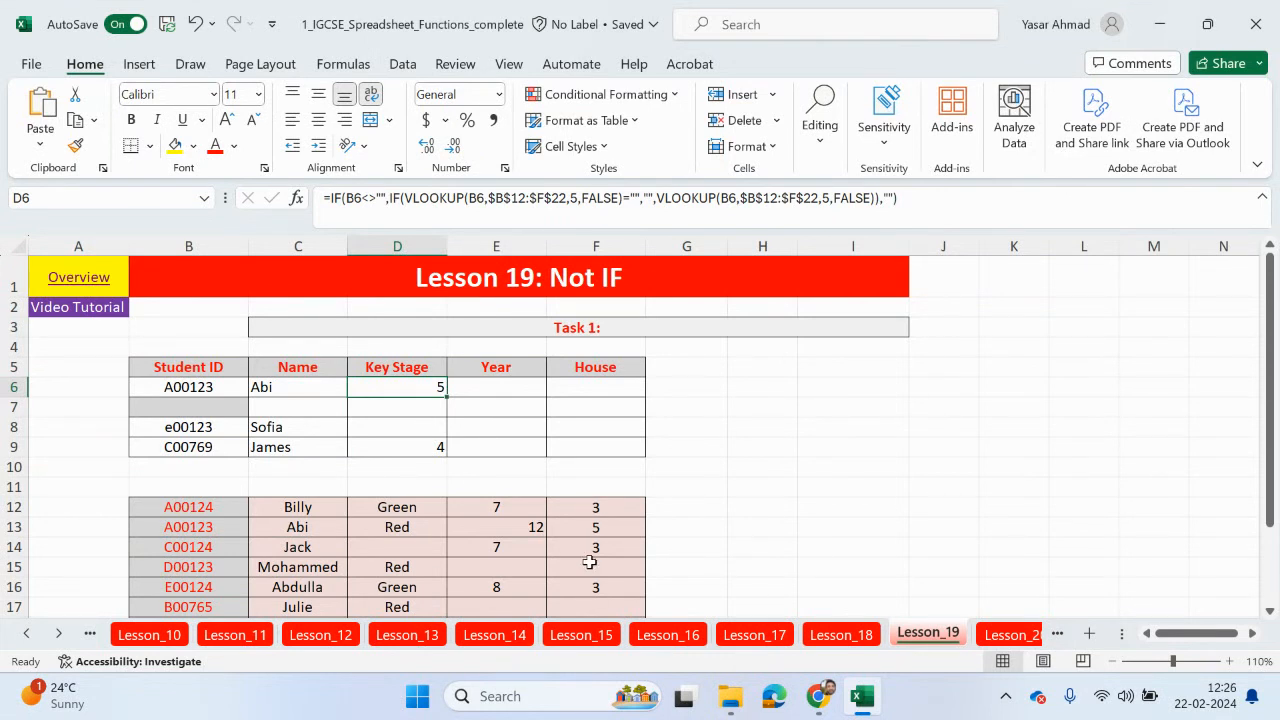
{"action": "mouse_move", "coordinate": [636, 204]}
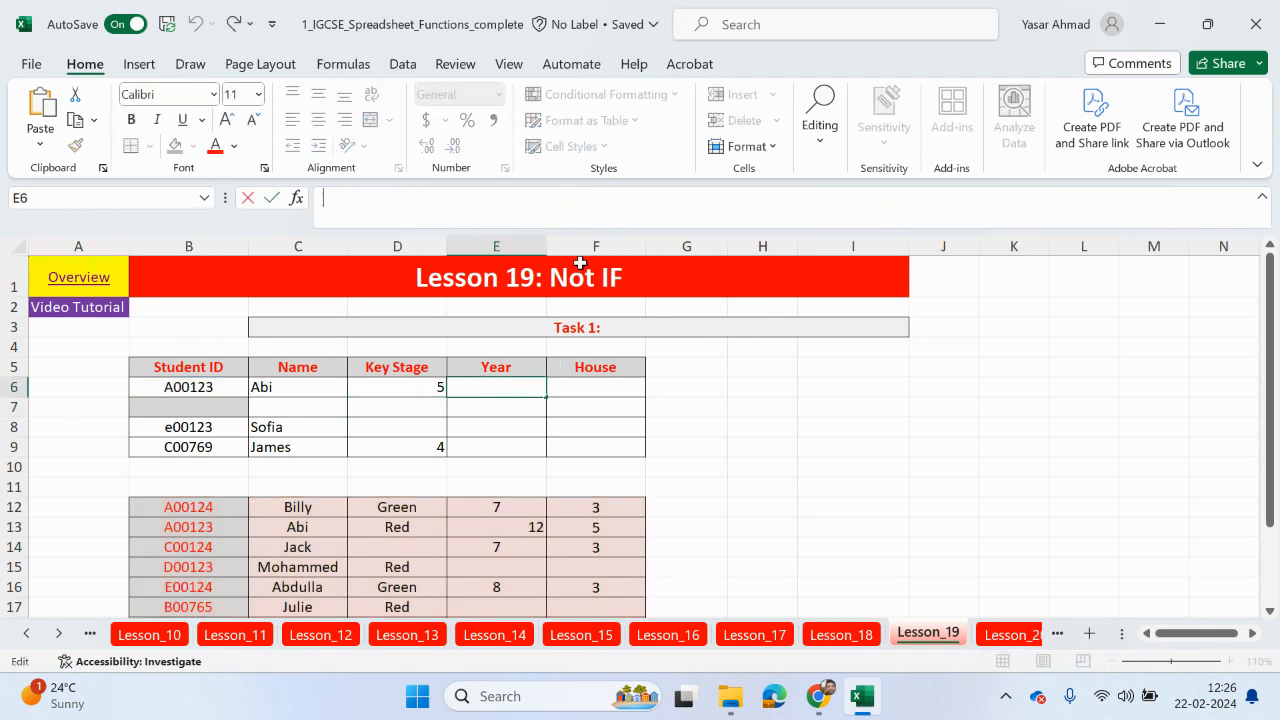
Begin Abi's Year formula in E6 as =IF(B6<>"",IF(VLOOKUP(B6, referencing the student ID.
{"action": "type", "text": "=if"}
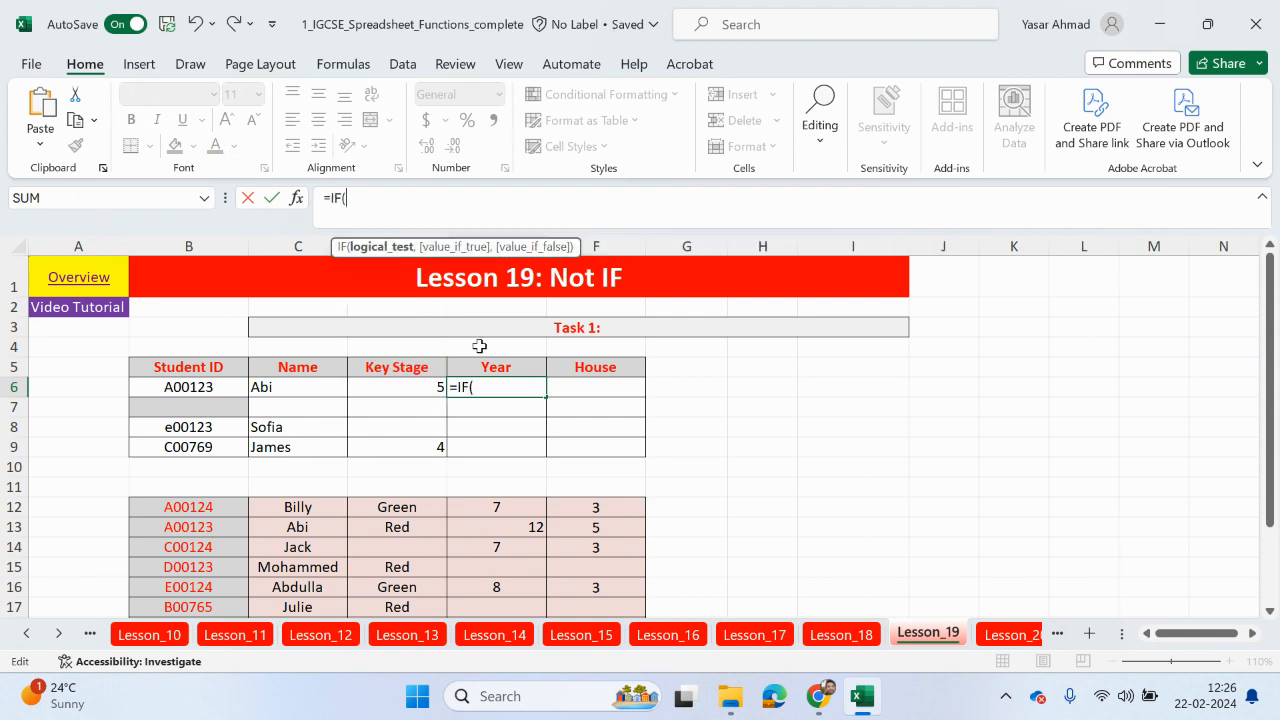
{"action": "left_click", "coordinate": [188, 388]}
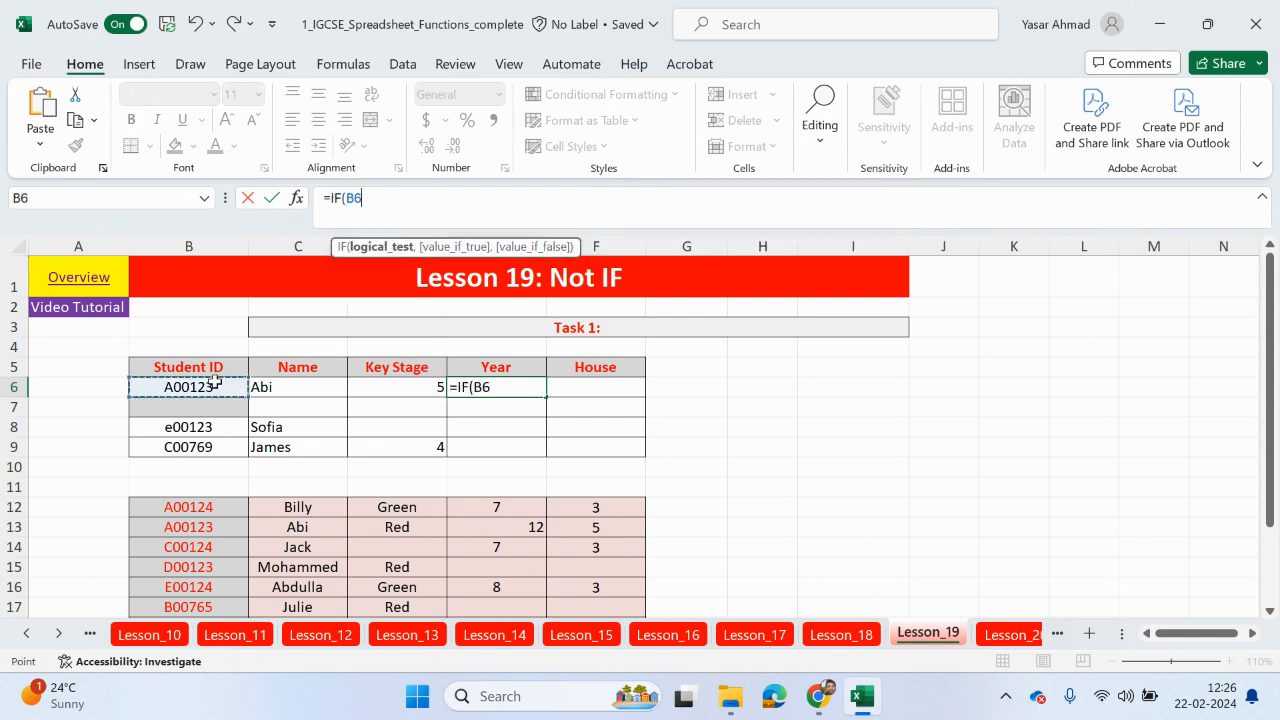
{"action": "type", "text": "<>"}
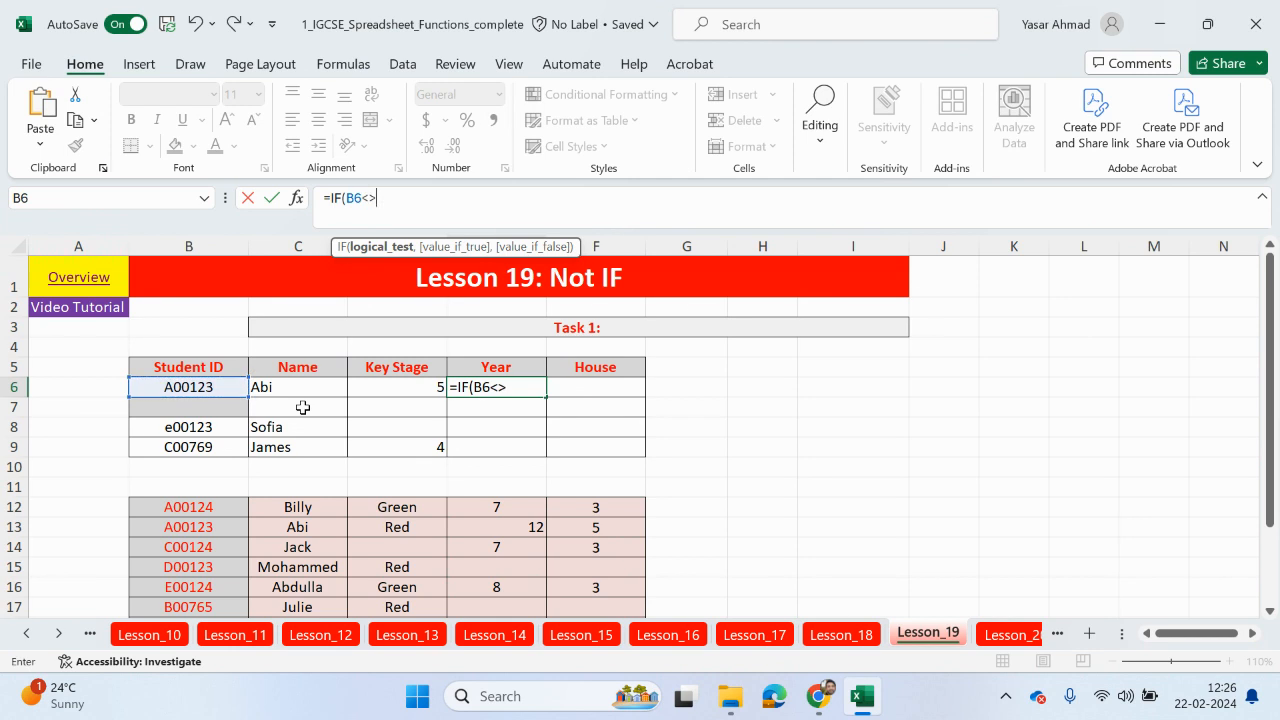
{"action": "type", "text": "\"\""}
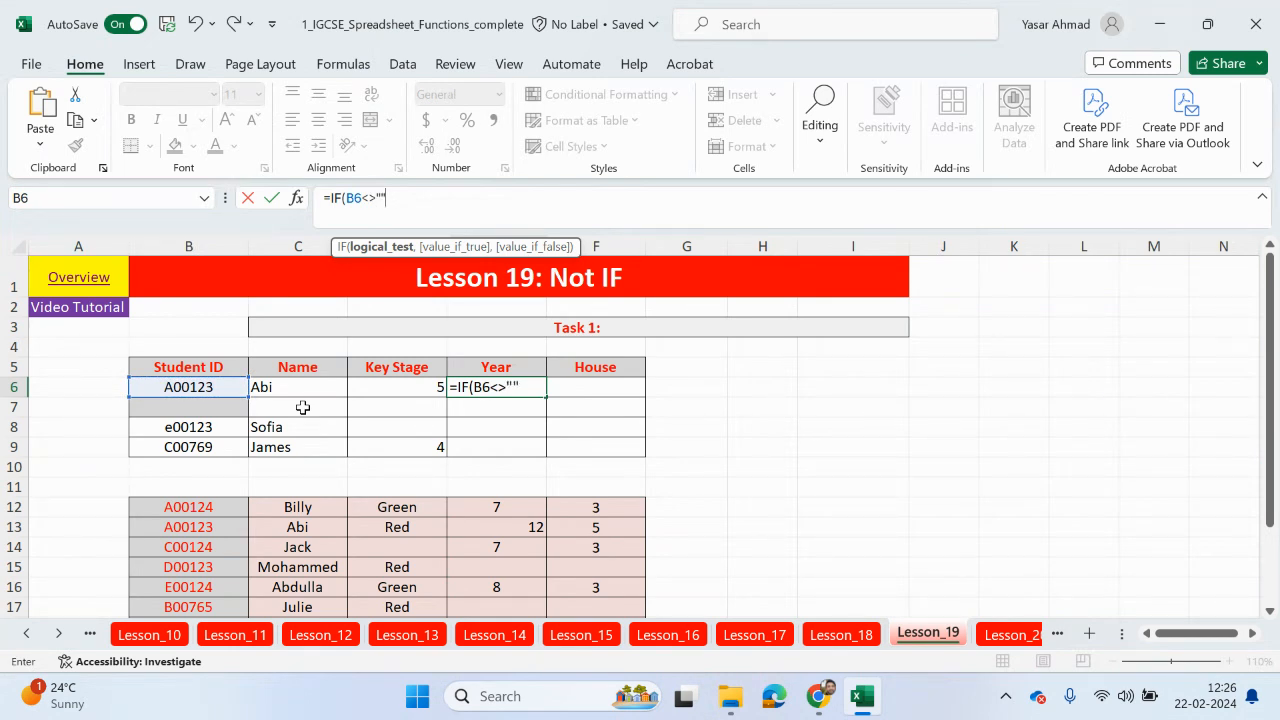
{"action": "type", "text": ","}
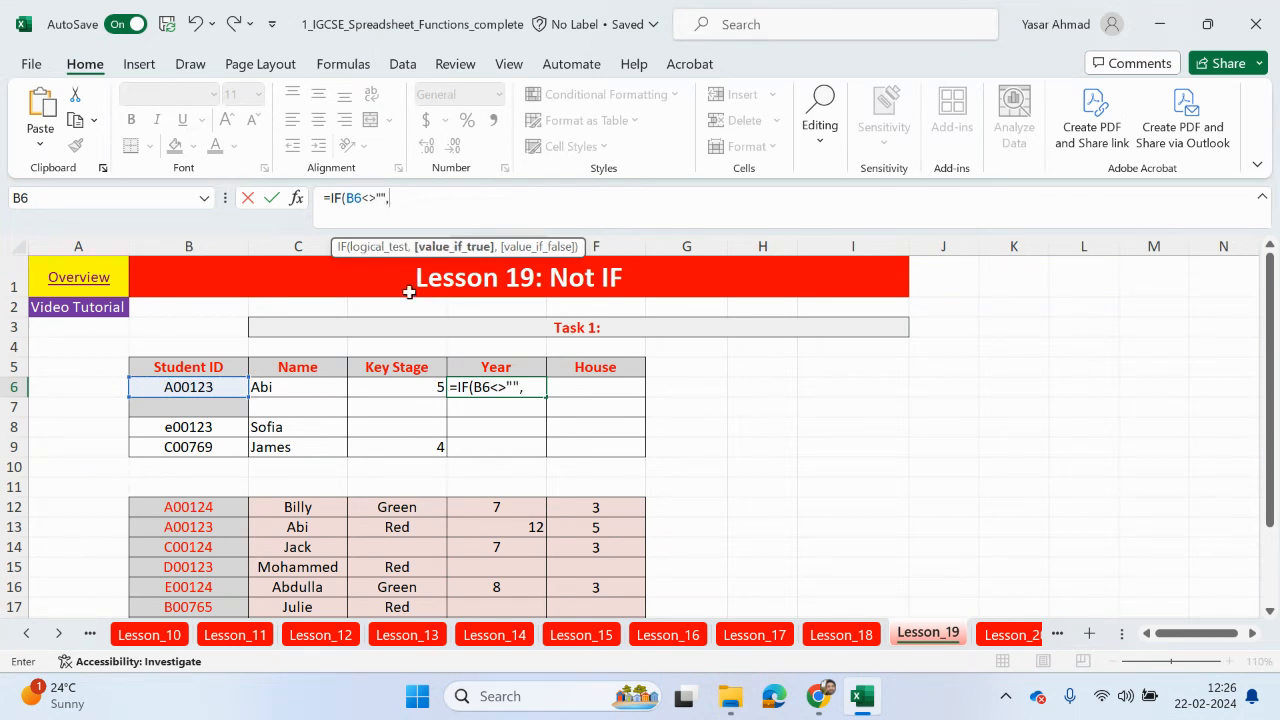
{"action": "type", "text": "if"}
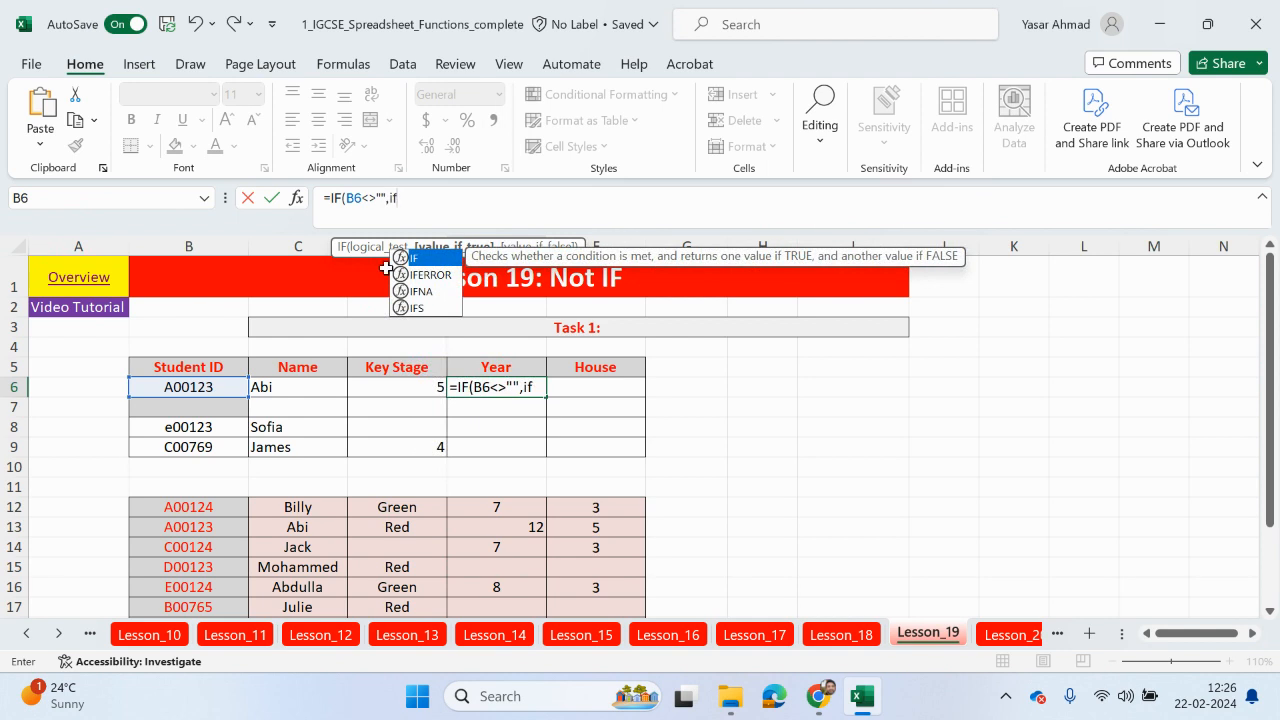
{"action": "type", "text": "IF("}
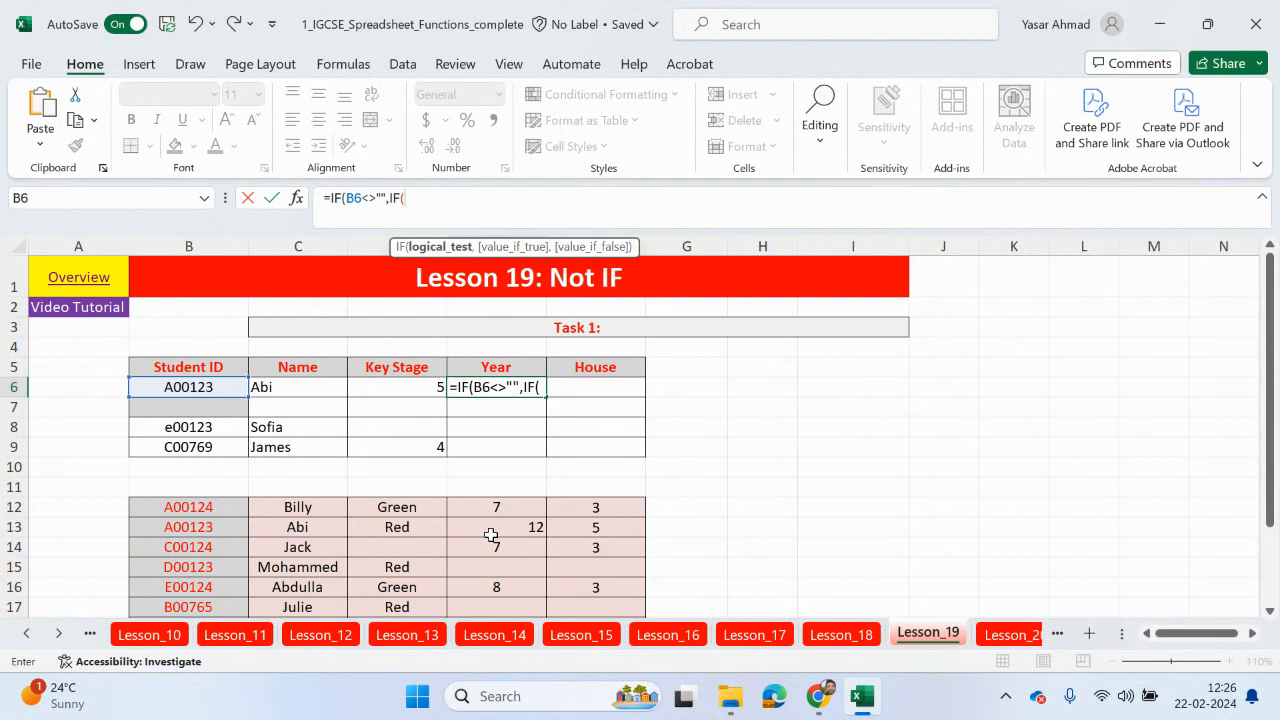
{"action": "mouse_move", "coordinate": [494, 530]}
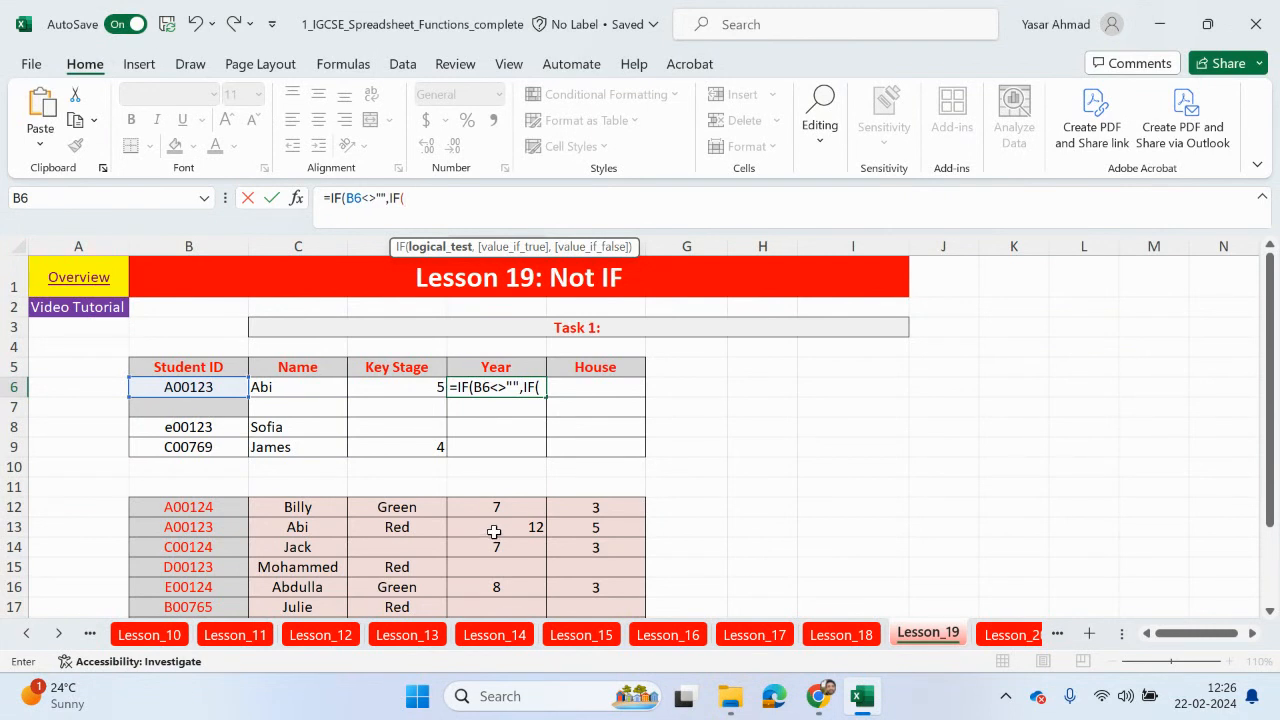
{"action": "mouse_move", "coordinate": [528, 512]}
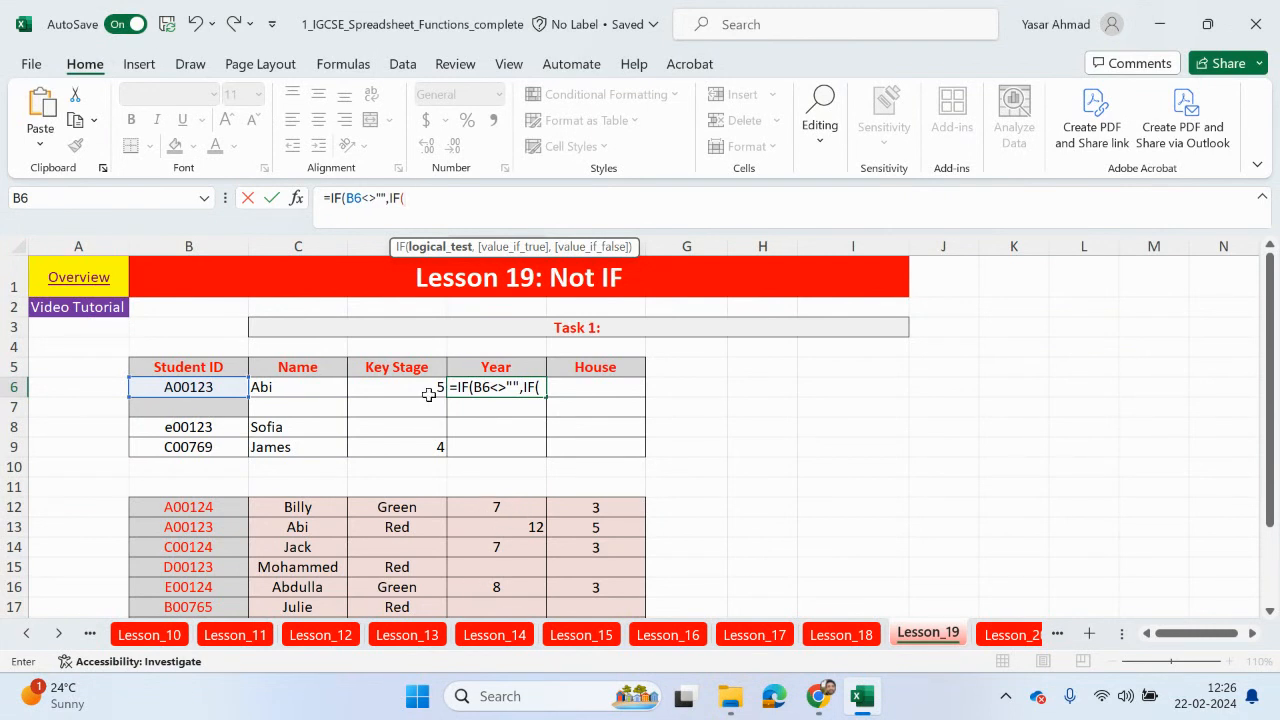
{"action": "mouse_move", "coordinate": [408, 388]}
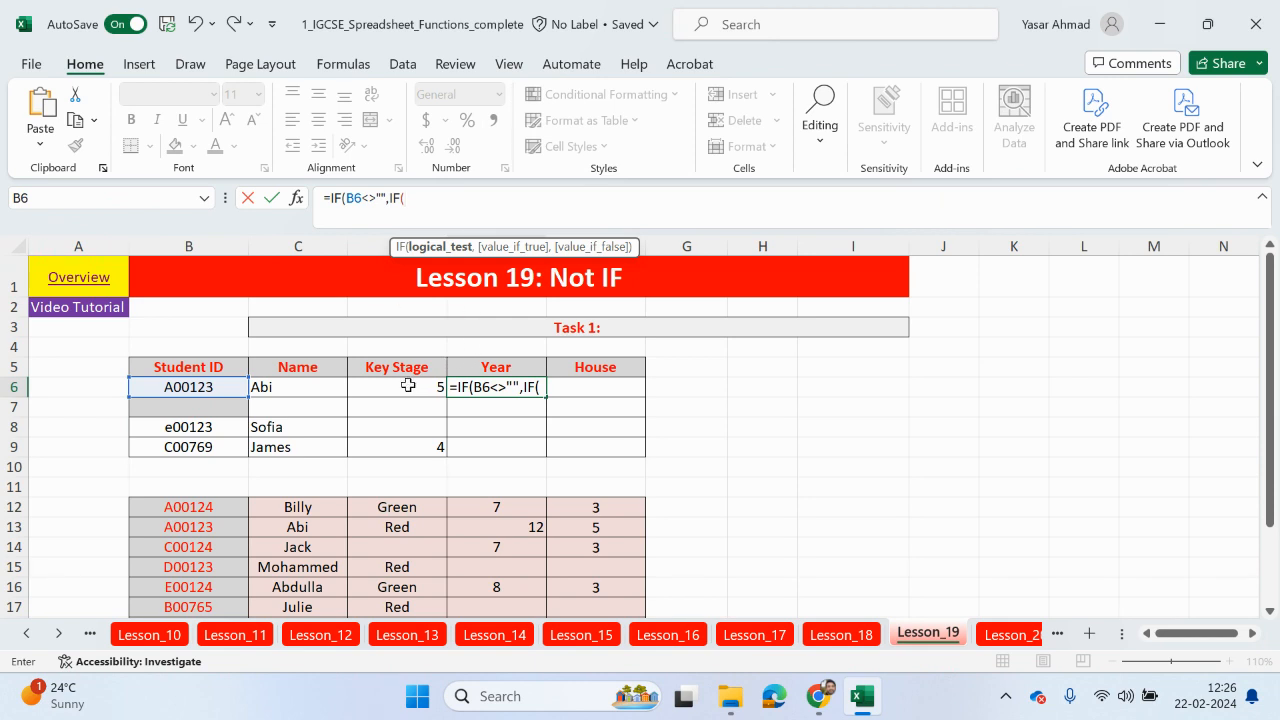
{"action": "type", "text": "vlo"}
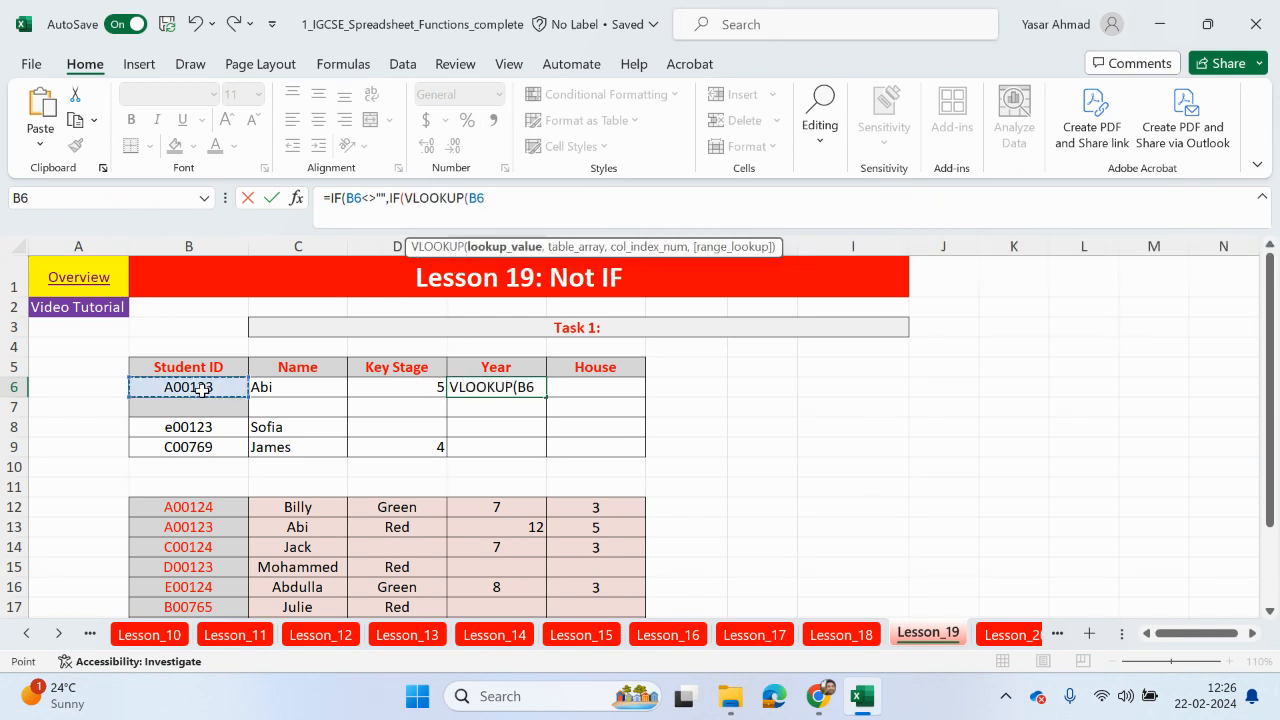
Extend the inner IF to VLOOKUP(B6,$B$12:$E$22,4,FALSE)="","", with the table range absolute.
{"action": "type", "text": ",B12:E22"}
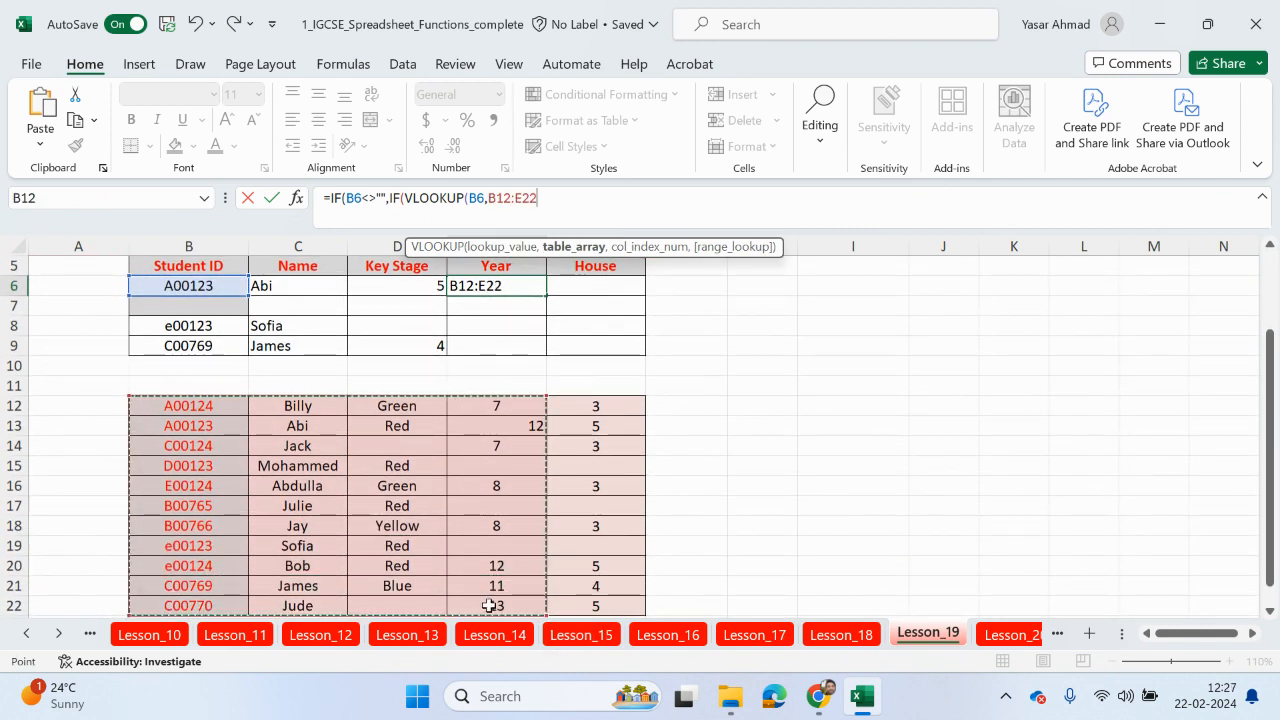
{"action": "key", "text": "f4"}
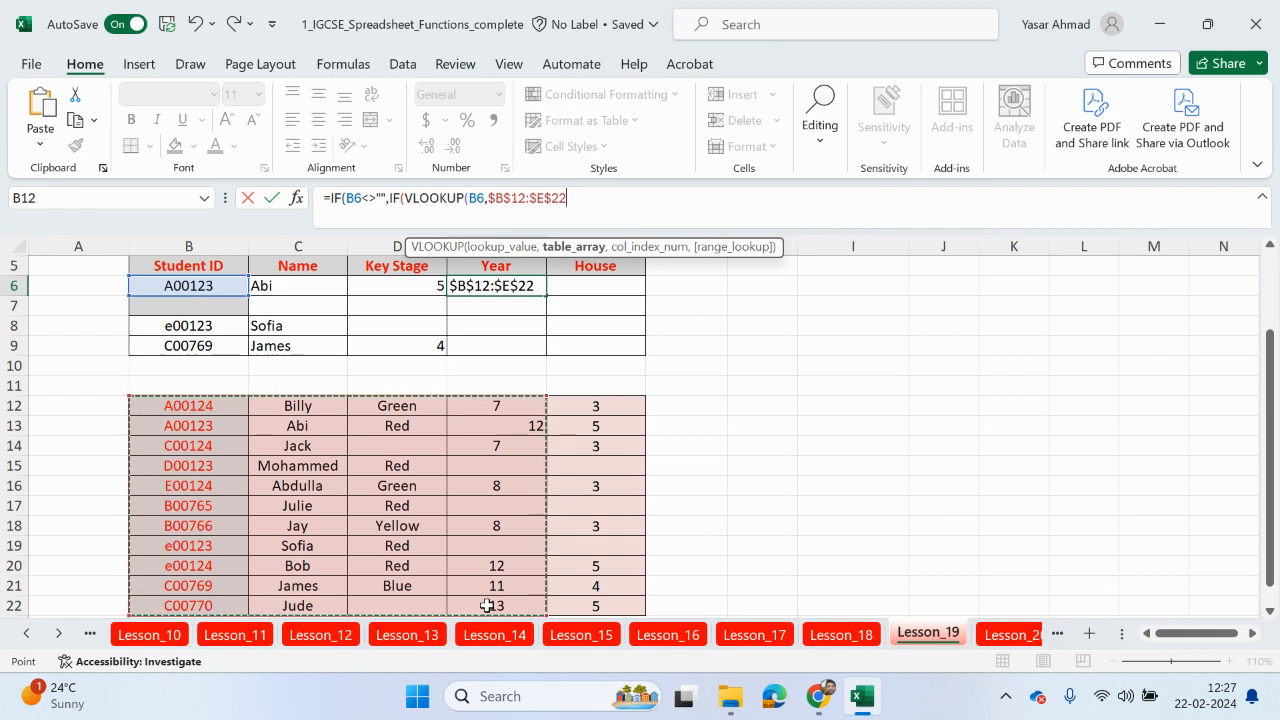
{"action": "type", "text": ",4"}
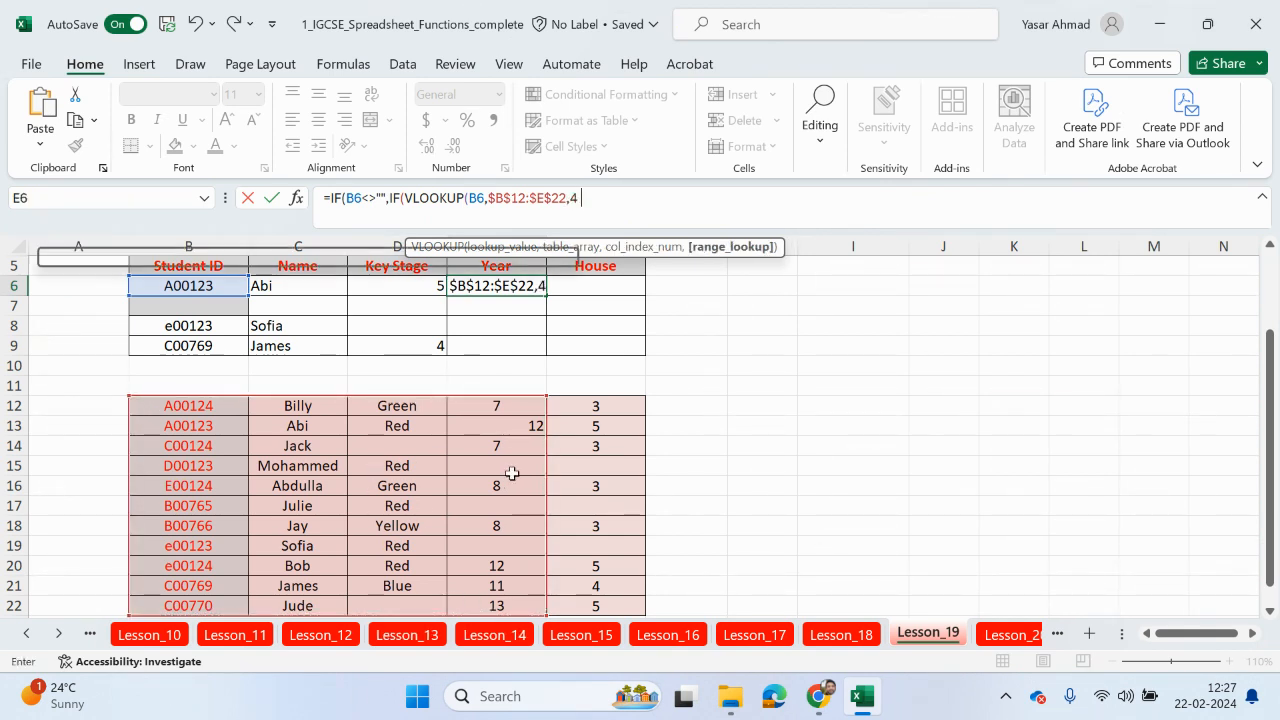
{"action": "type", "text": ",FALSE)="}
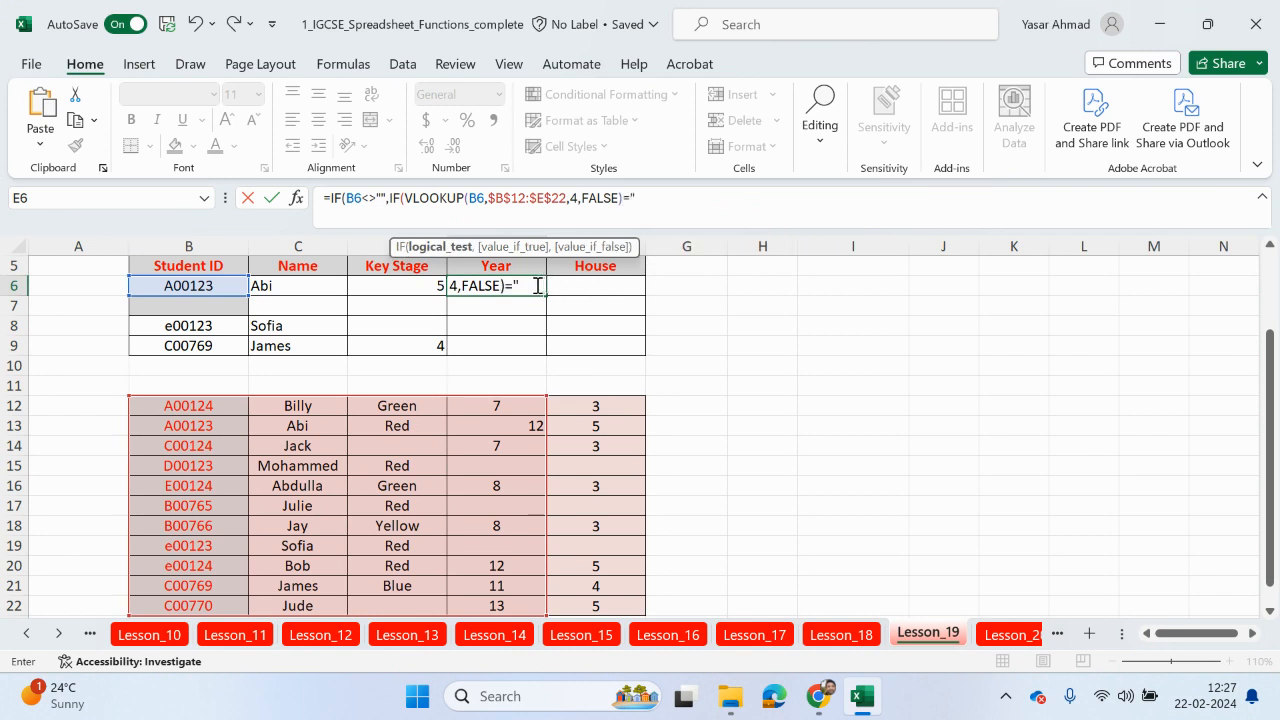
{"action": "type", "text": "\""}
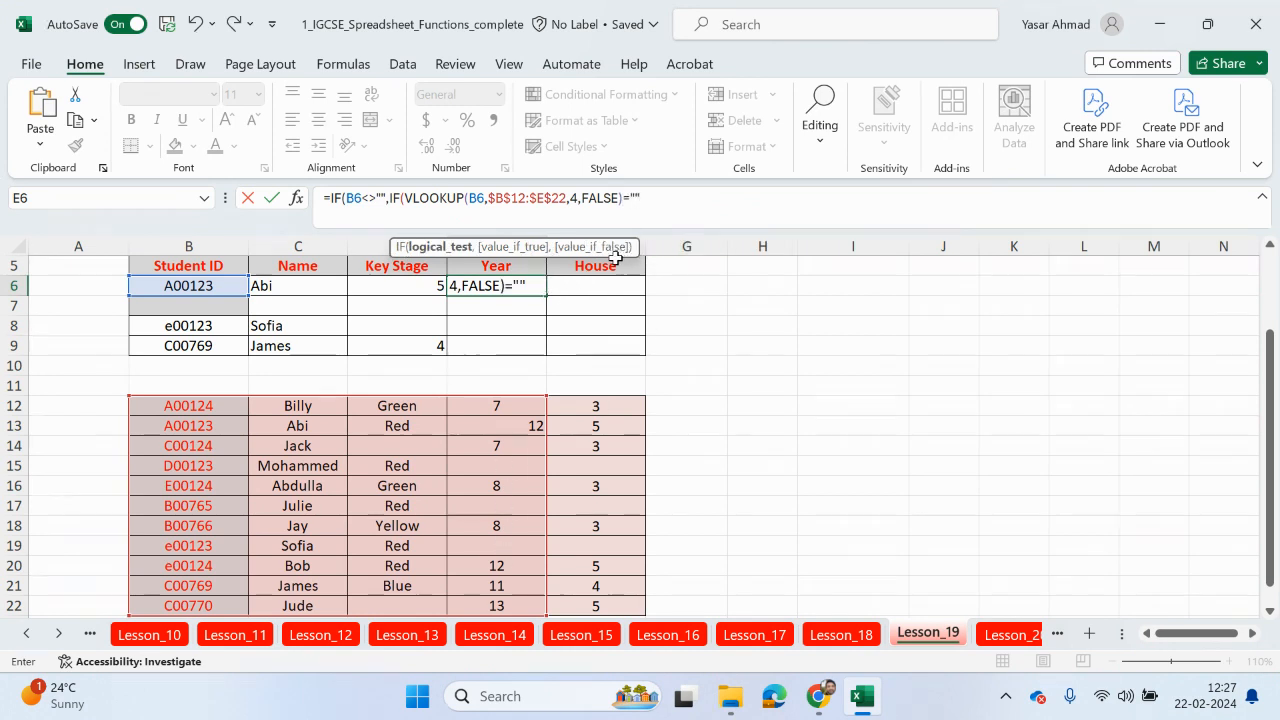
{"action": "type", "text": ","}
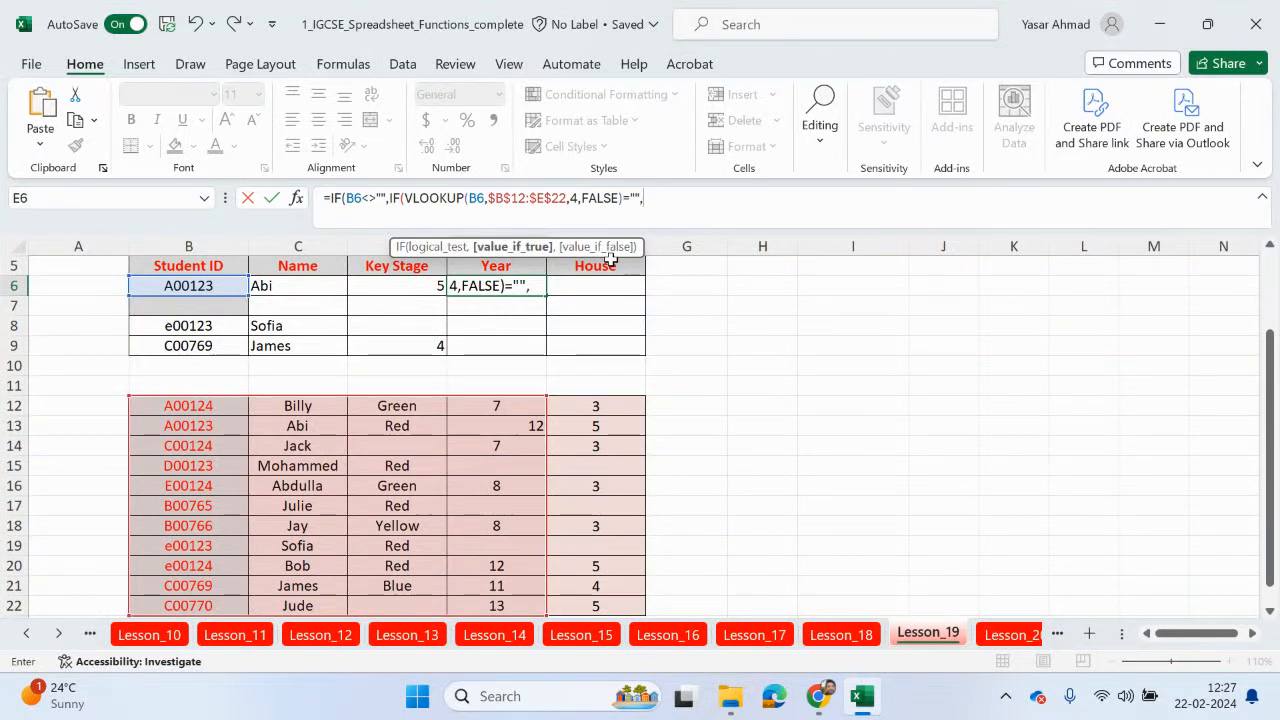
{"action": "type", "text": "\"\","}
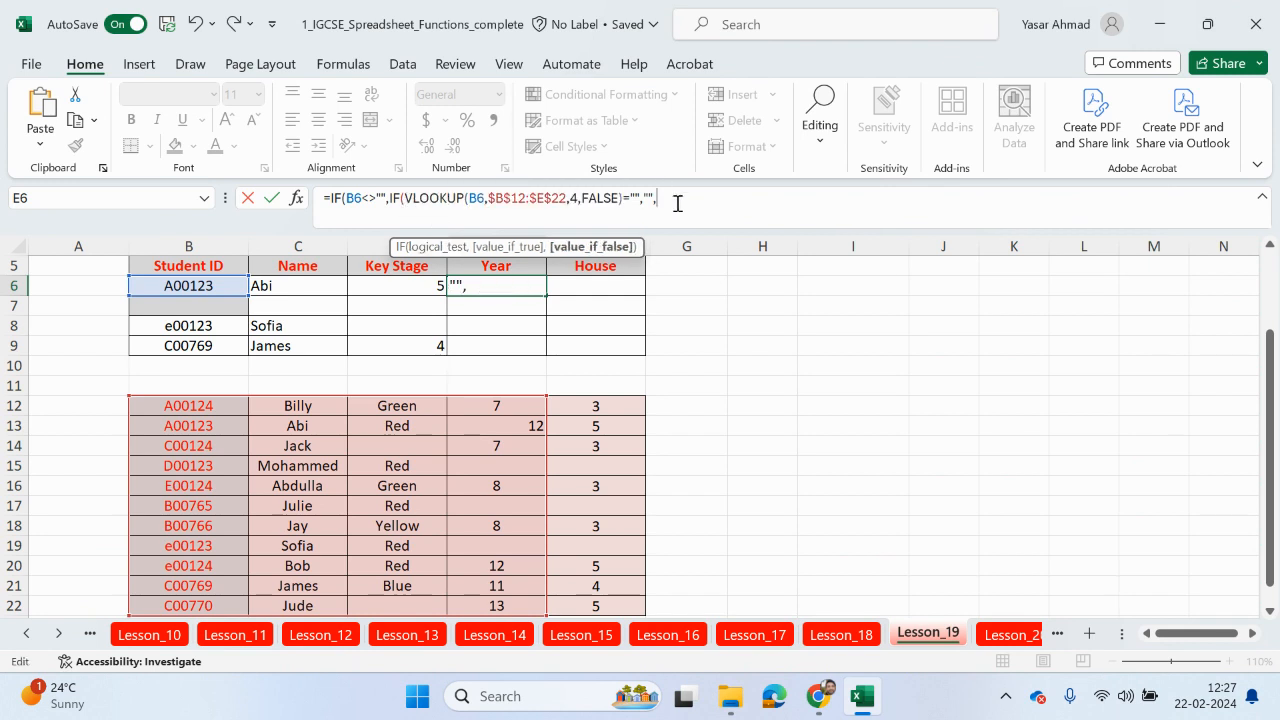
Add VLOOKUP(B6,$B$12:$E$22,4,FALSE) as the inner IF's value_if_false.
{"action": "type", "text": "VLOOKUP(B6,$B$12:$E$22,4,FALSE))"}
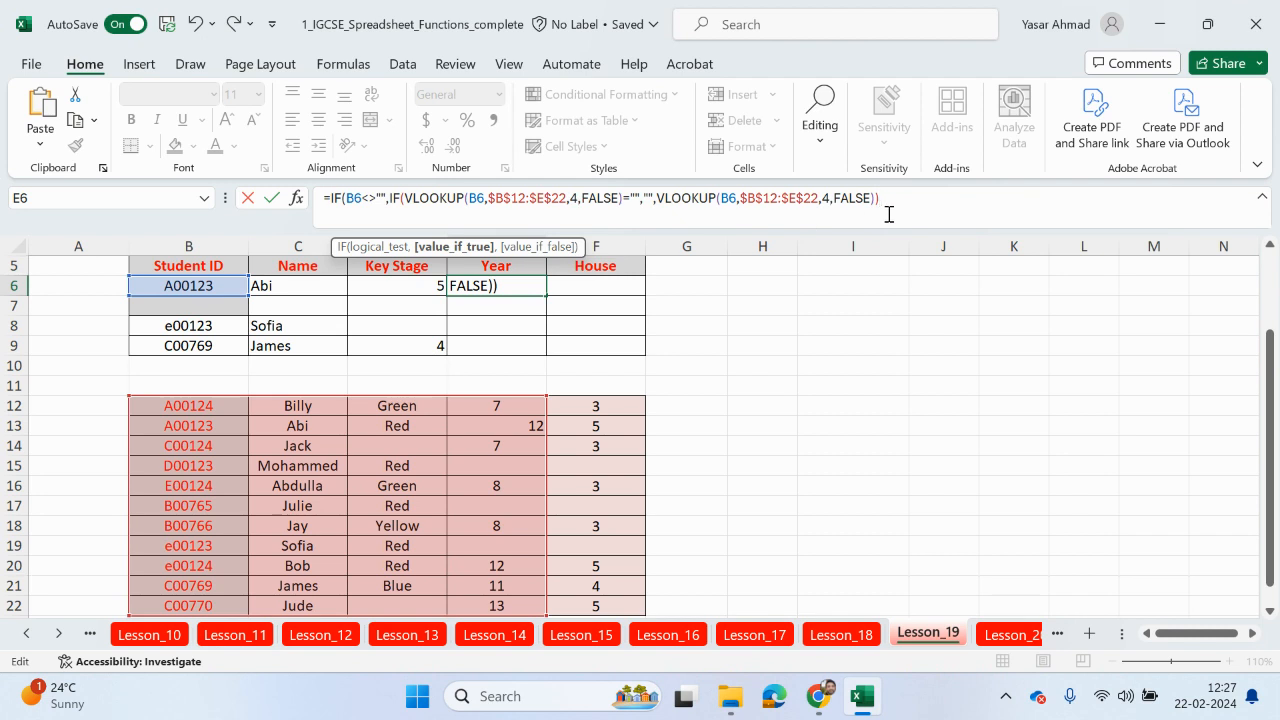
Finish the outer IF with ,"") and commit, so Abi's Year in E6 shows 12.
{"action": "scroll", "scroll_direction": "down", "scroll_amount": 3}
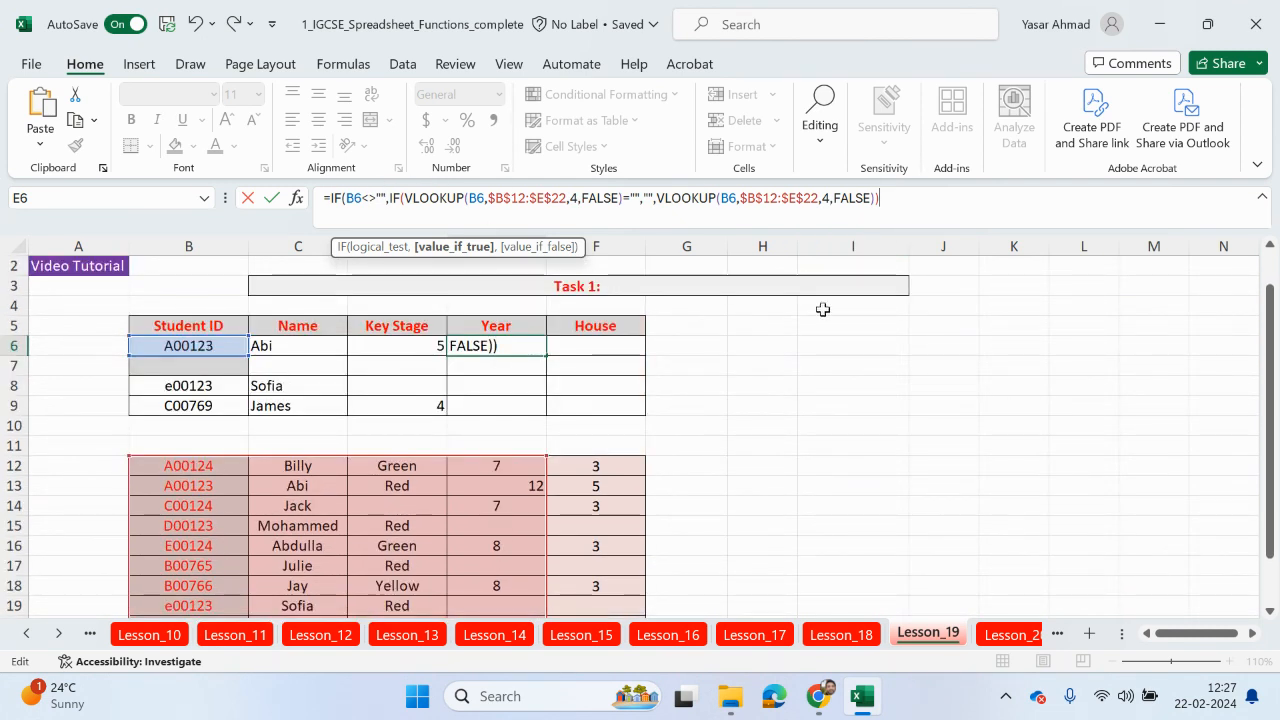
{"action": "type", "text": ",\"\""}
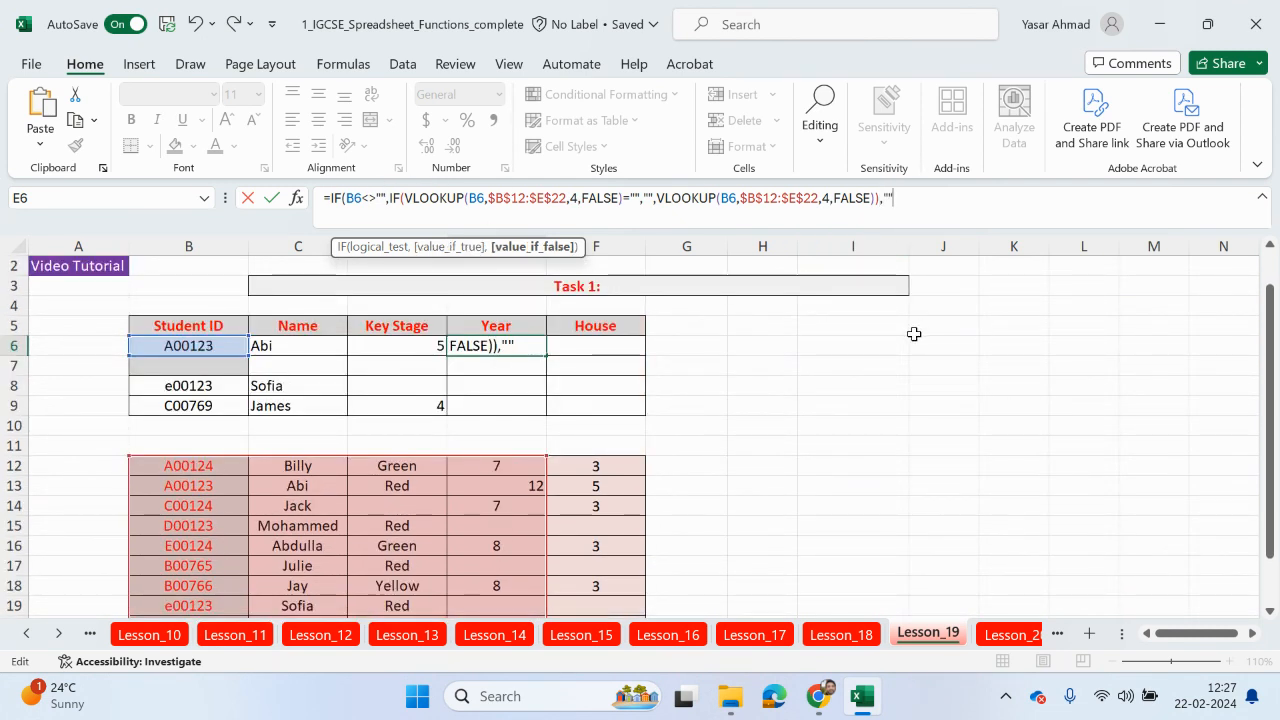
{"action": "type", "text": ")"}
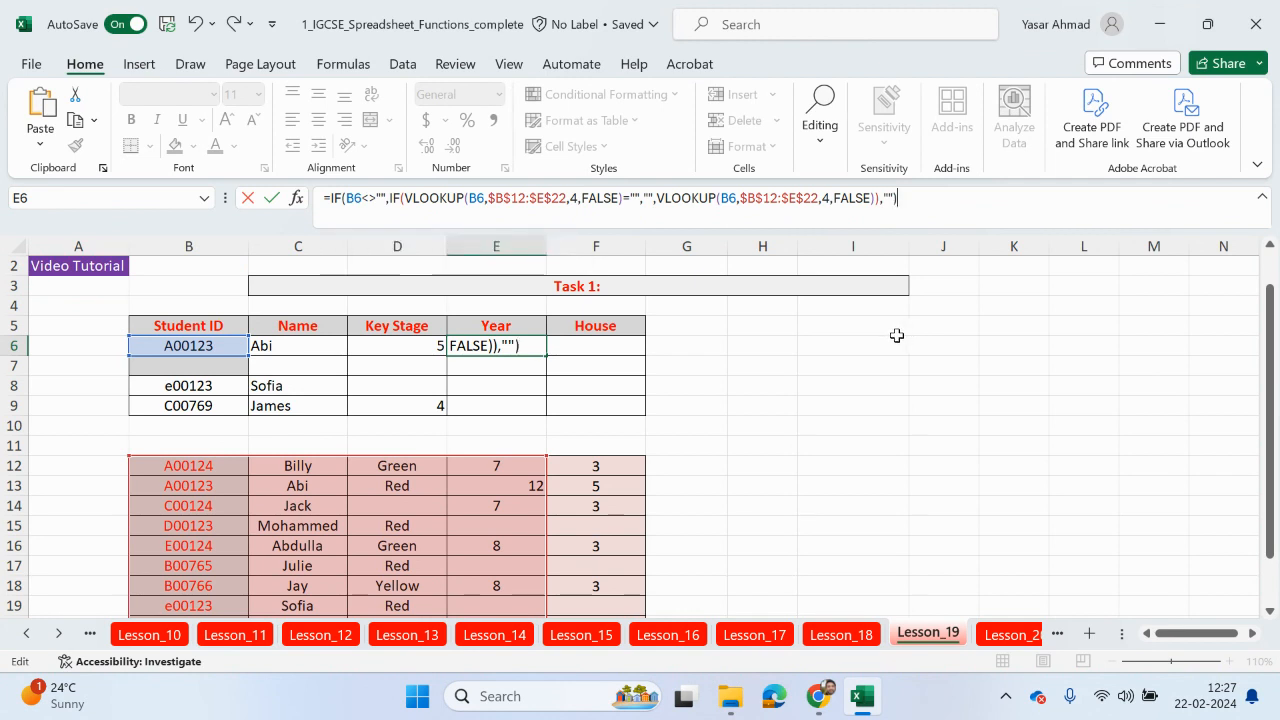
{"action": "key", "text": "enter"}
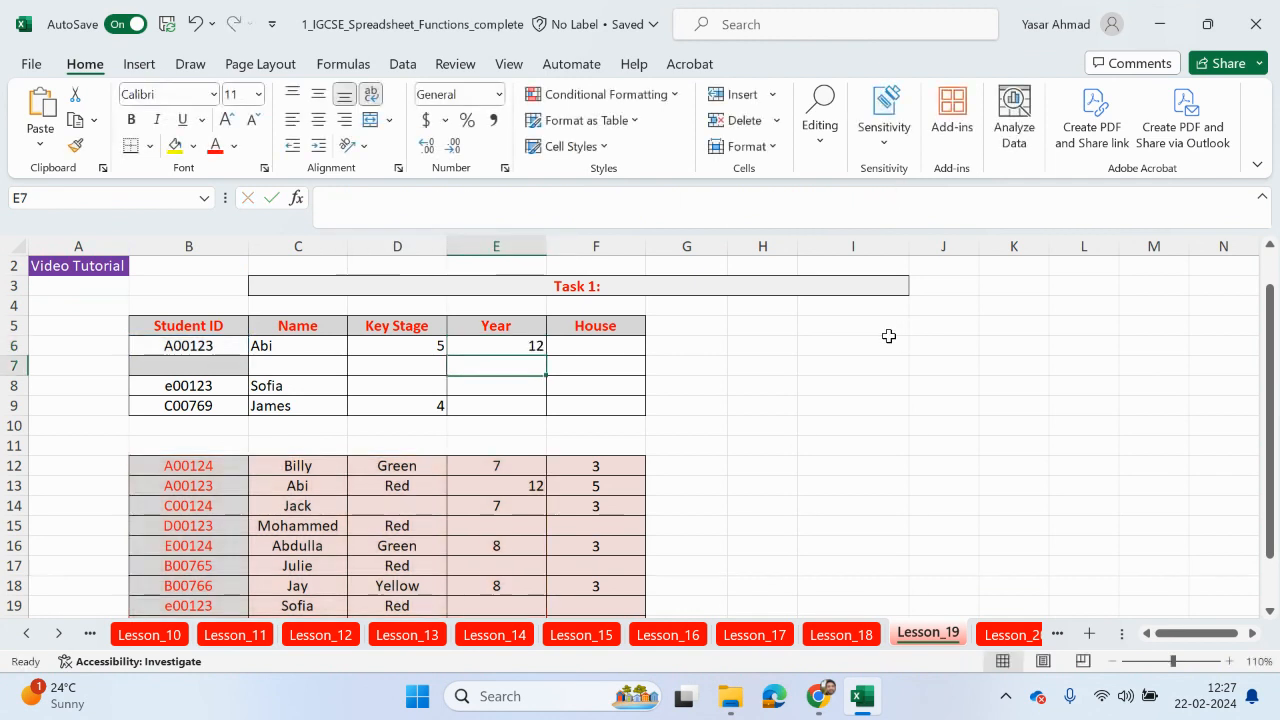
{"action": "left_click", "coordinate": [496, 344]}
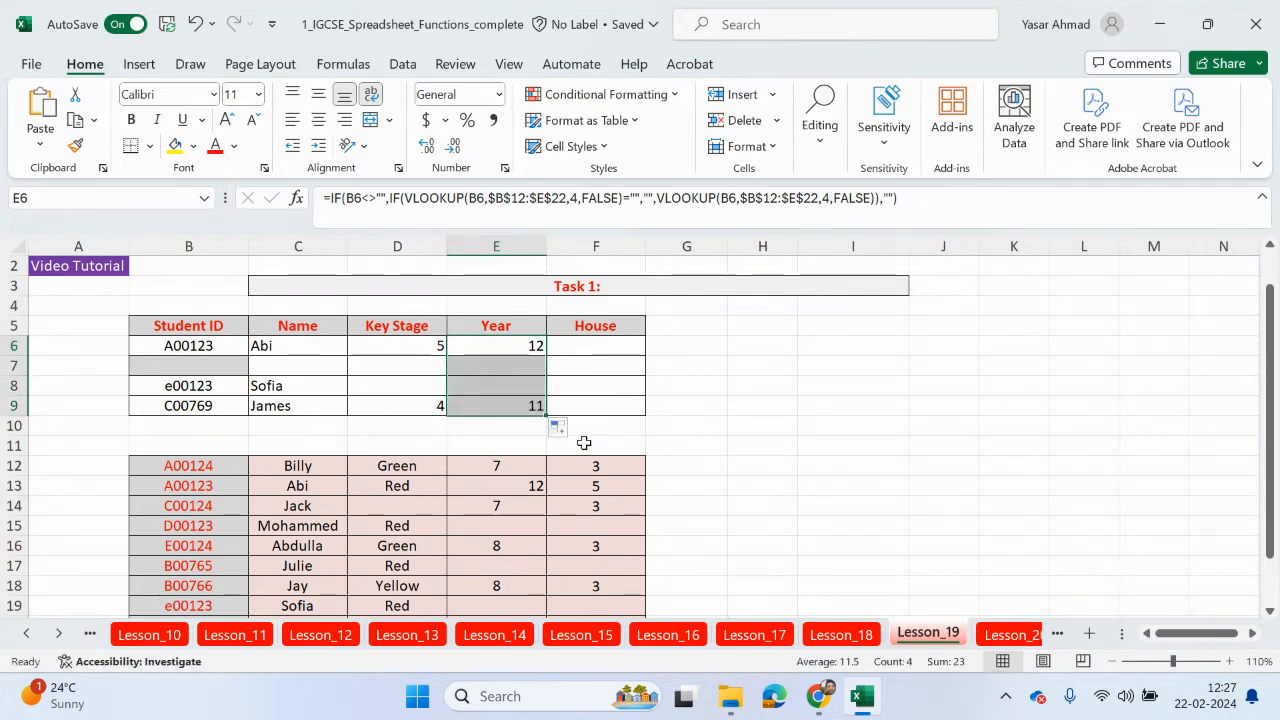
{"action": "mouse_move", "coordinate": [536, 372]}
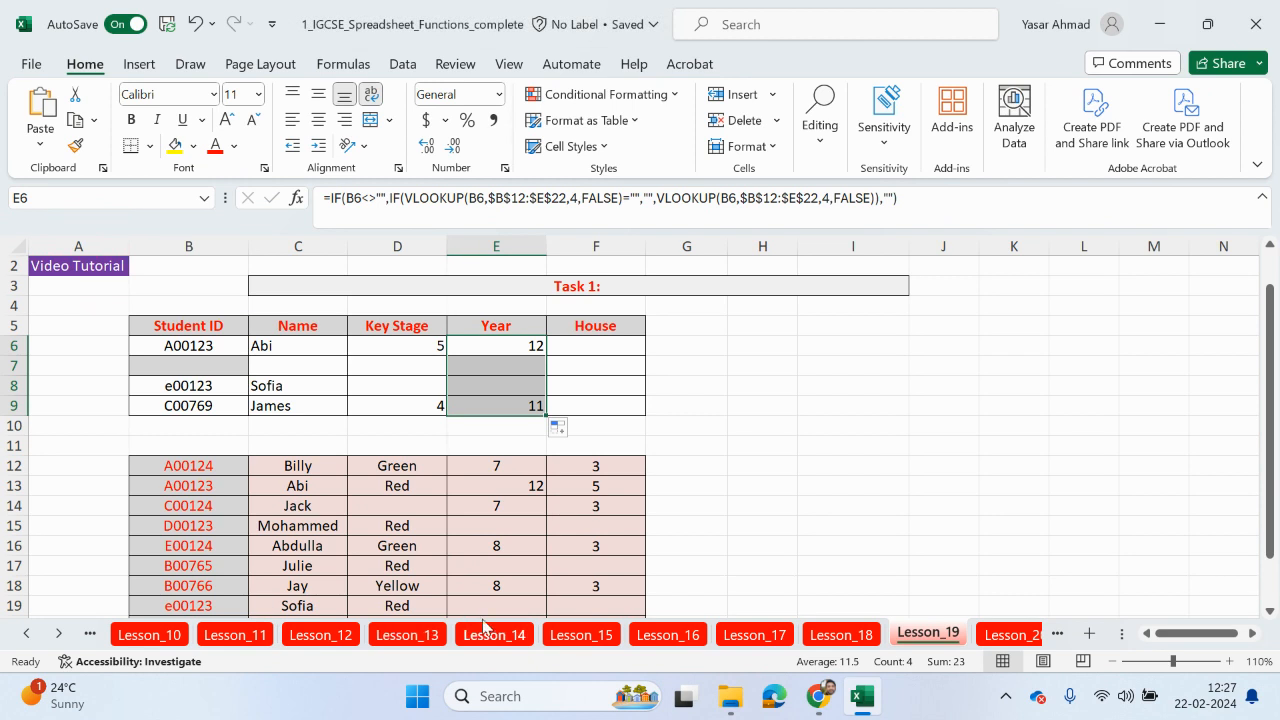
{"action": "mouse_move", "coordinate": [510, 598]}
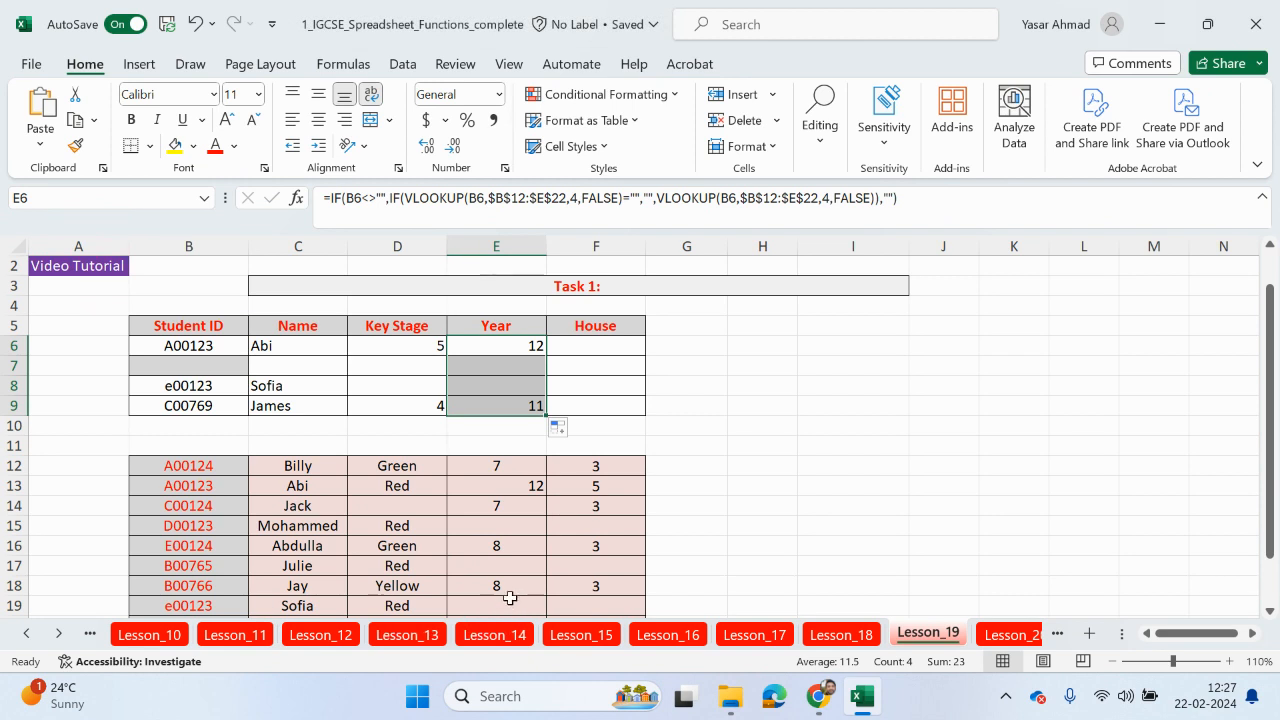
{"action": "mouse_move", "coordinate": [490, 610]}
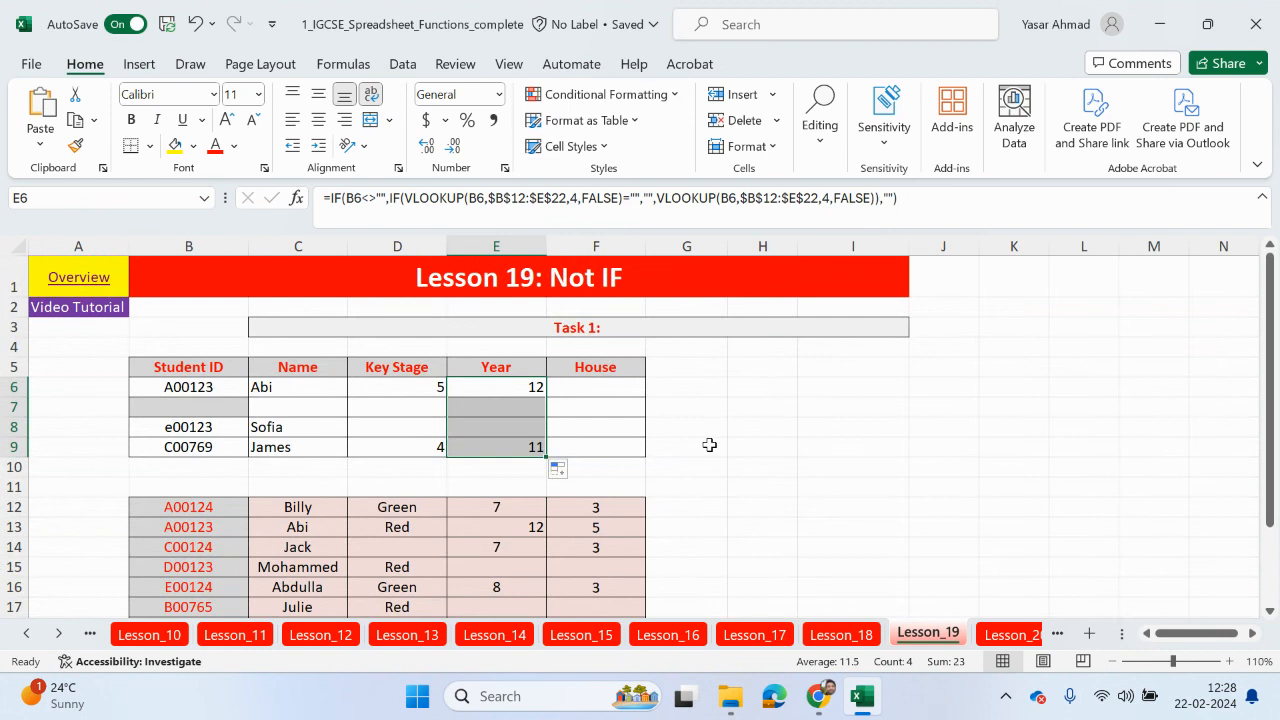
{"action": "mouse_move", "coordinate": [684, 434]}
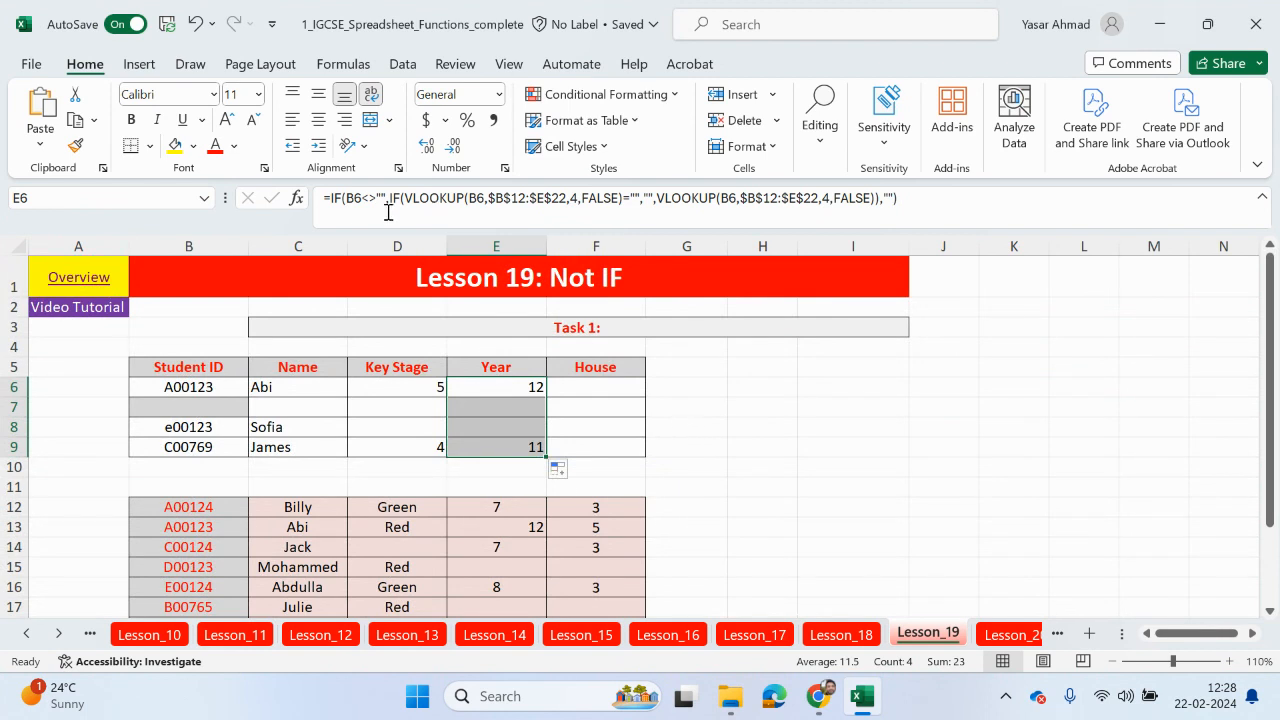
{"action": "mouse_move", "coordinate": [476, 204]}
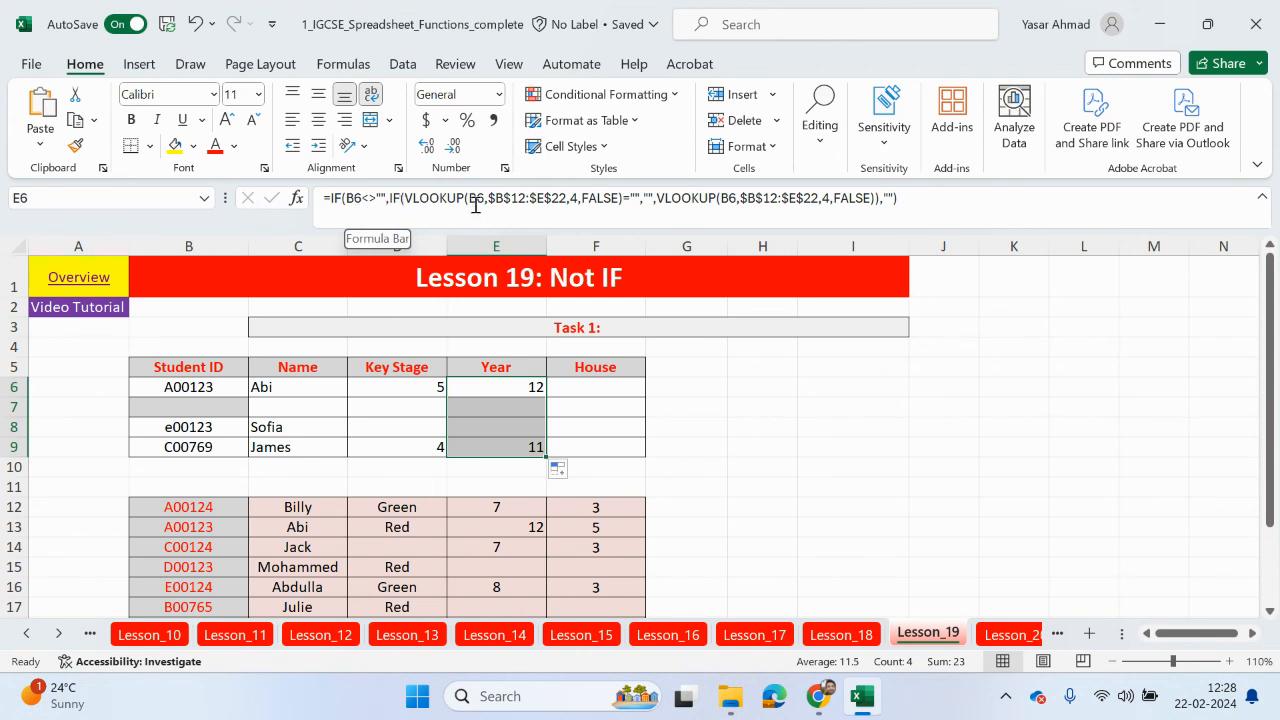
{"action": "mouse_move", "coordinate": [476, 210]}
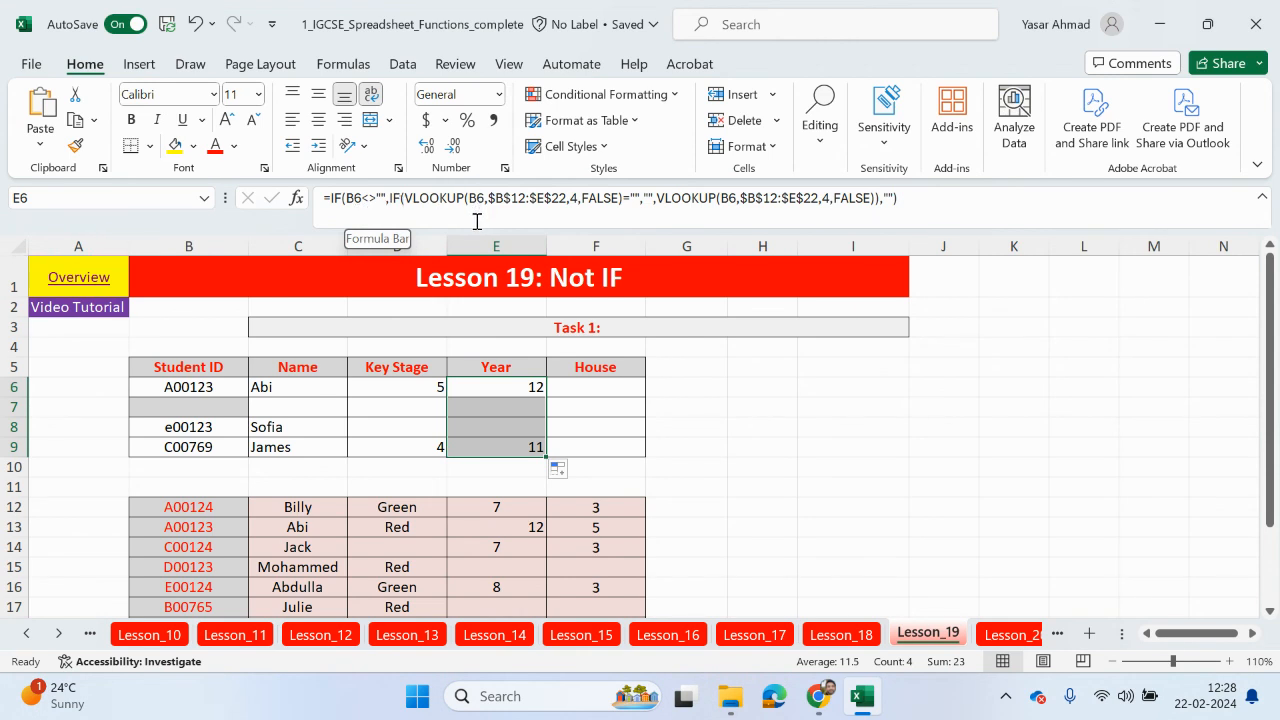
{"action": "mouse_move", "coordinate": [660, 220]}
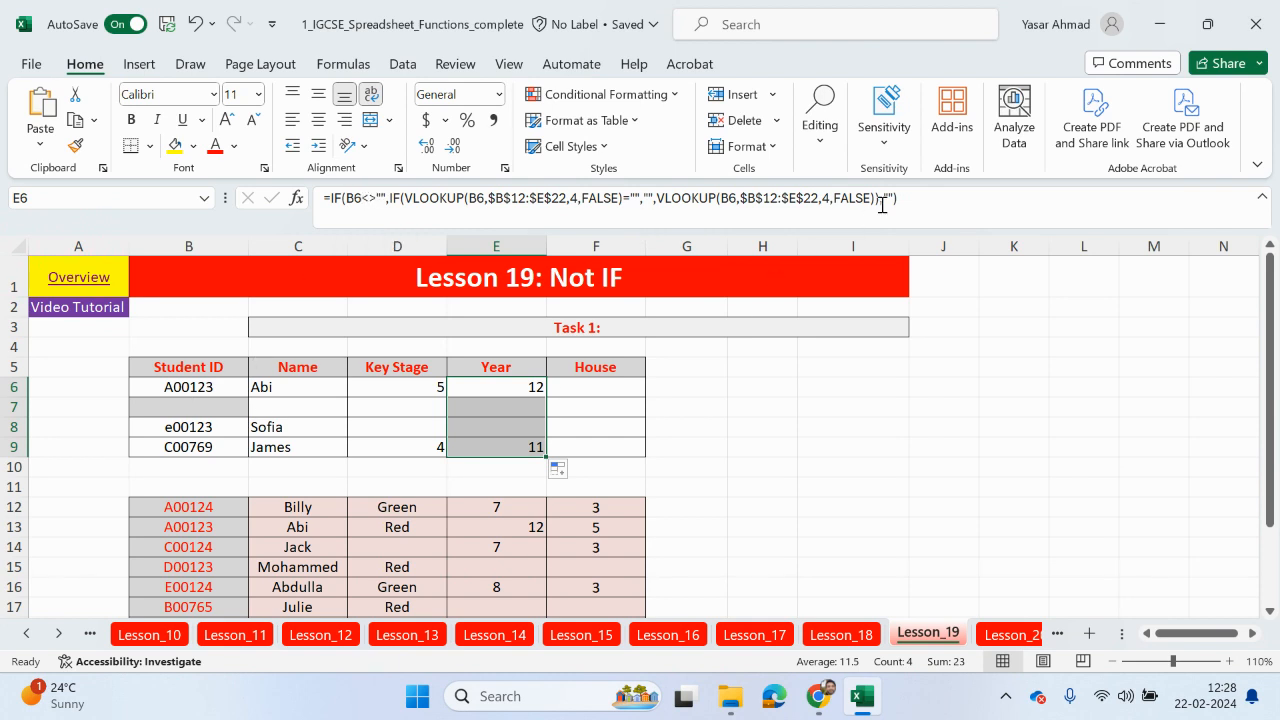
{"action": "mouse_move", "coordinate": [884, 204]}
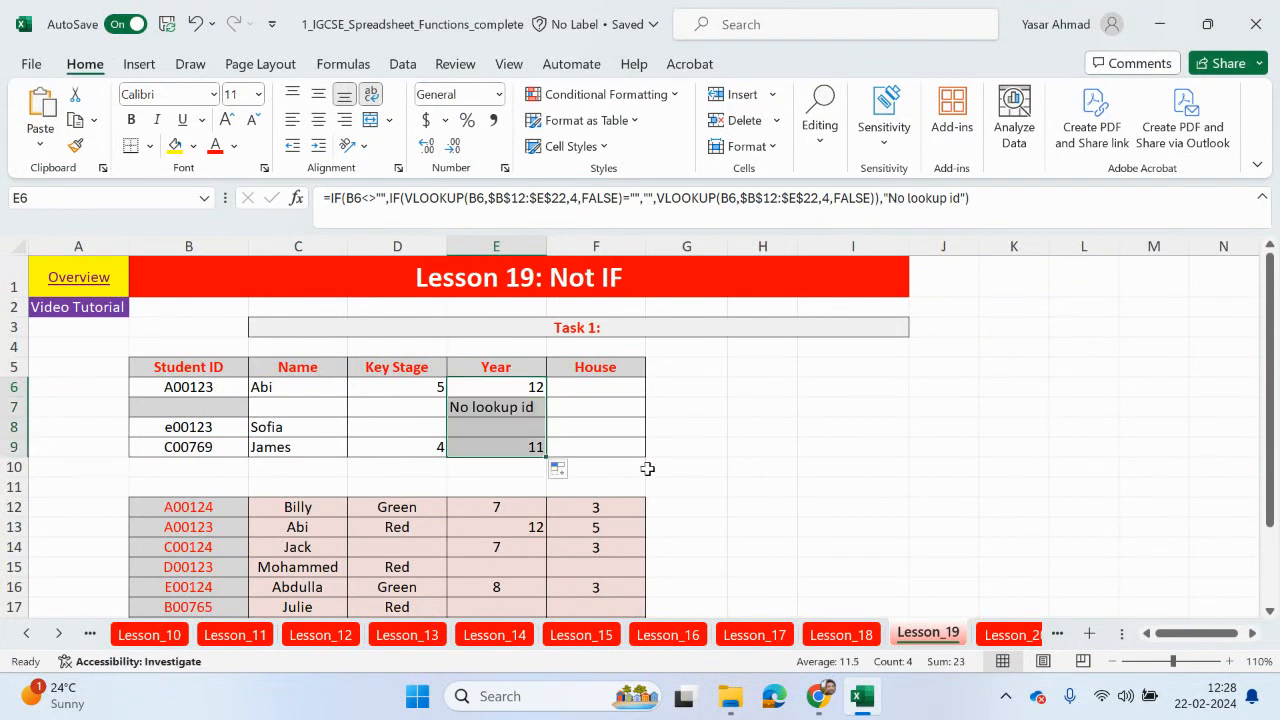
{"action": "mouse_move", "coordinate": [510, 432]}
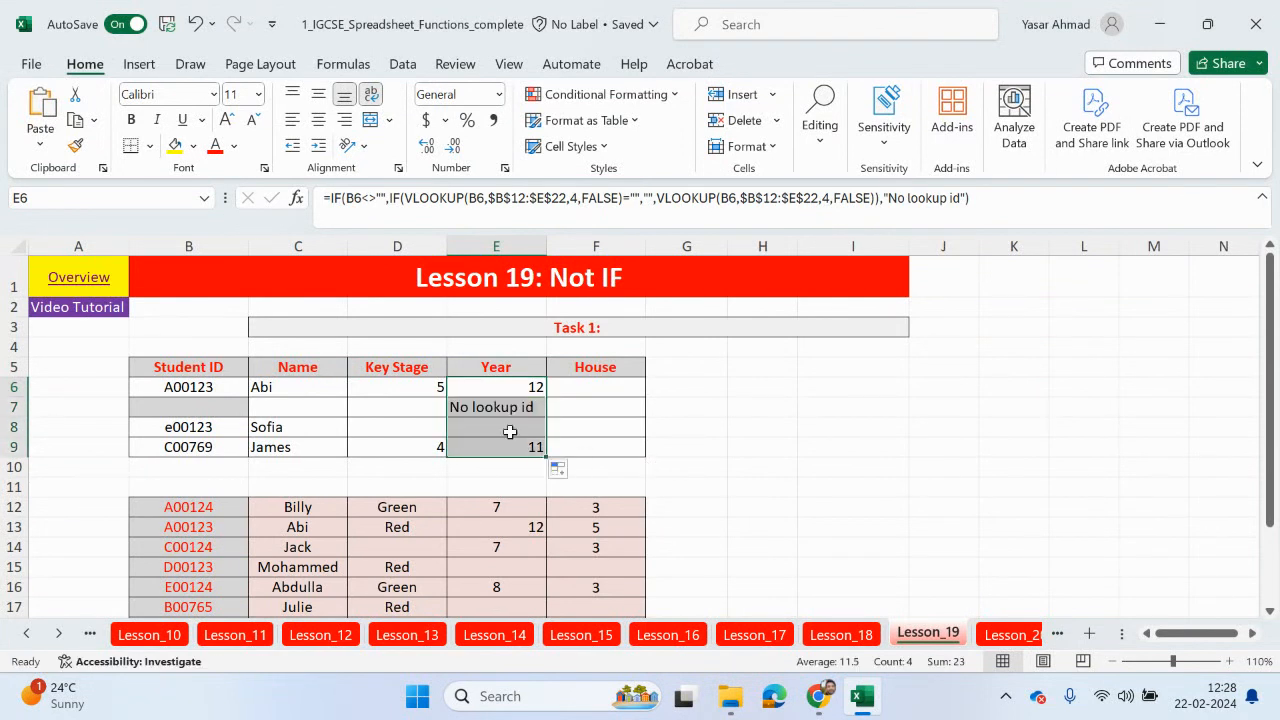
{"action": "mouse_move", "coordinate": [324, 394]}
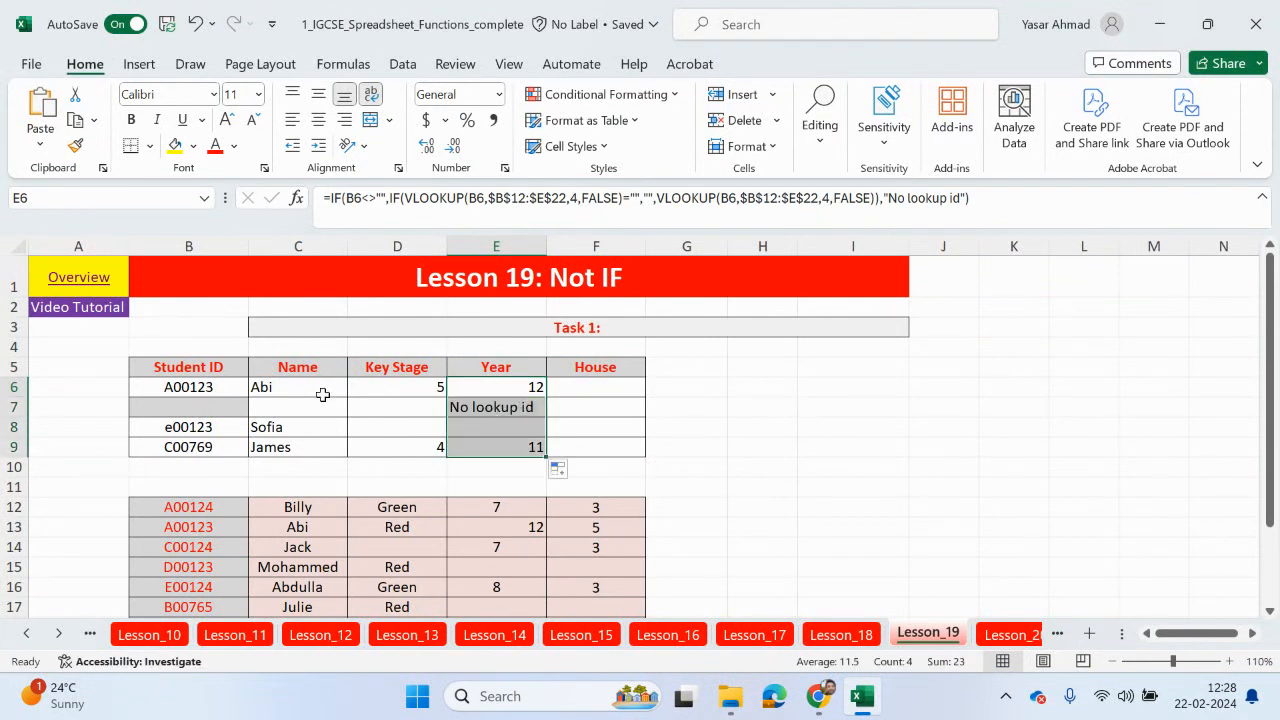
{"action": "mouse_move", "coordinate": [948, 198]}
{"action": "type", "text": "no output"}
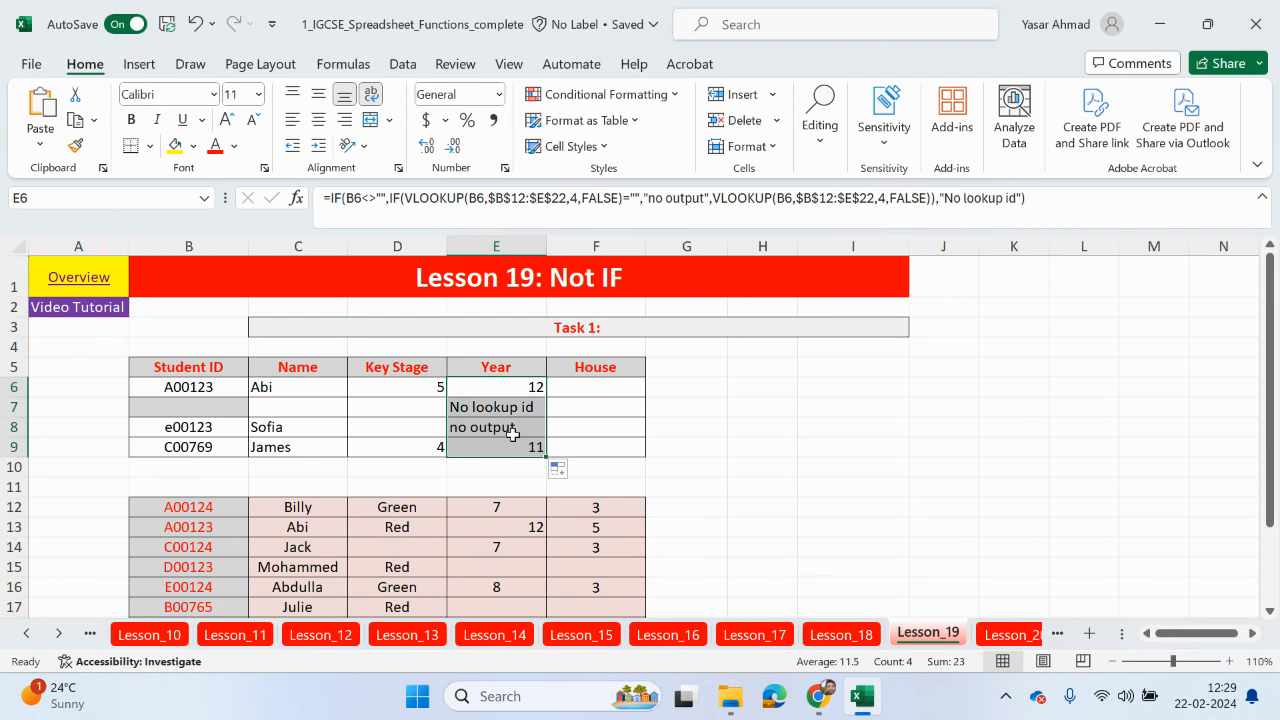
Select Sofia's Year cell E8, whose copied formula displays "no output" for e00123.
{"action": "left_click", "coordinate": [496, 428]}
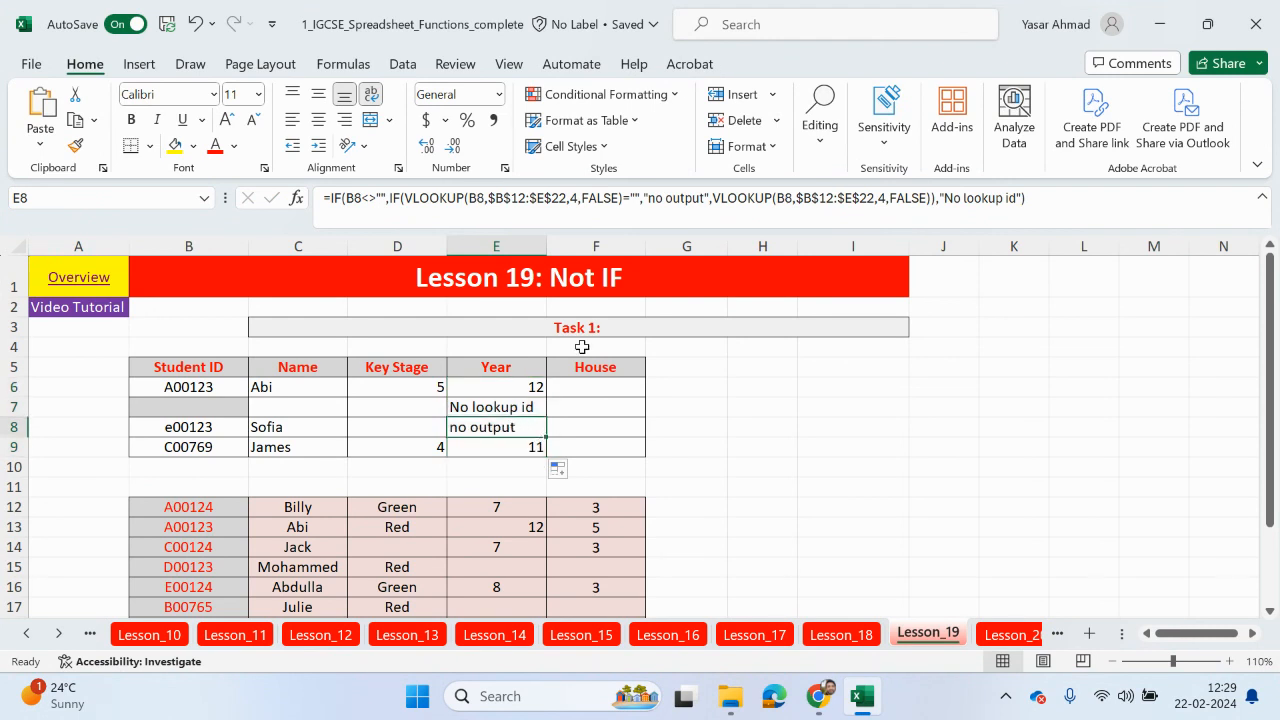
{"action": "mouse_move", "coordinate": [794, 512]}
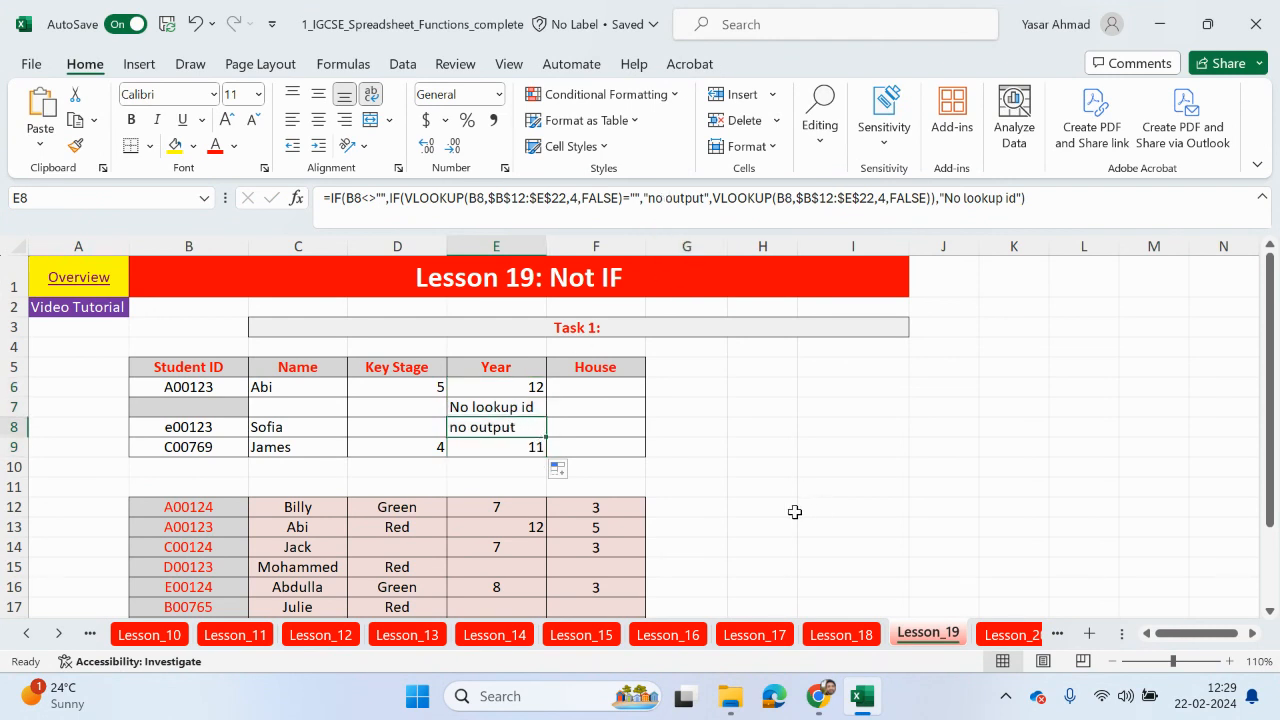
{"action": "mouse_move", "coordinate": [788, 512]}
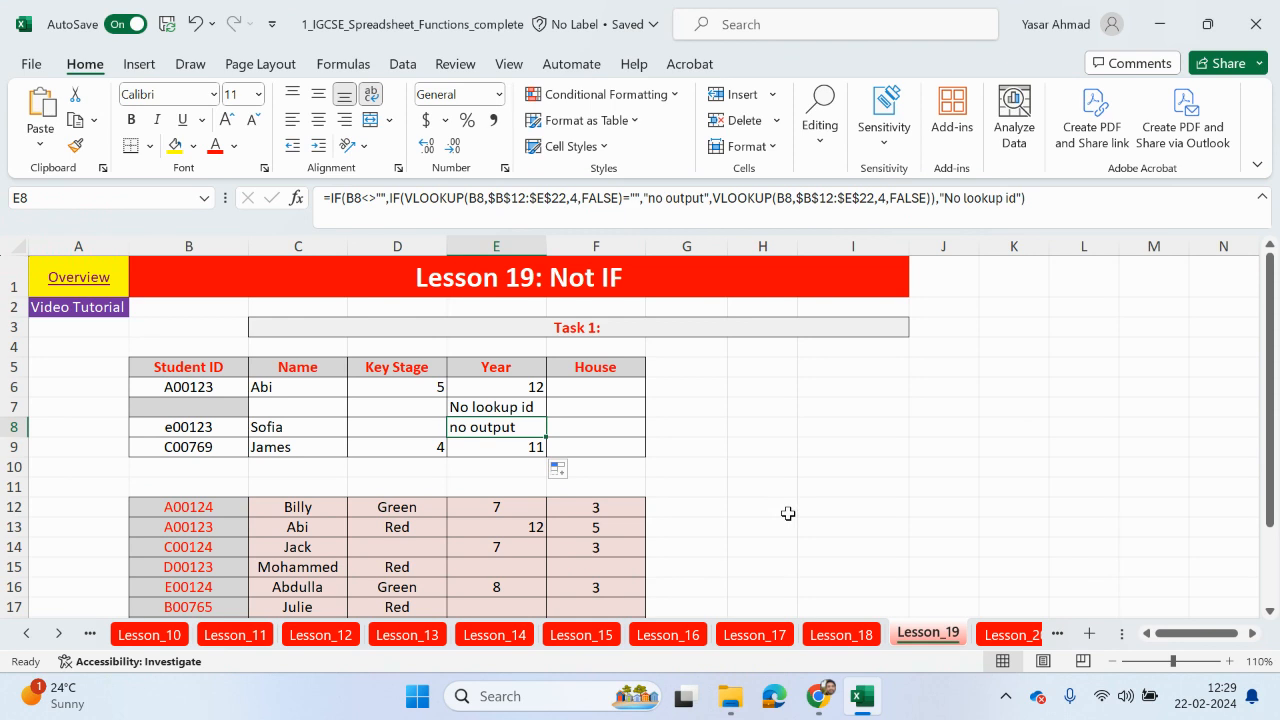
{"action": "mouse_move", "coordinate": [792, 516]}
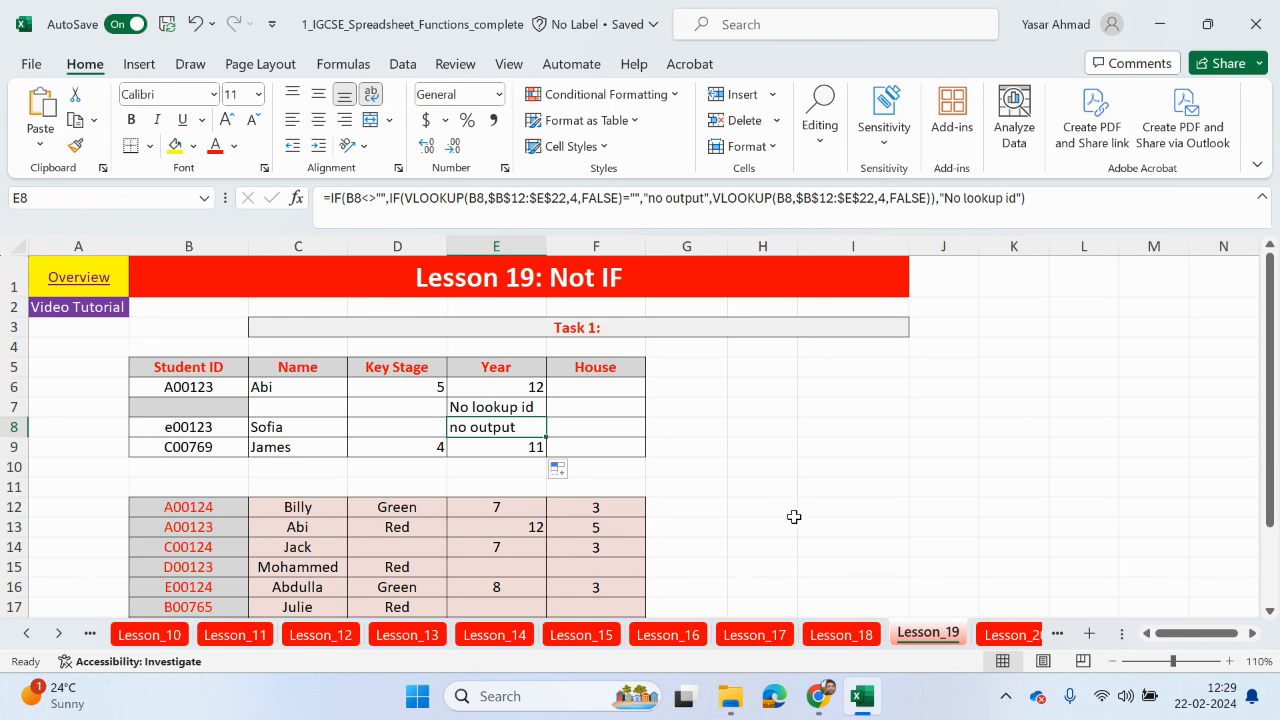
{"action": "mouse_move", "coordinate": [796, 528]}
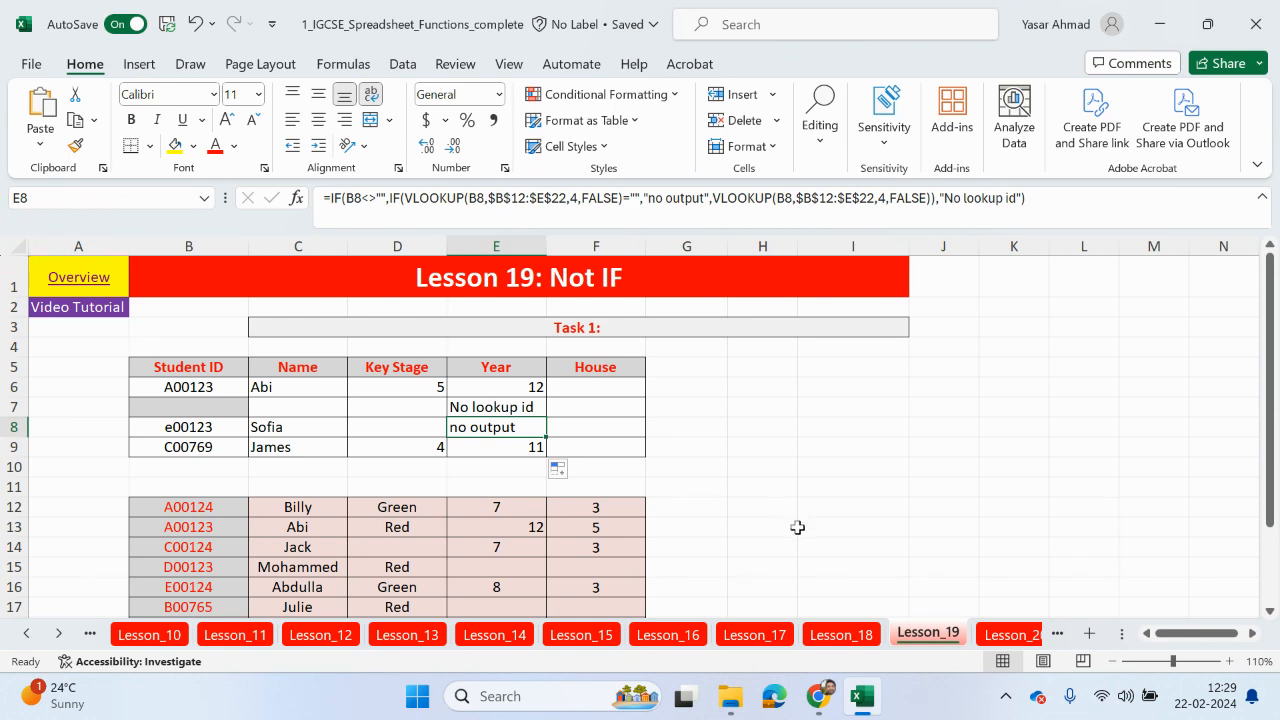